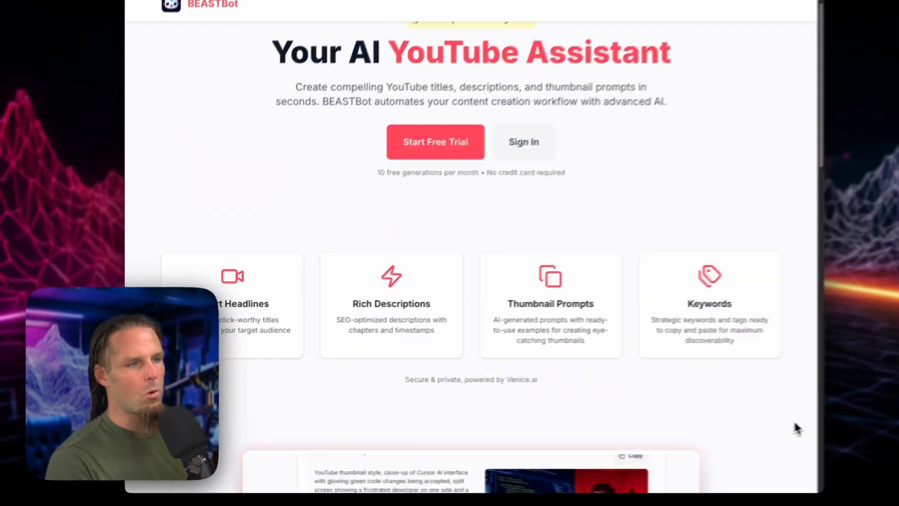
Browse the landing page's sample headlines and chapter timestamps, copying the first headline
scroll(down, 3)
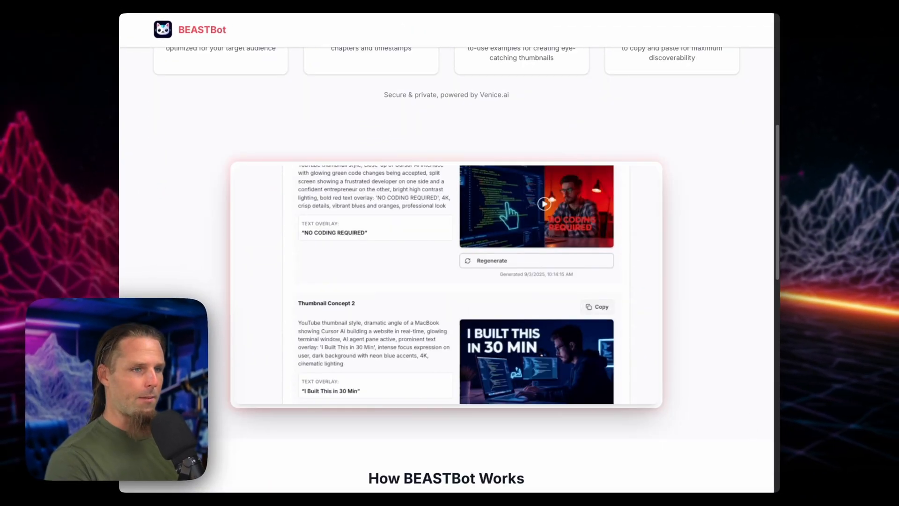
click(596, 281)
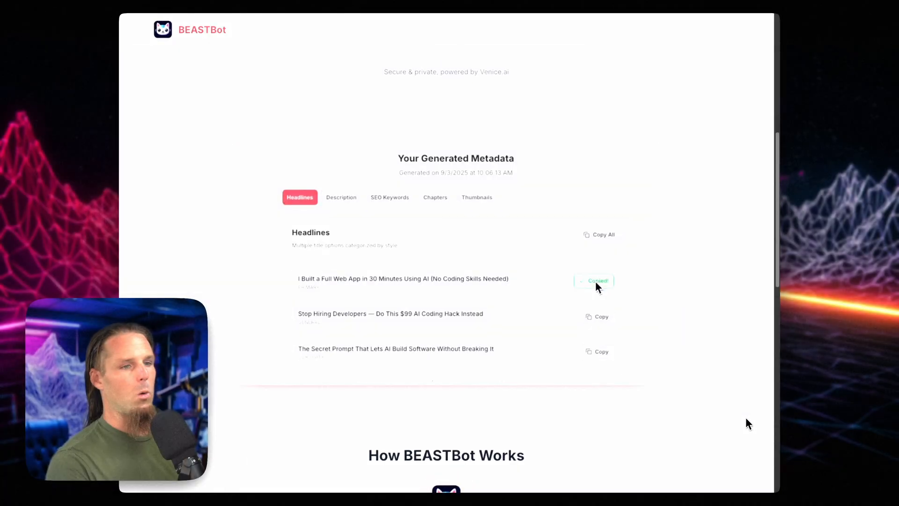
click(389, 197)
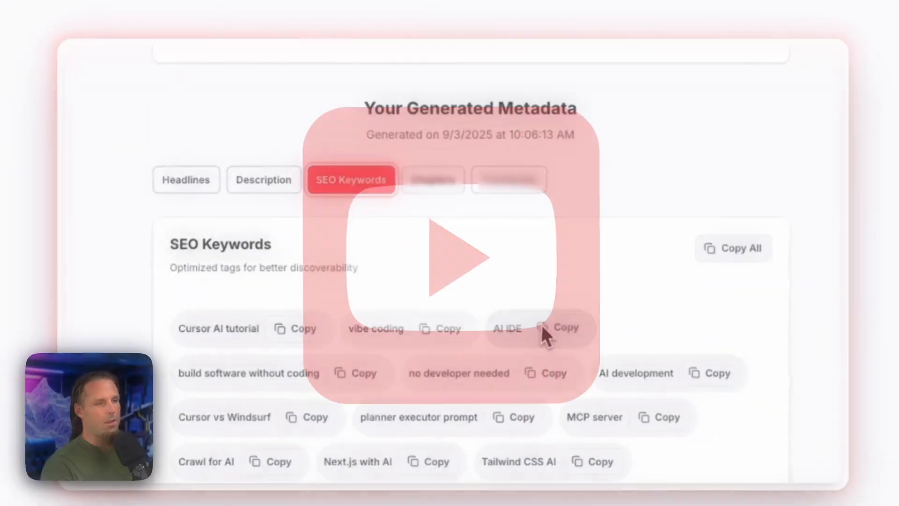
click(434, 180)
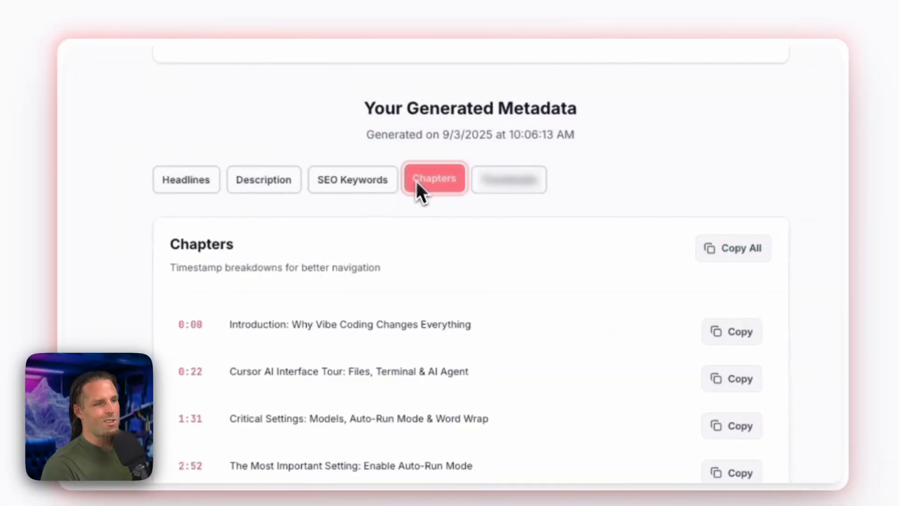
click(506, 179)
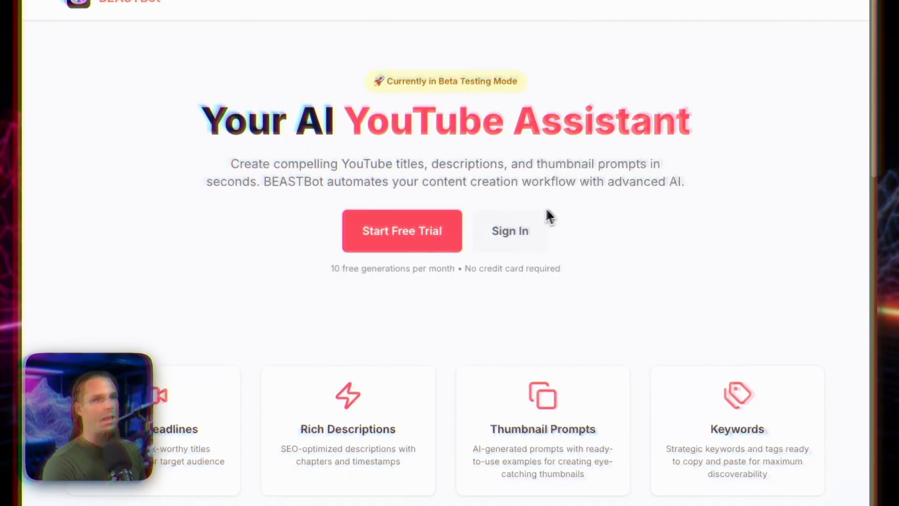
Start the free trial to reach the Create your BEASTBot account form
click(401, 230)
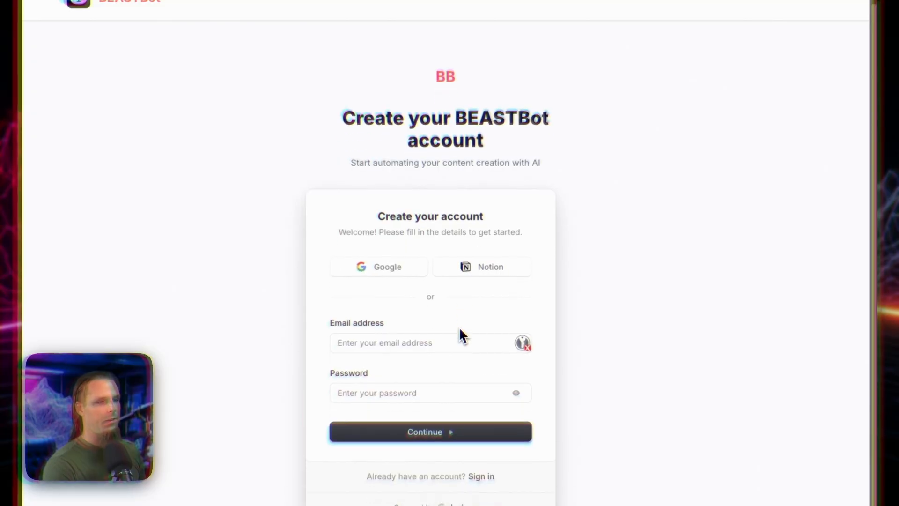
click(430, 431)
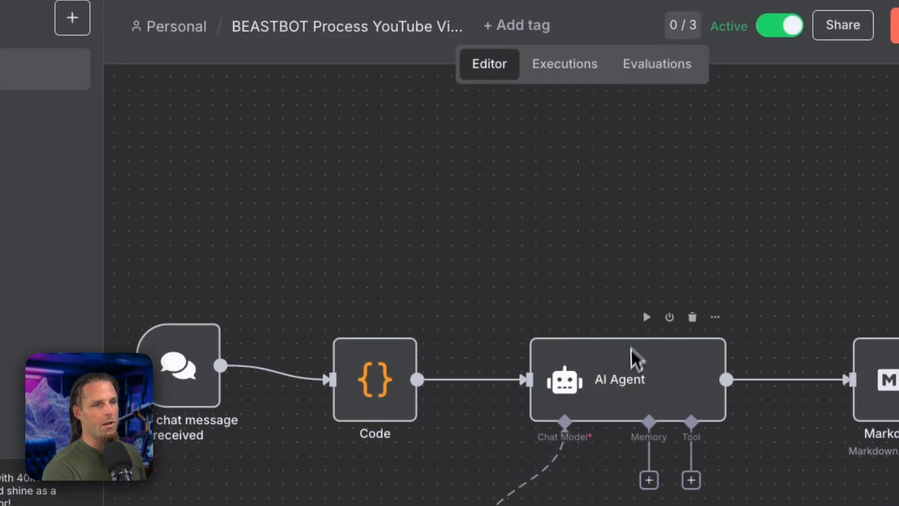
double_click(619, 378)
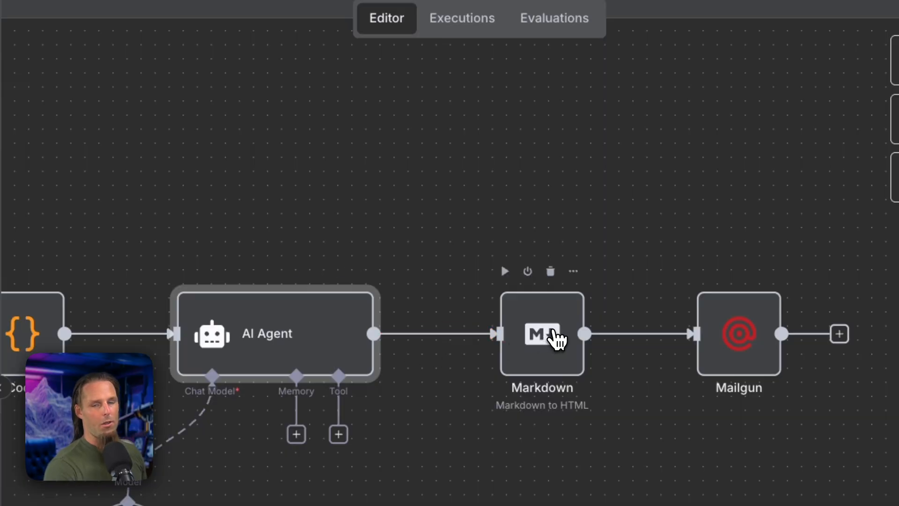
click(542, 334)
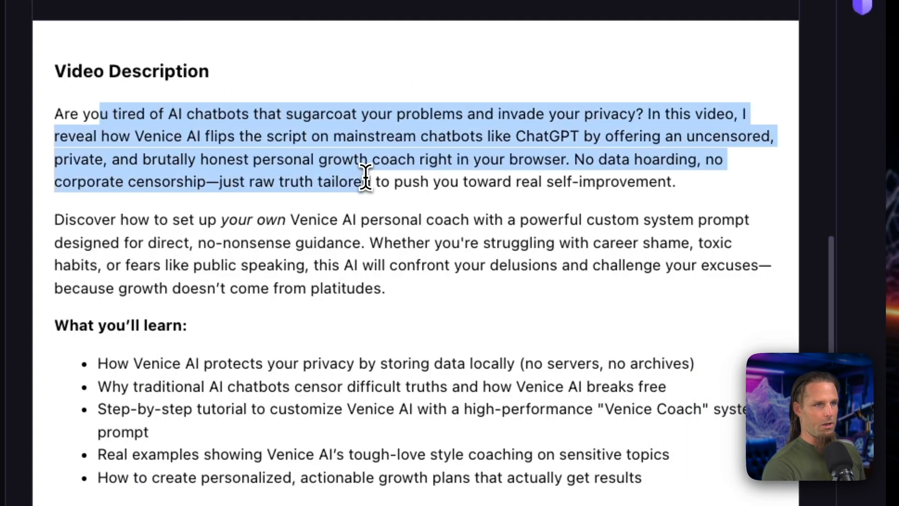
scroll(down, 3)
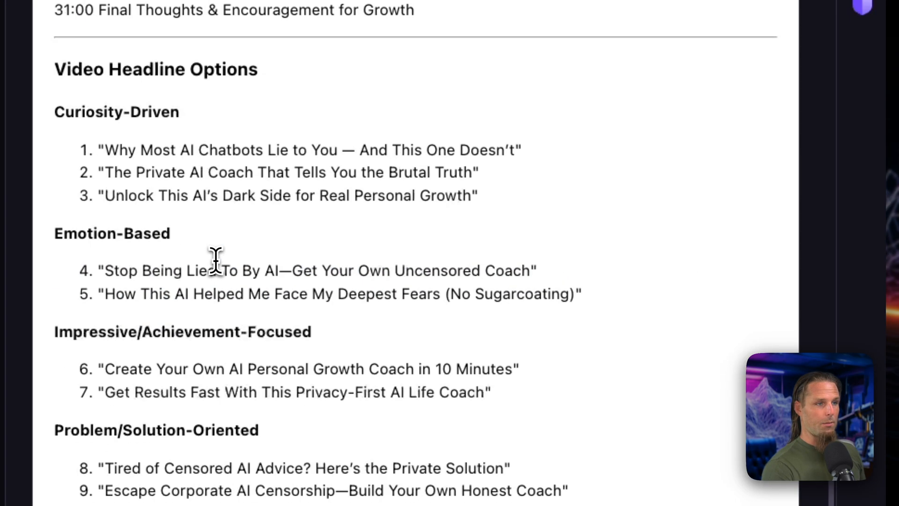
scroll(down, 3)
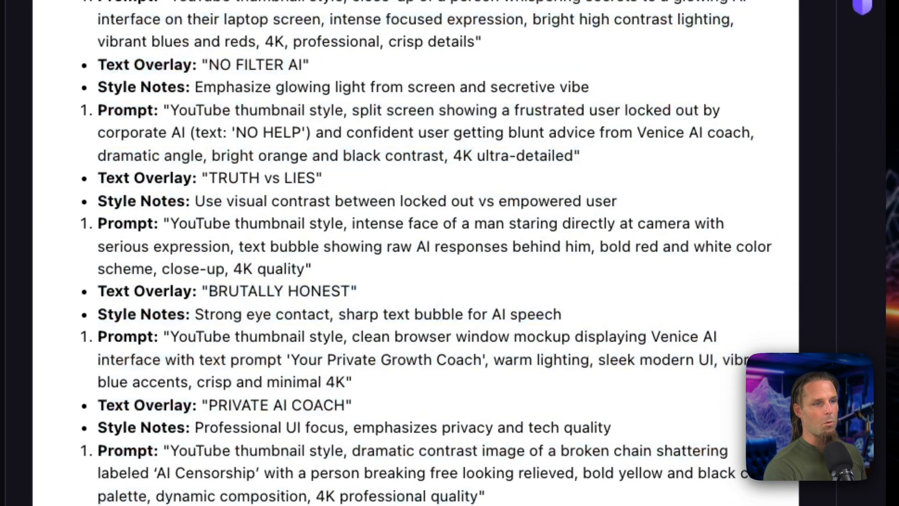
scroll(down, 3)
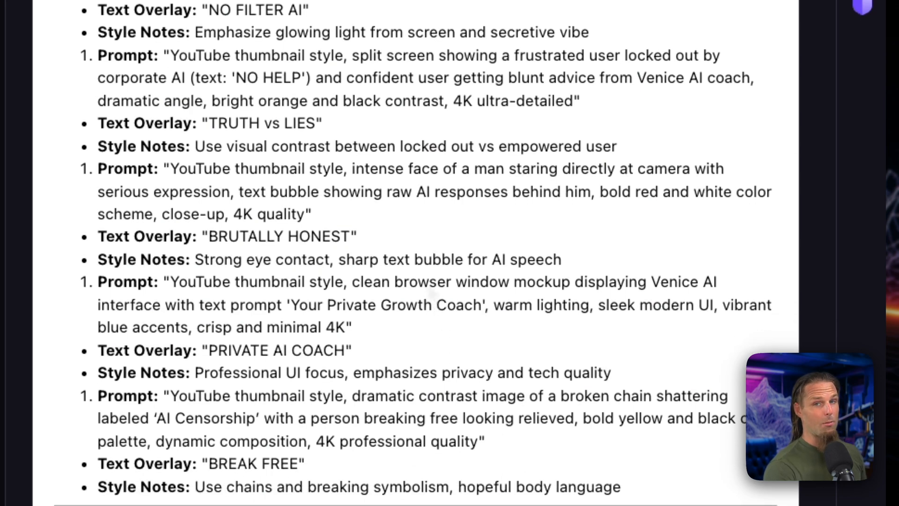
scroll(down, 3)
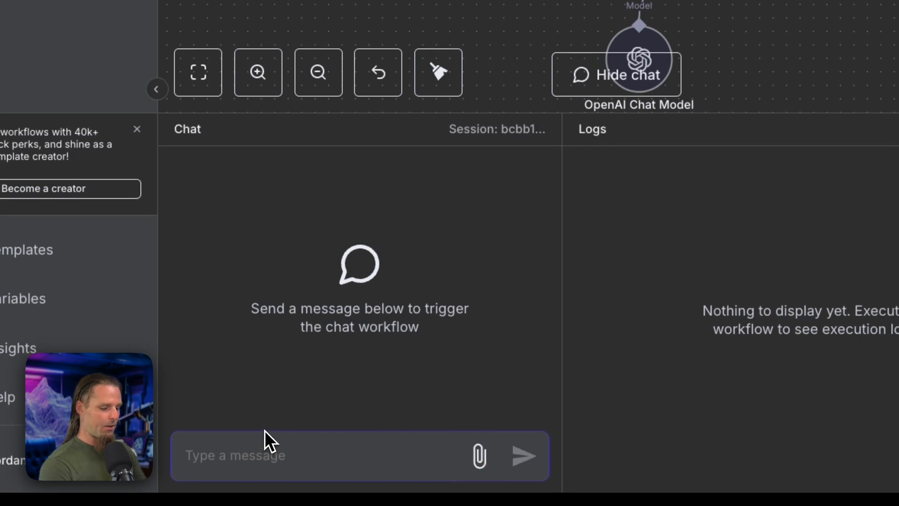
Write a chat message for online builders ages 25-45 who want to start a business and attach the transcript file
text(this video is for)
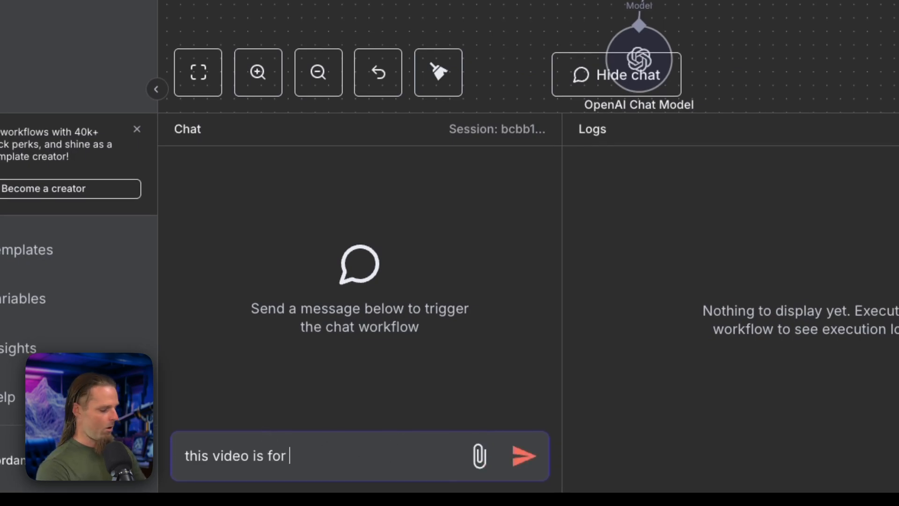
text(online builders ages)
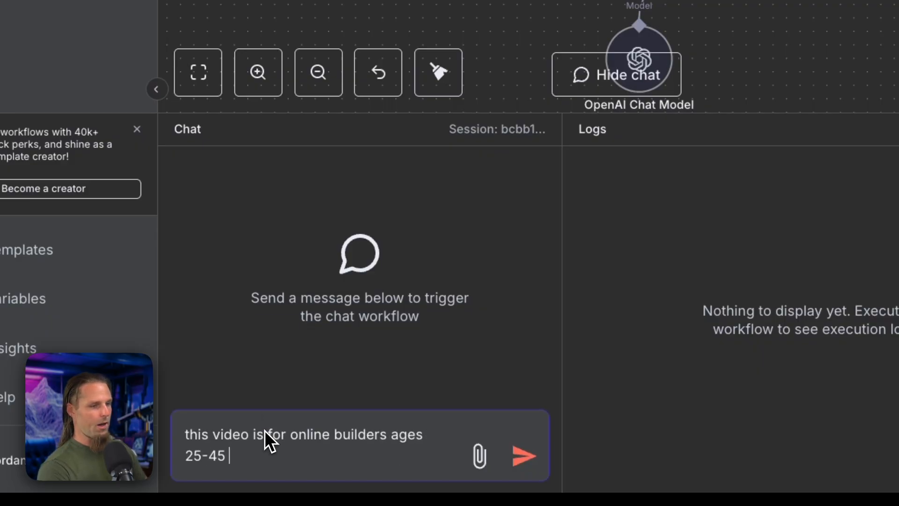
text(who want to start a business)
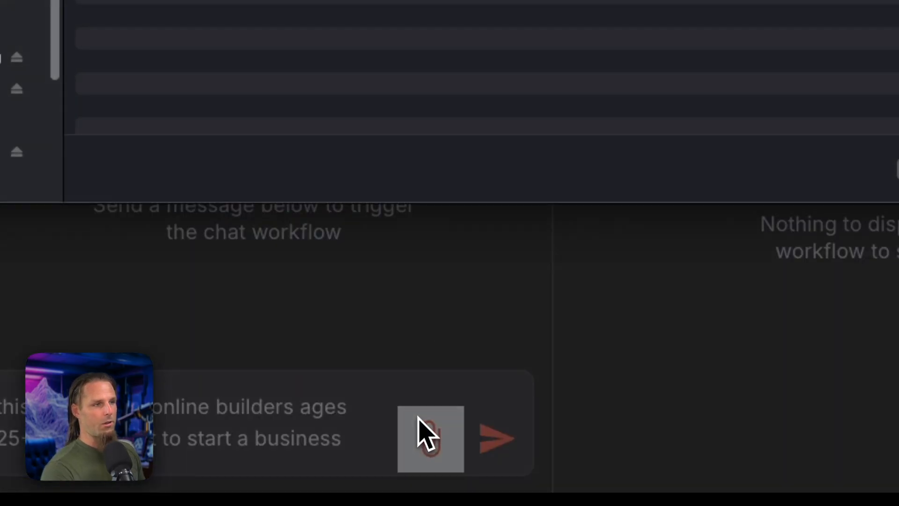
click(498, 439)
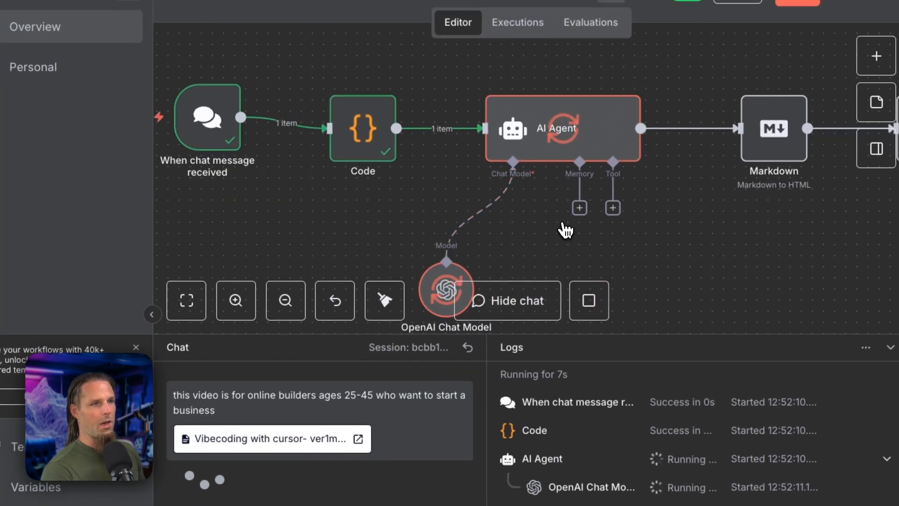
Review the Code node's settings and input, then the AI Agent node's details
double_click(362, 129)
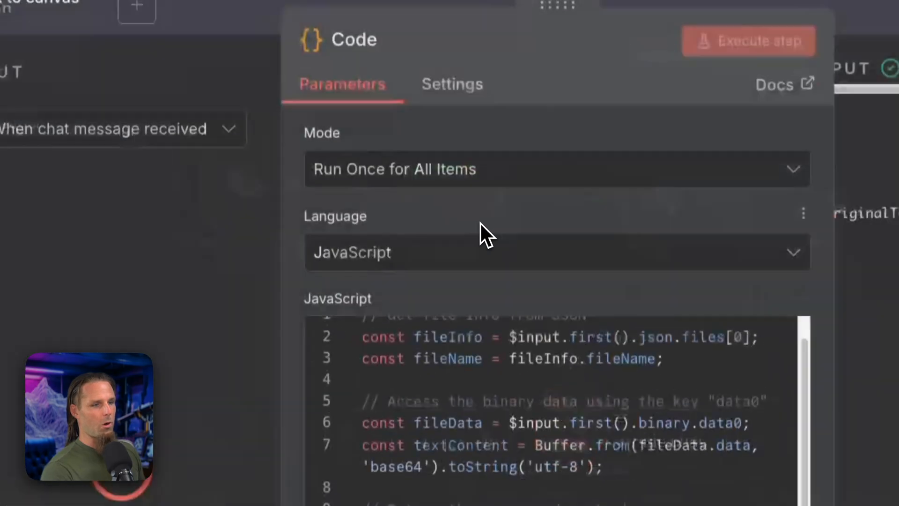
click(749, 40)
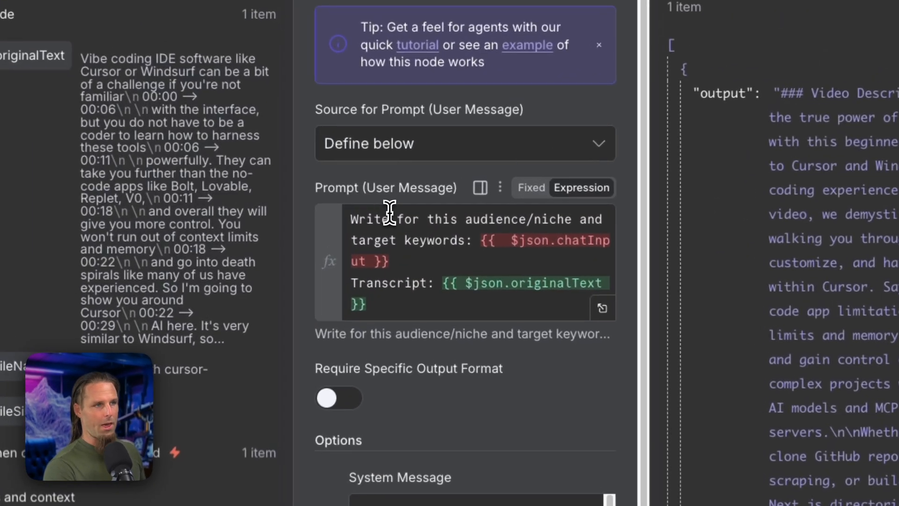
mouse_move(484, 252)
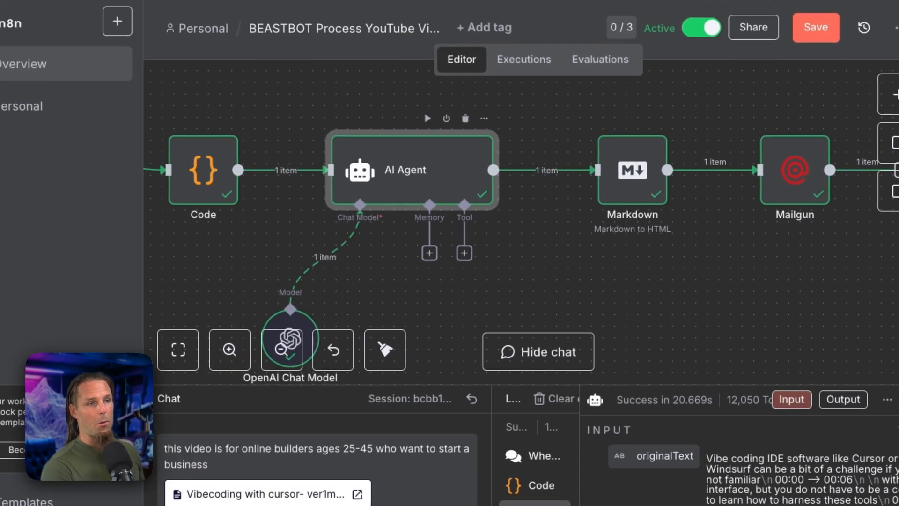
double_click(411, 170)
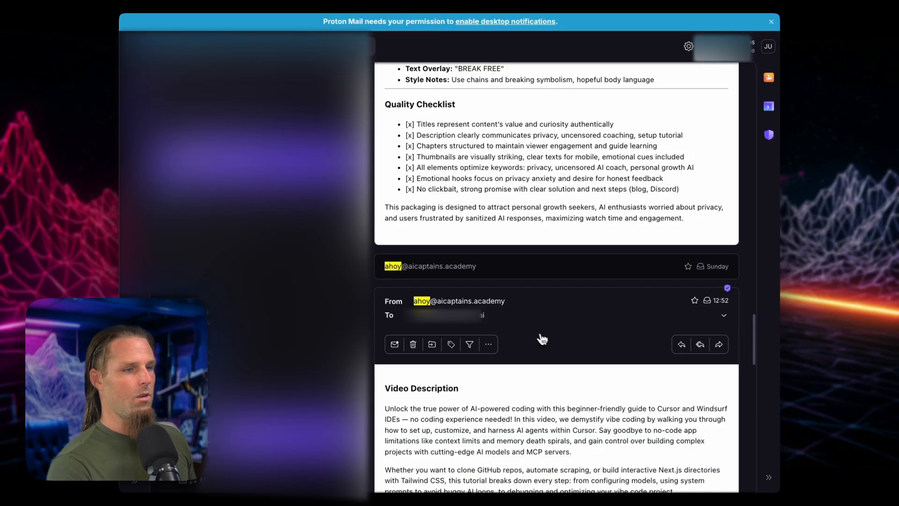
scroll(down, 3)
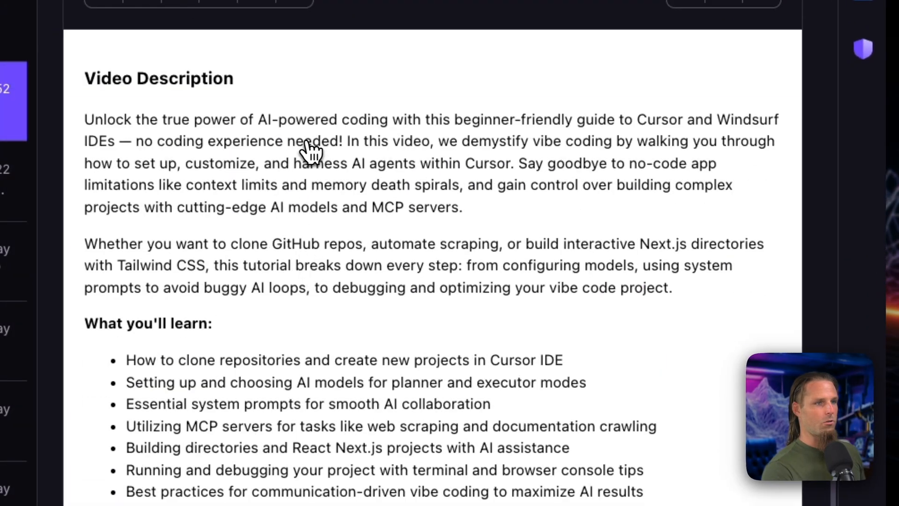
mouse_move(666, 132)
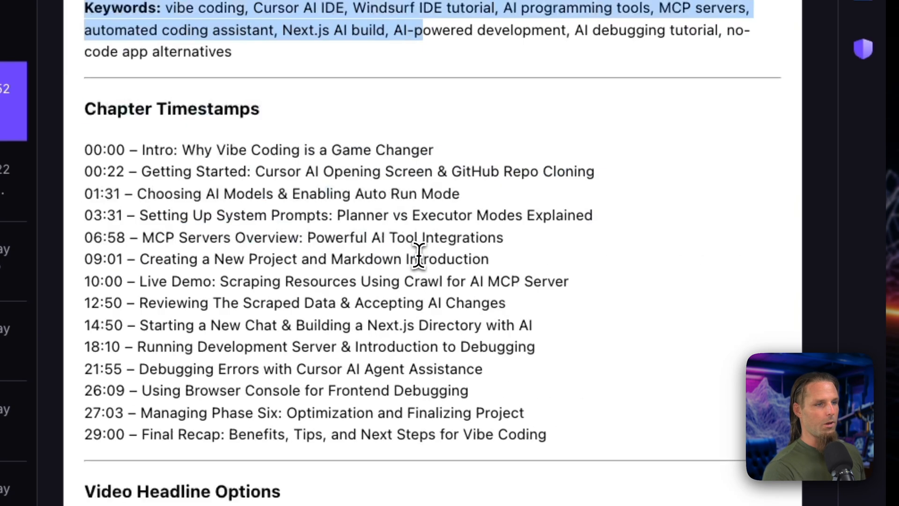
scroll(down, 3)
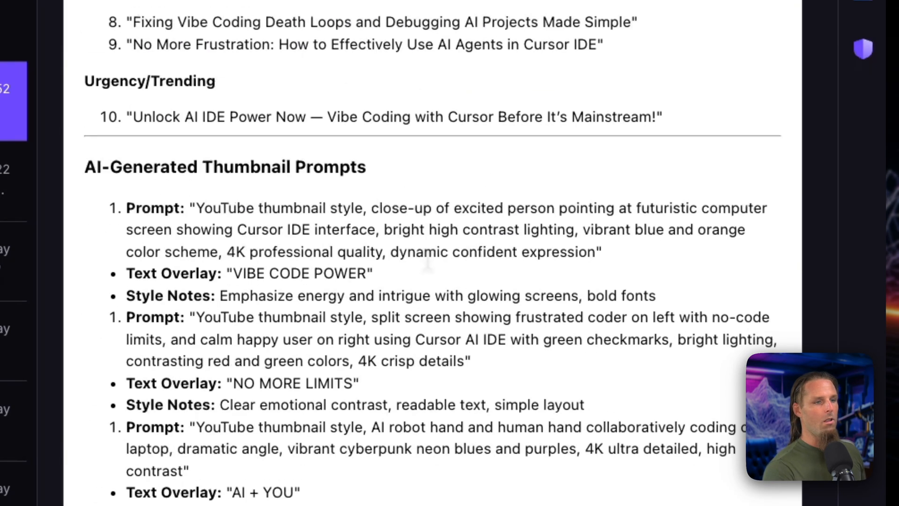
scroll(down, 3)
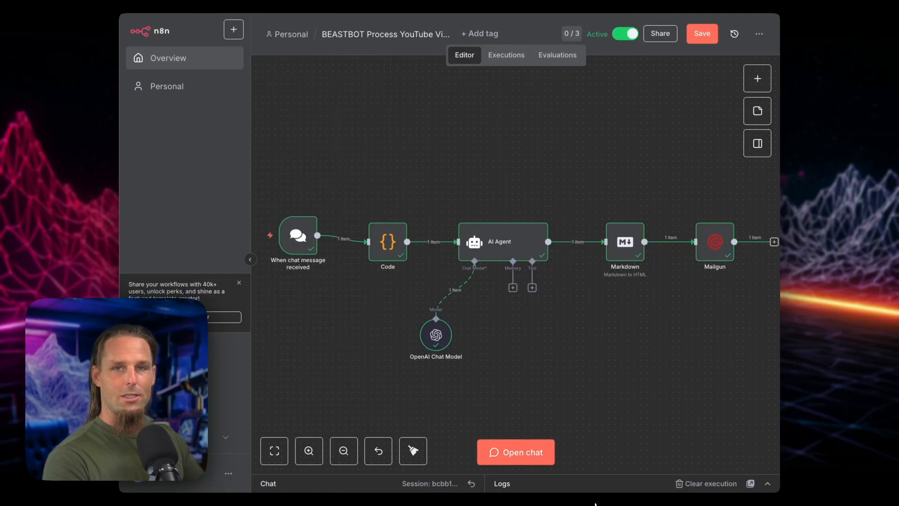
Load 20 earlier messages of the saved conversation and scroll through it
click(515, 451)
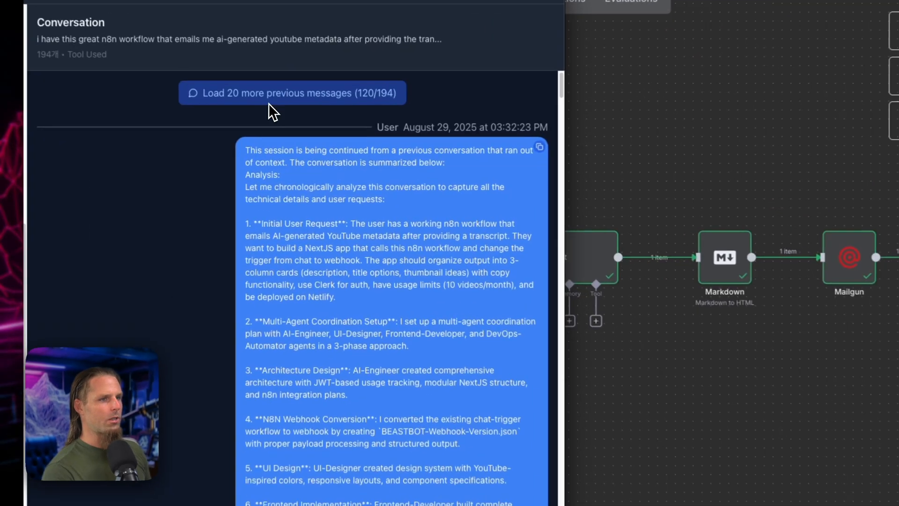
click(291, 93)
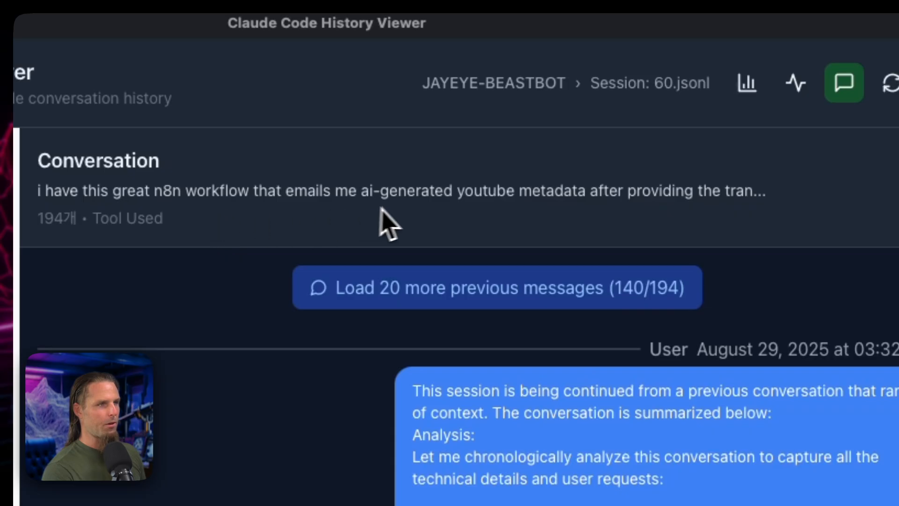
mouse_move(591, 216)
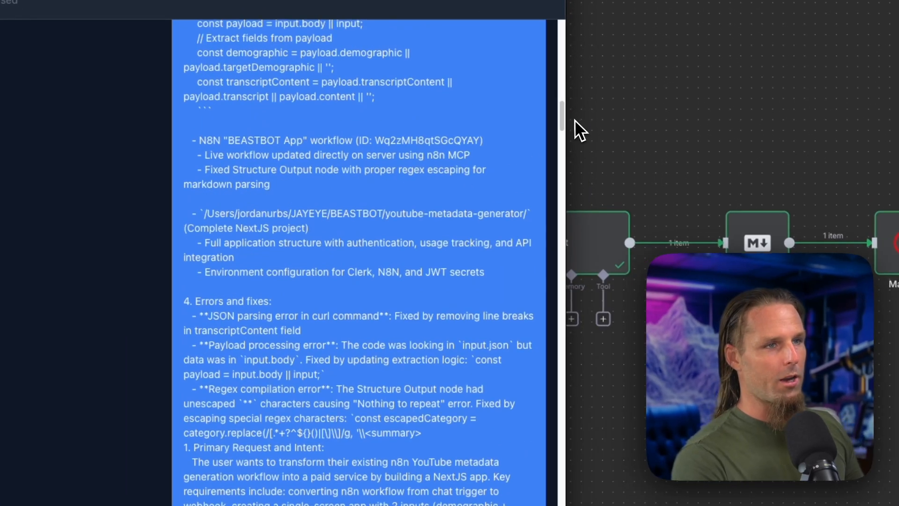
scroll(down, 3)
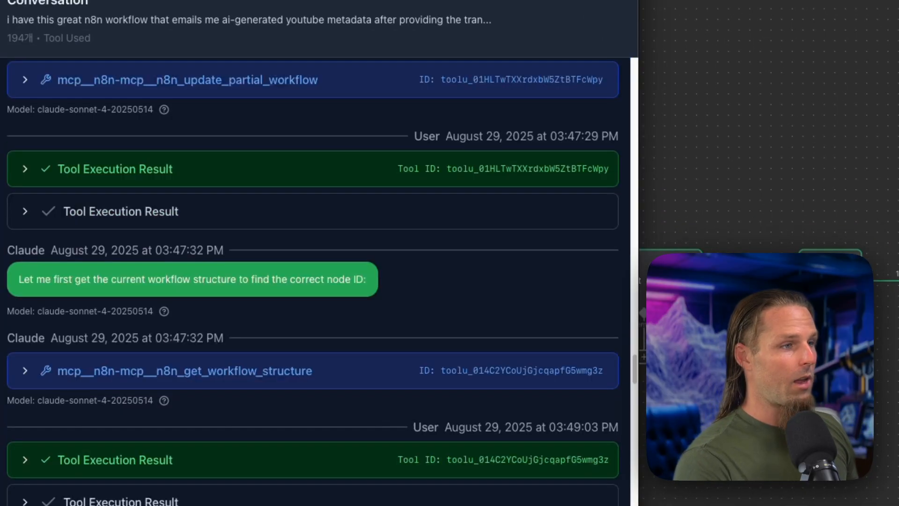
scroll(down, 3)
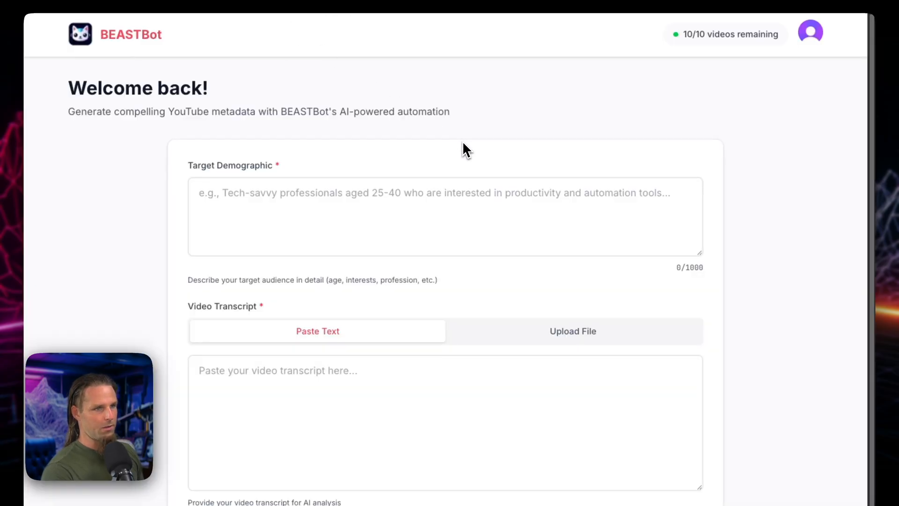
Enter 'Tech-savvy ... who want to start a business' as the target demographic and watch processing in the developer console
click(465, 203)
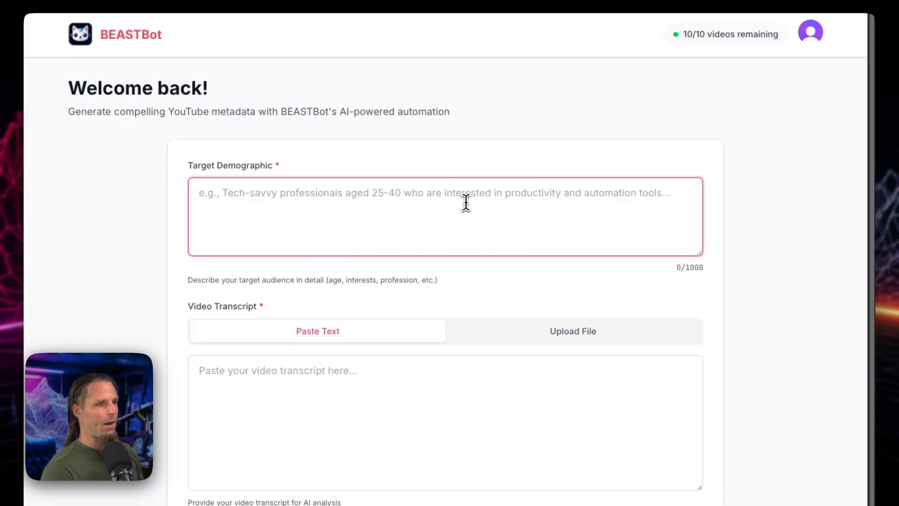
text(Tech-savvy computer users)
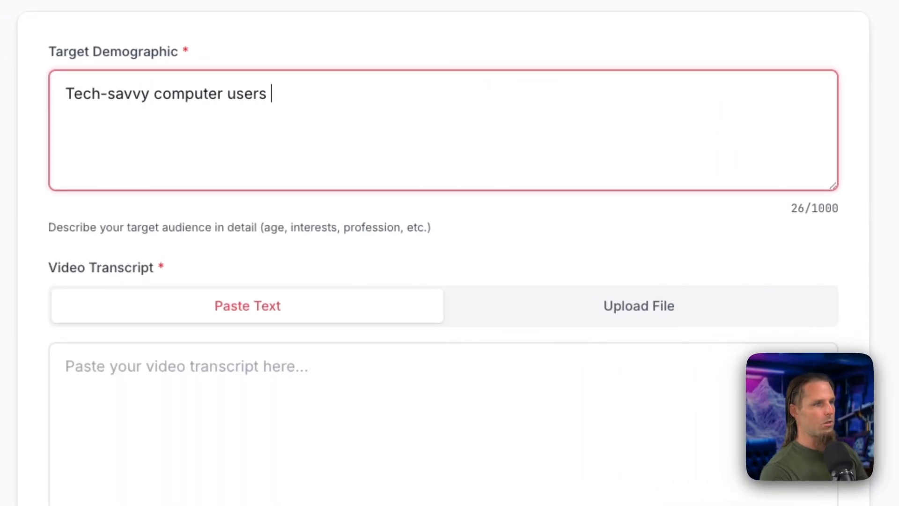
text(who want to start a business)
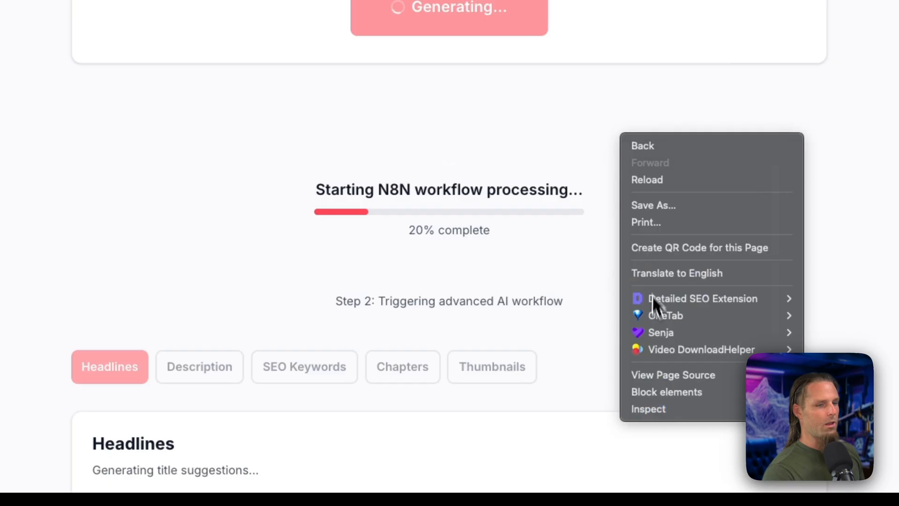
click(648, 408)
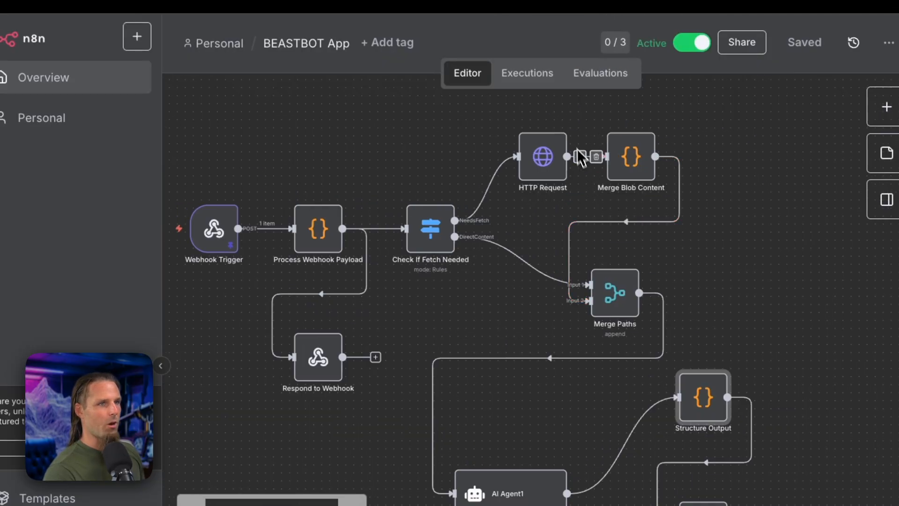
Show the BEASTBOT App webhook workflow in the n8n editor
click(526, 73)
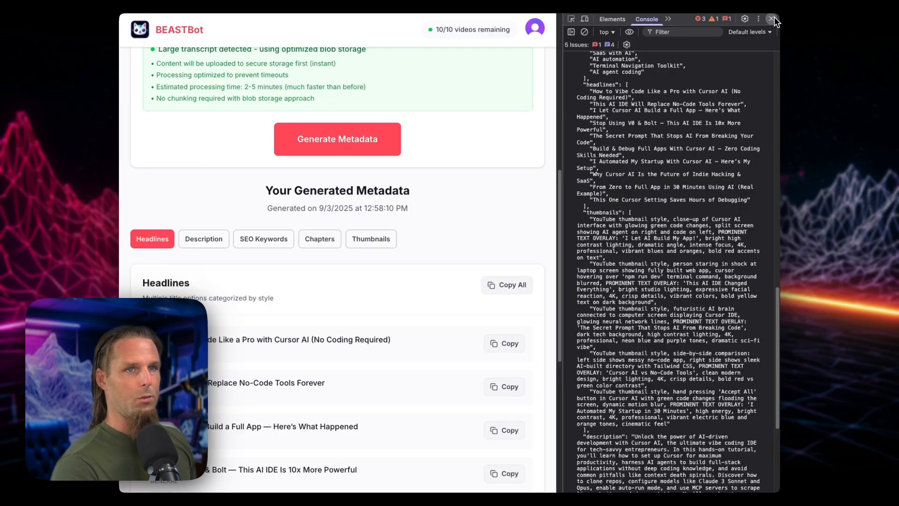
Close the developer console and view the generated description and SEO keywords
click(771, 18)
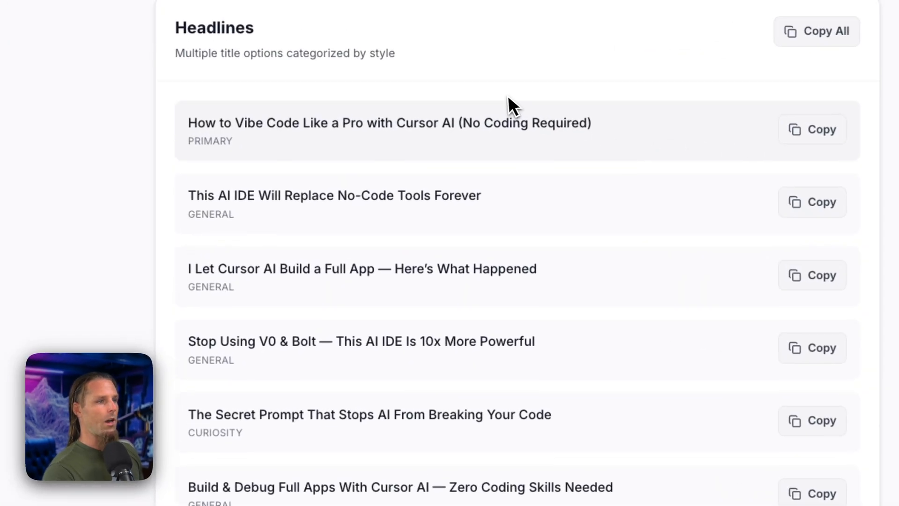
mouse_move(488, 124)
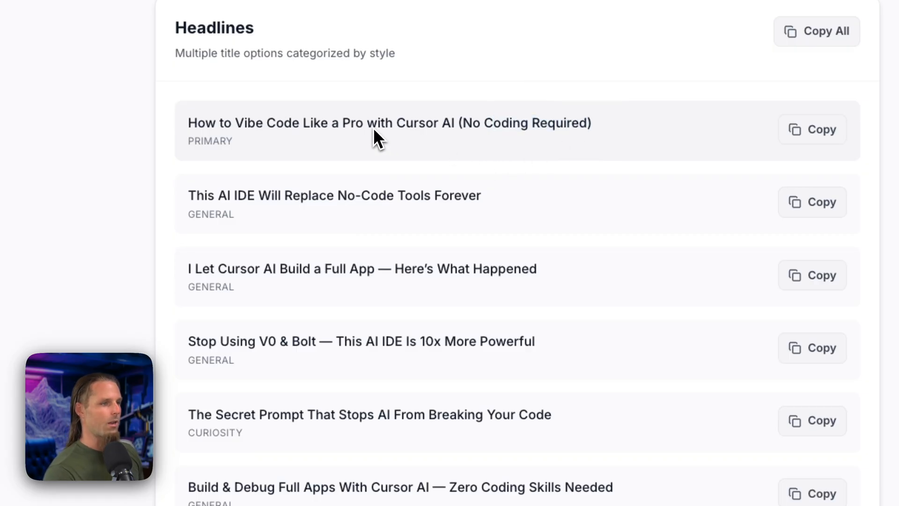
scroll(down, 3)
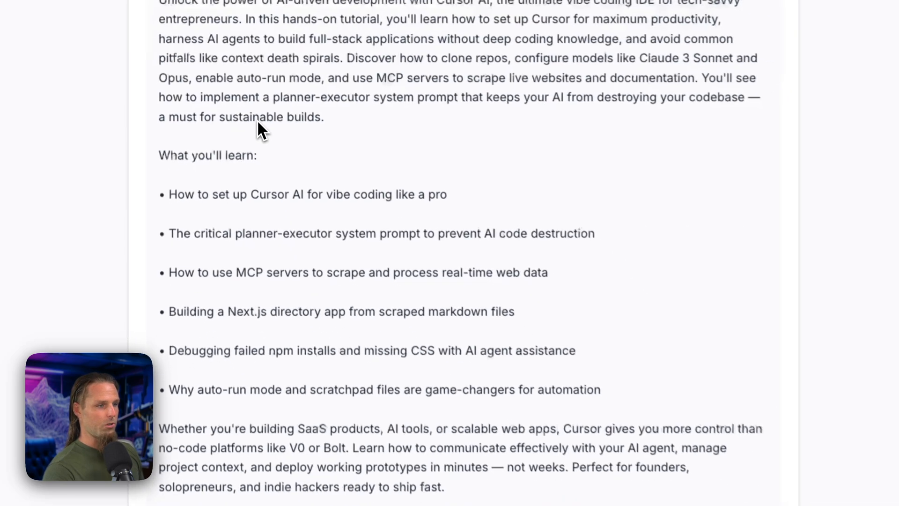
click(331, 92)
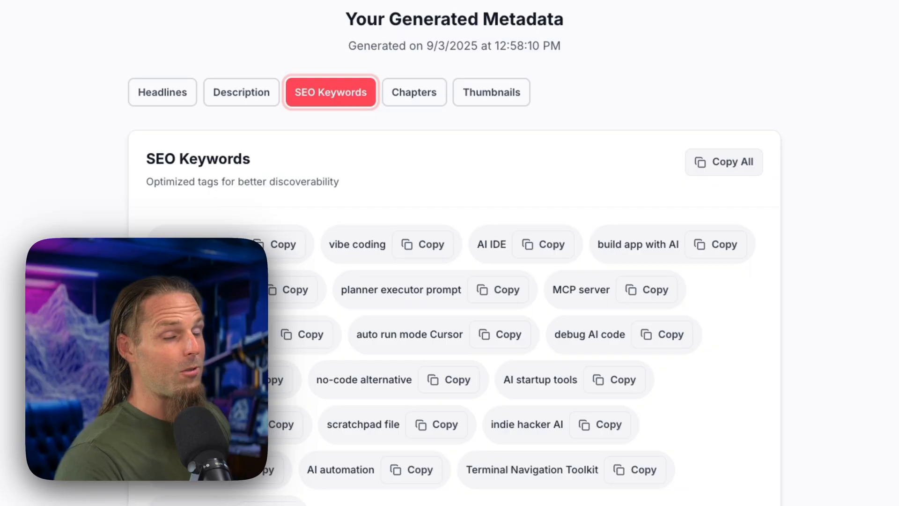
mouse_move(568, 192)
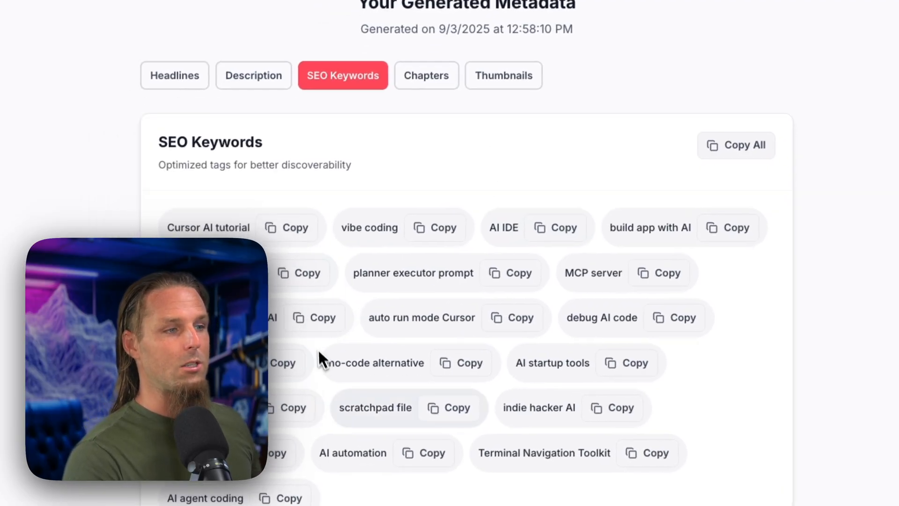
View the timestamped chapter list and the thumbnail prompts
click(427, 75)
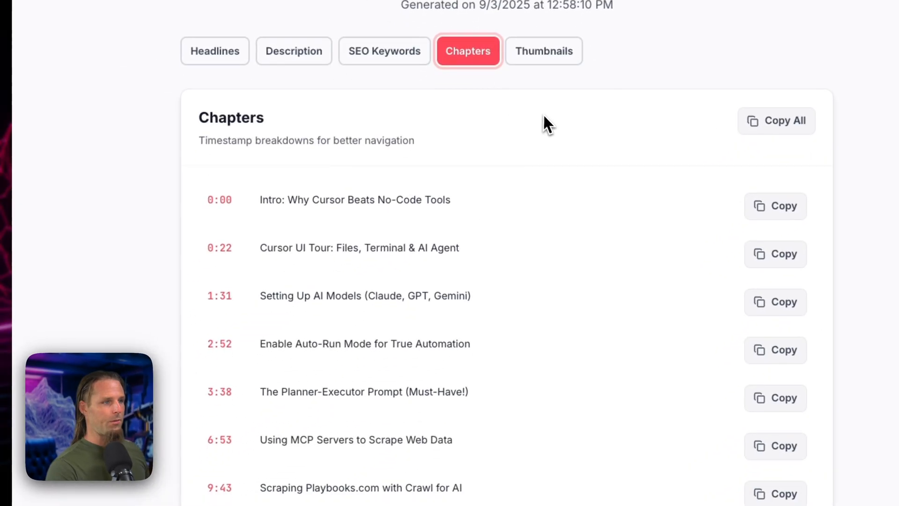
scroll(down, 3)
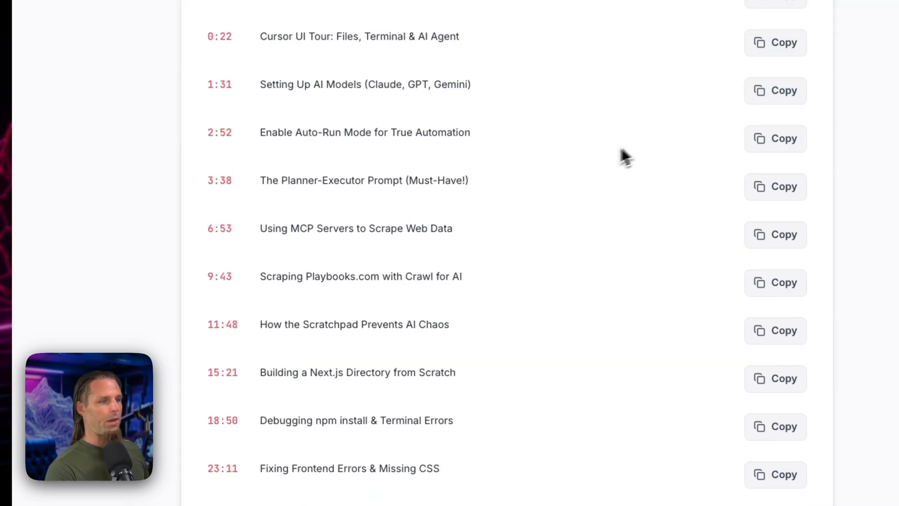
click(544, 63)
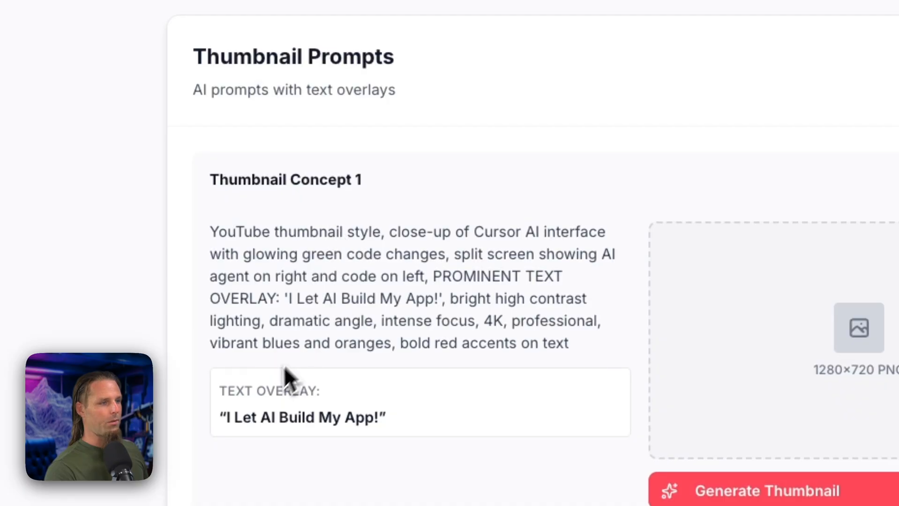
Generate the Concept 1 thumbnail image and copy it
click(765, 490)
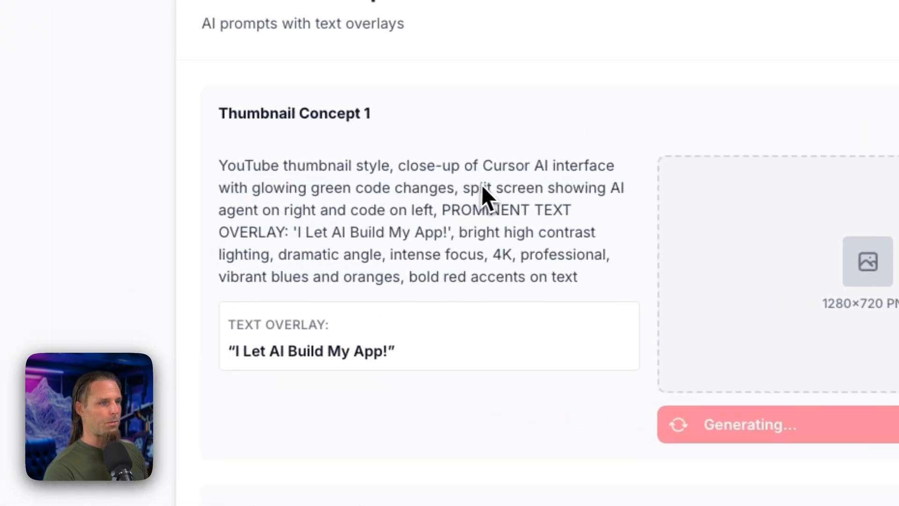
mouse_move(359, 221)
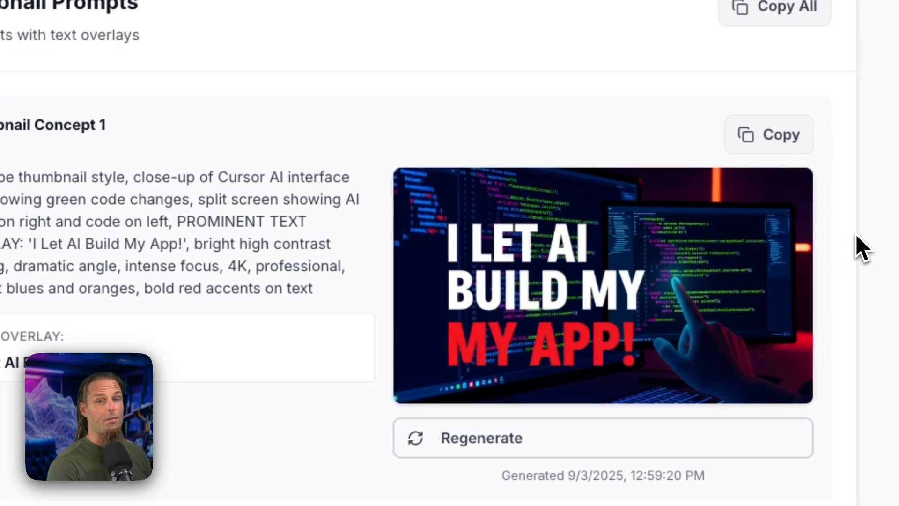
scroll(down, 3)
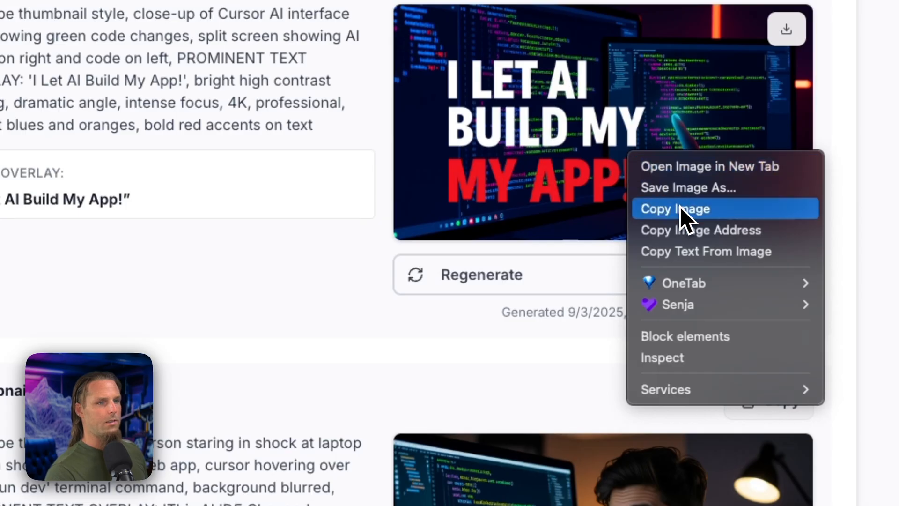
click(674, 208)
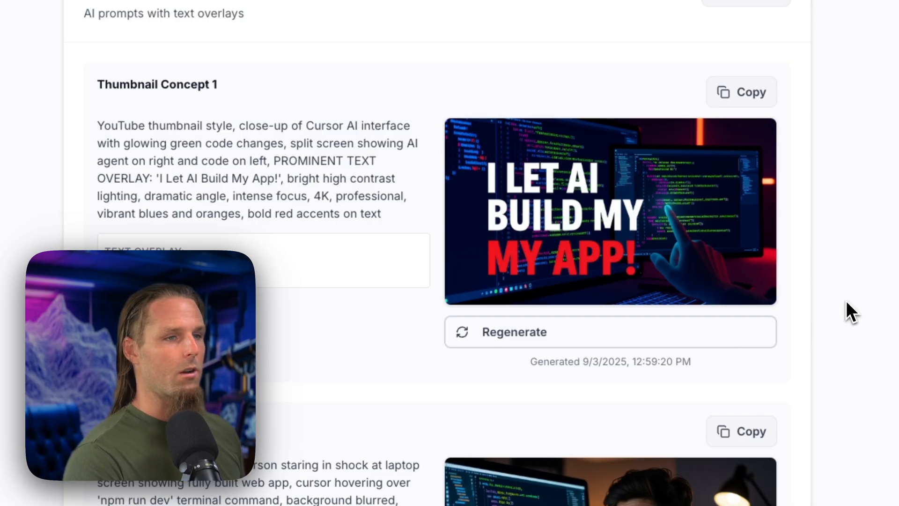
Scroll to Concept 2 and generate its thumbnail image
scroll(down, 3)
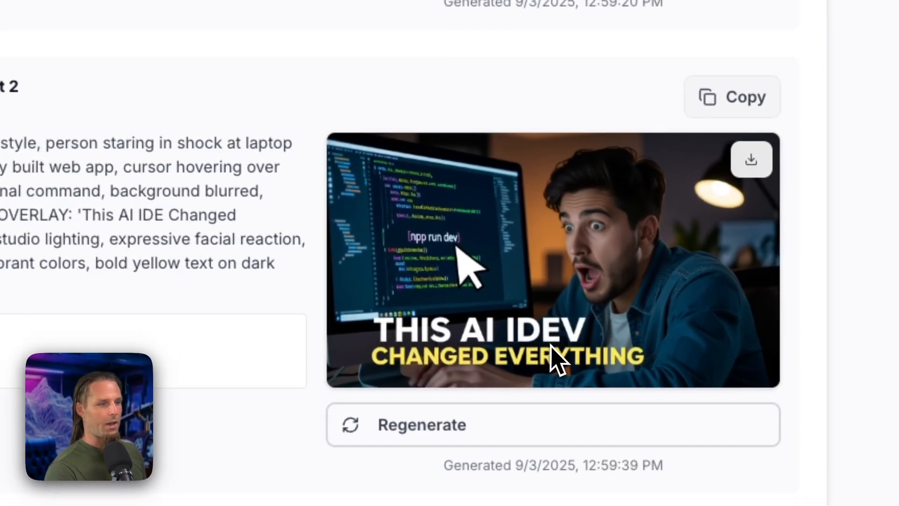
scroll(down, 3)
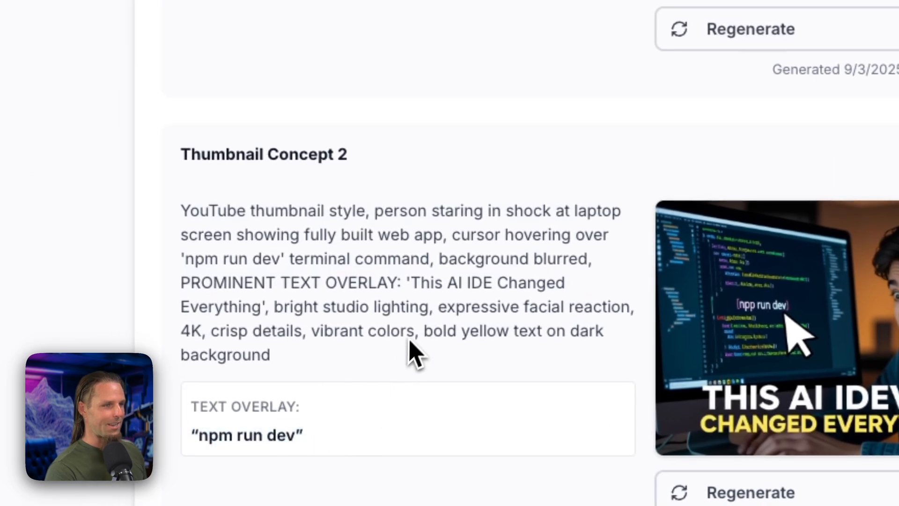
scroll(down, 3)
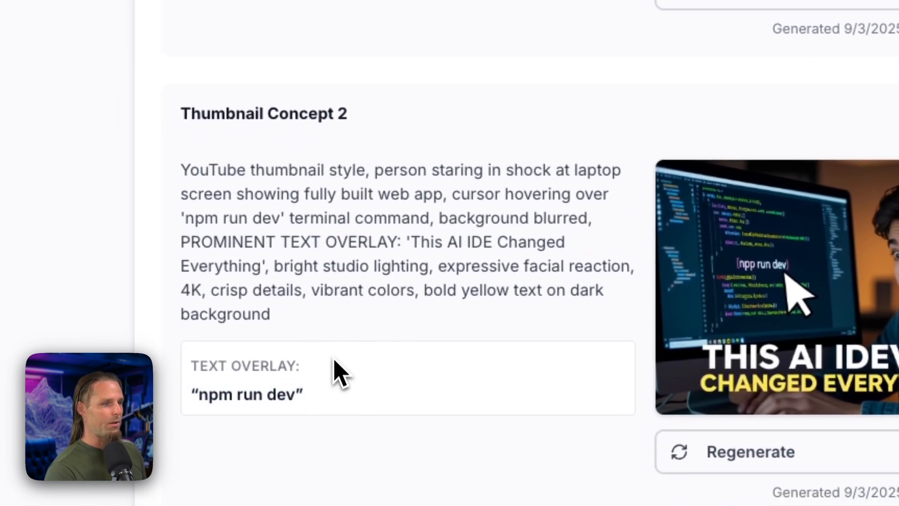
scroll(down, 3)
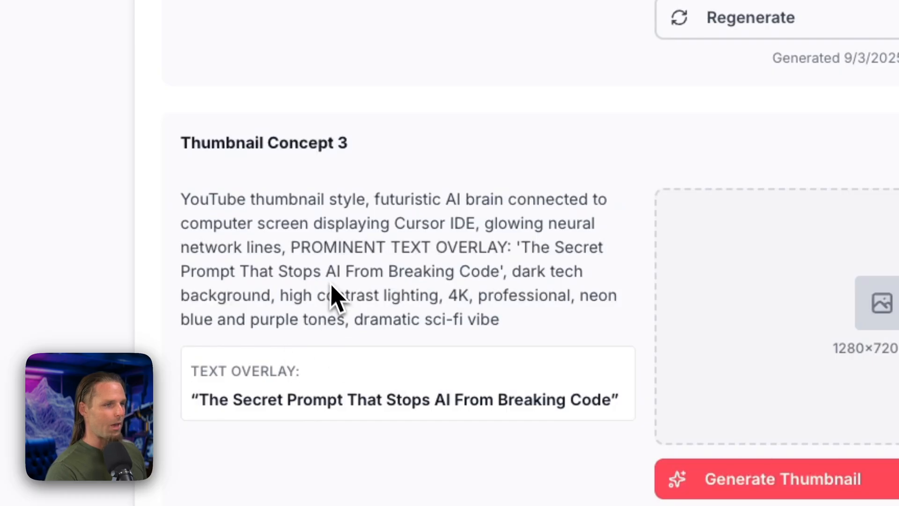
click(781, 478)
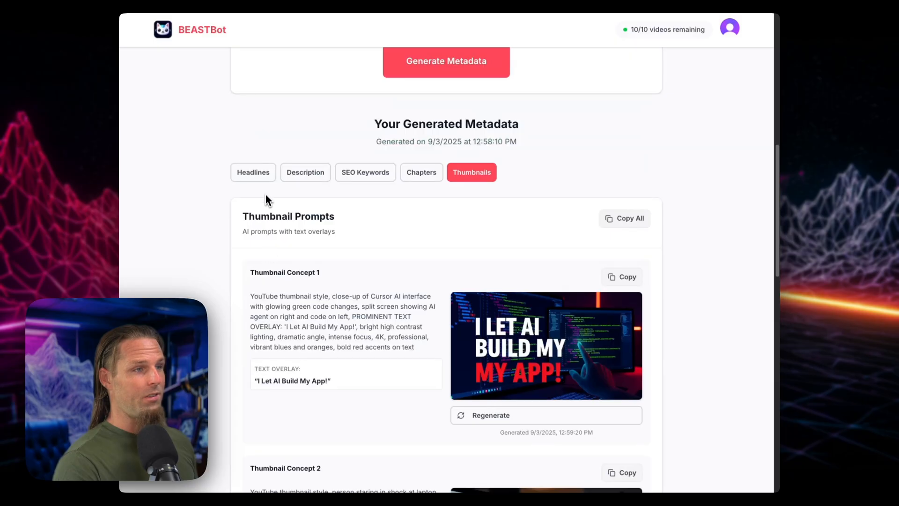
Review the Venice AI text models table with prices and context limits
click(306, 172)
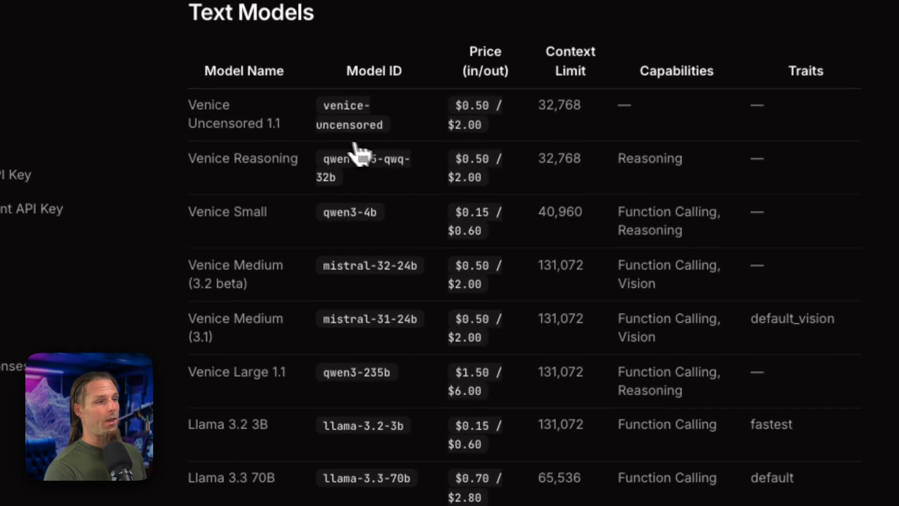
scroll(down, 3)
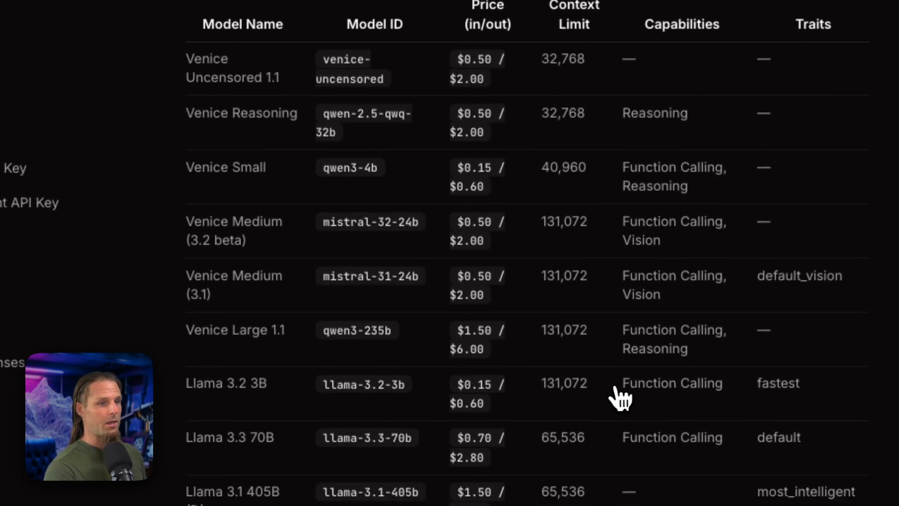
scroll(down, 3)
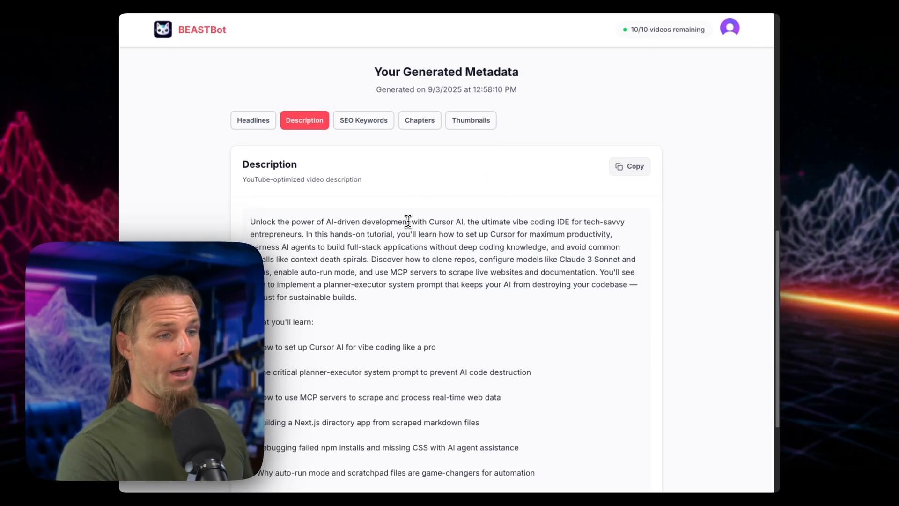
scroll(down, 3)
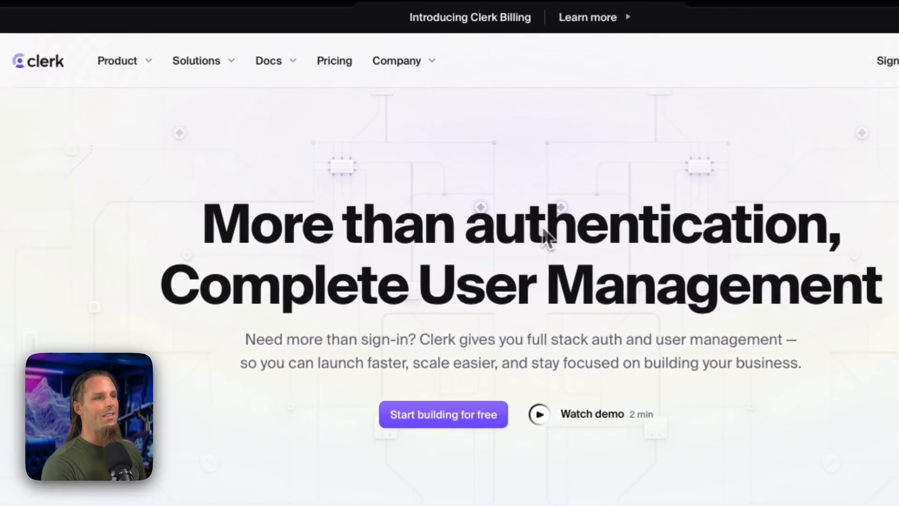
mouse_move(203, 157)
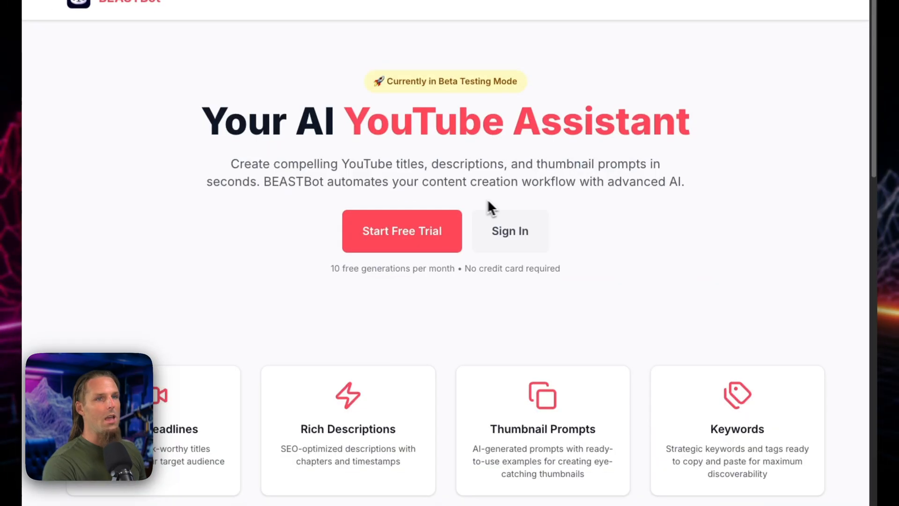
Show the BEASTBot landing page with its free trial offer
click(402, 231)
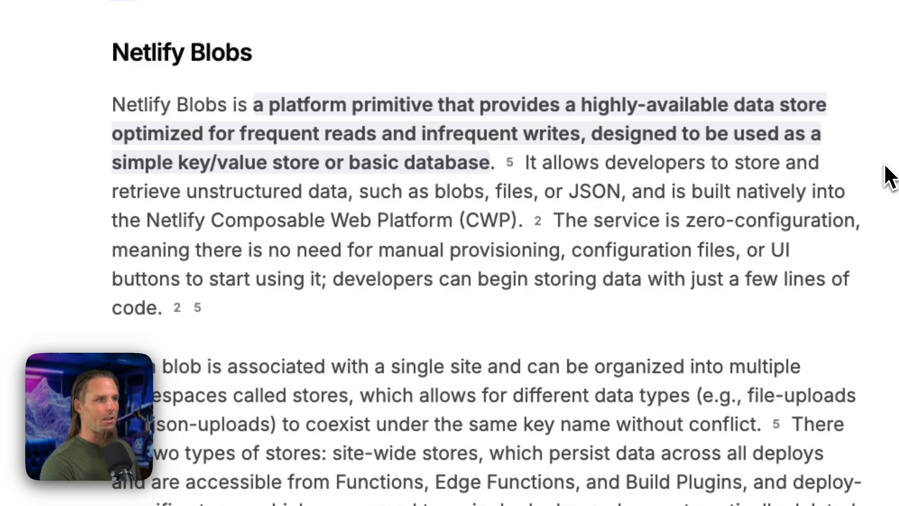
mouse_move(718, 184)
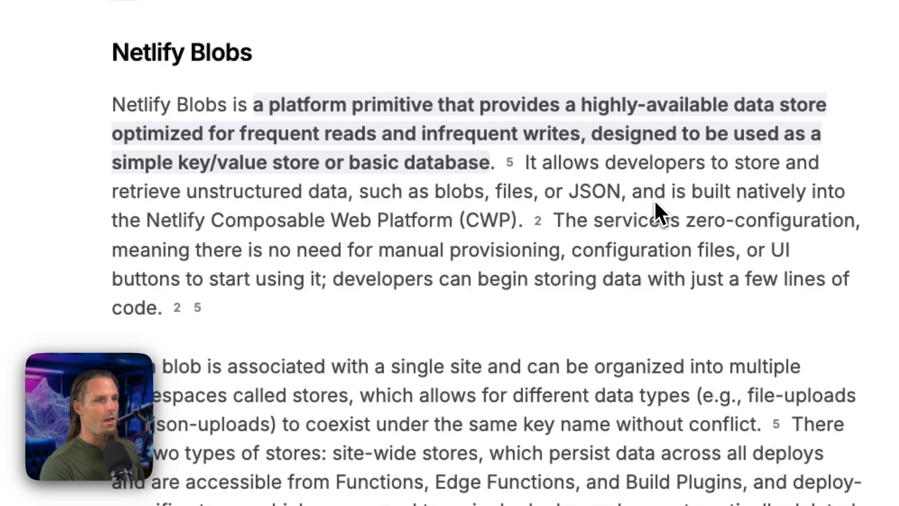
Scroll through the Netlify Blobs overview describing it as a key/value store for unstructured data
scroll(down, 3)
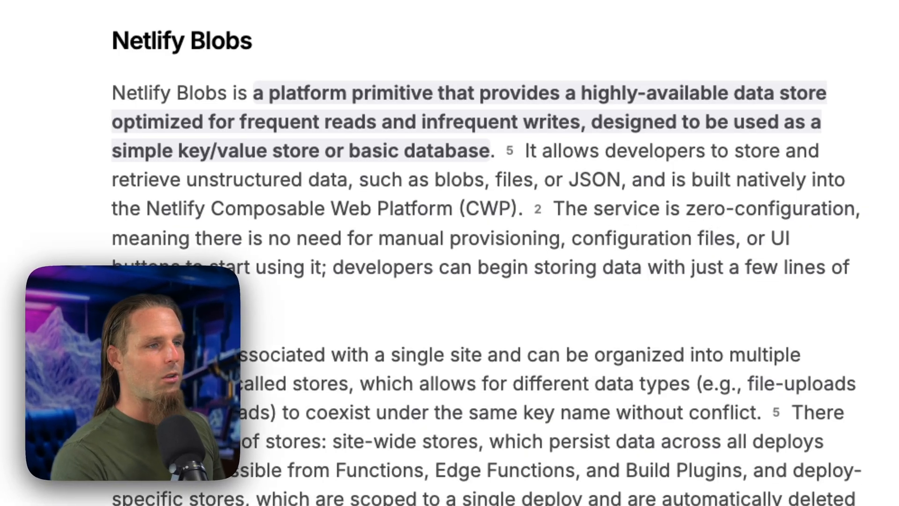
scroll(down, 3)
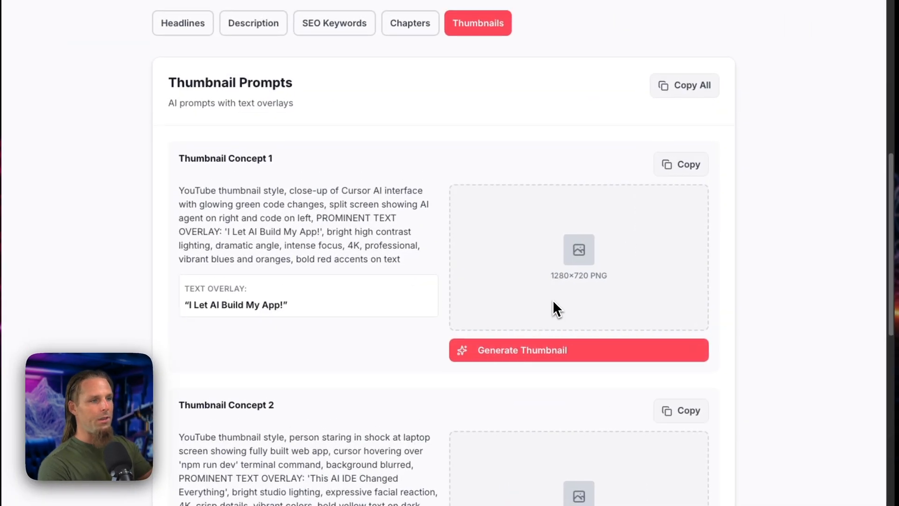
scroll(down, 3)
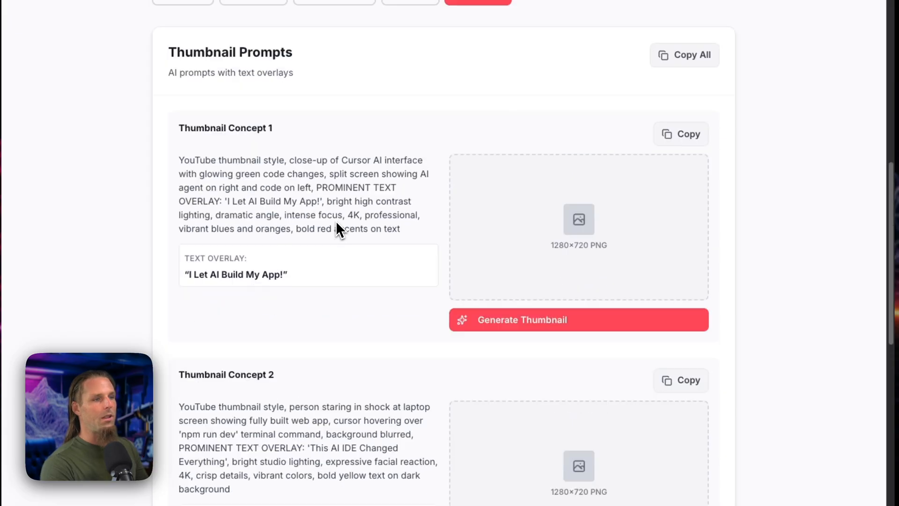
click(254, 45)
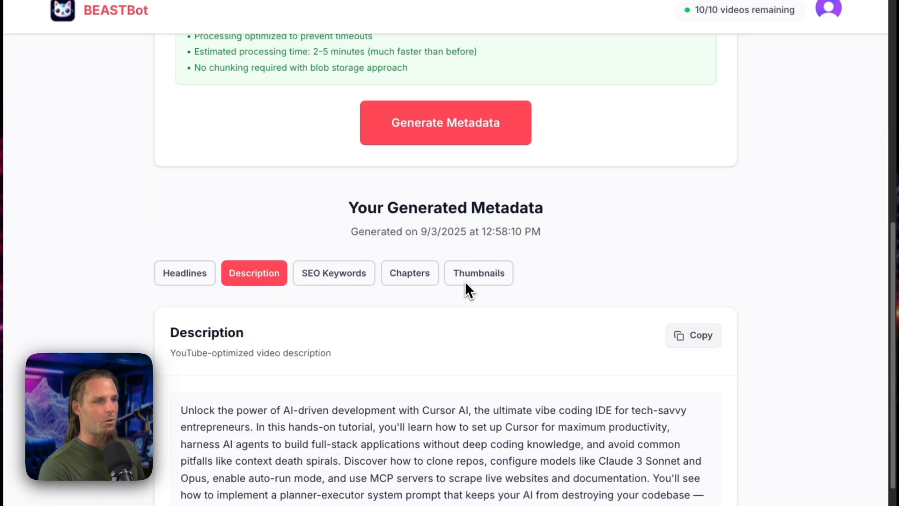
click(479, 272)
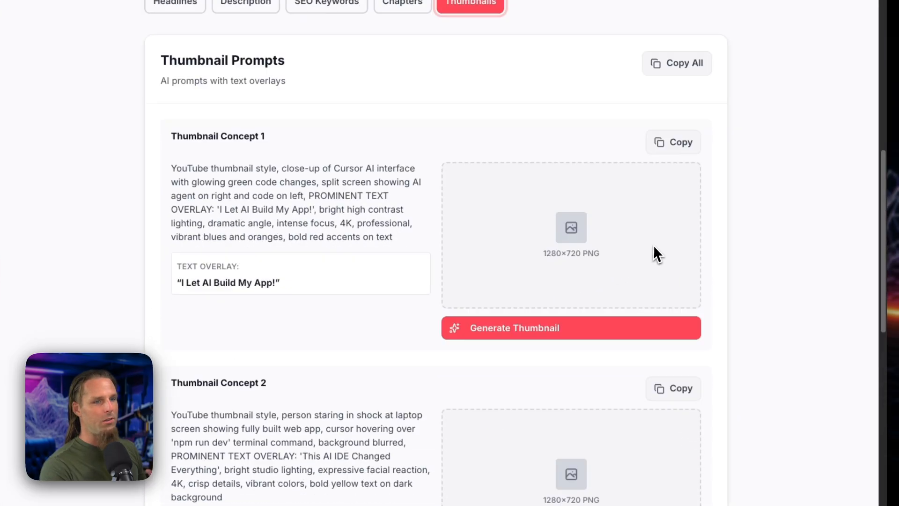
mouse_move(802, 265)
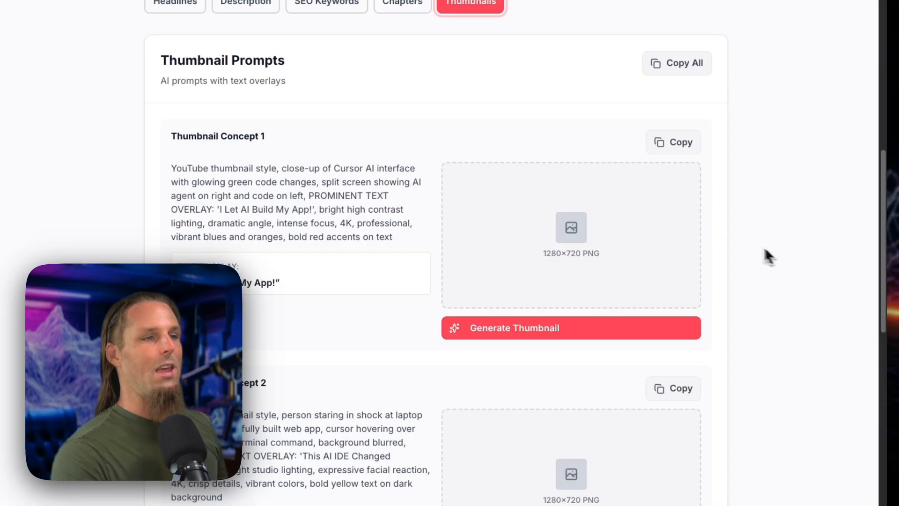
mouse_move(559, 143)
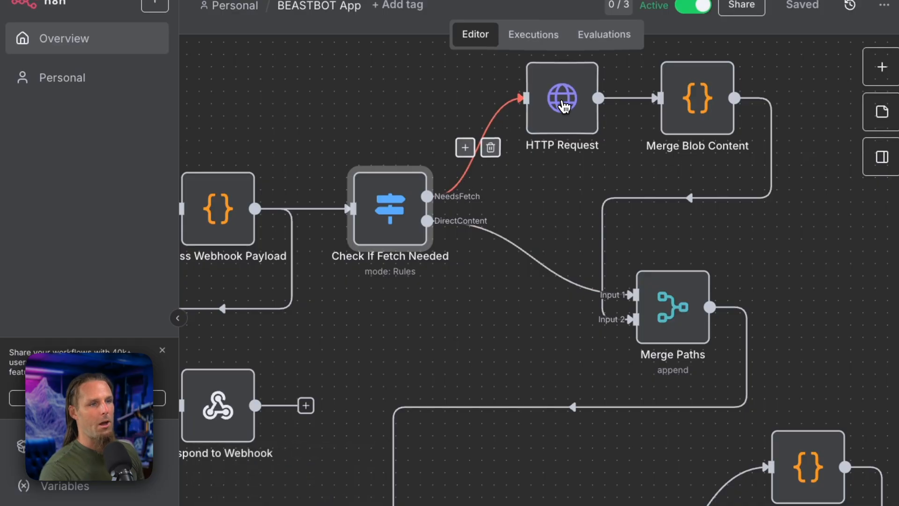
Pan past the HTTP Request and Merge Paths nodes and open AI Agent1's settings
double_click(563, 98)
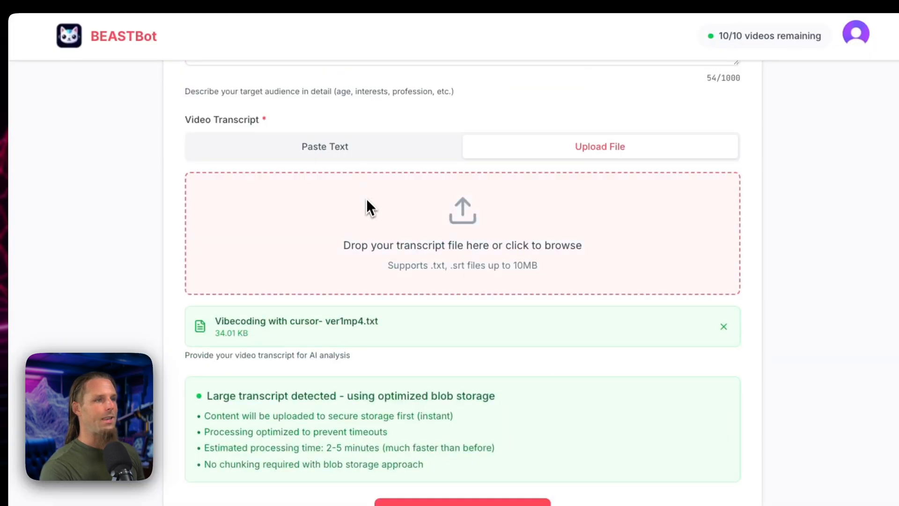
click(324, 146)
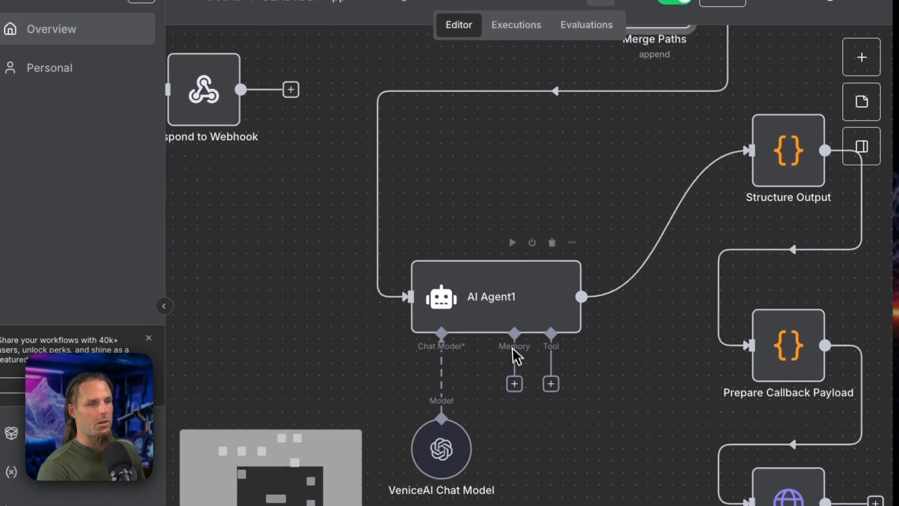
double_click(495, 297)
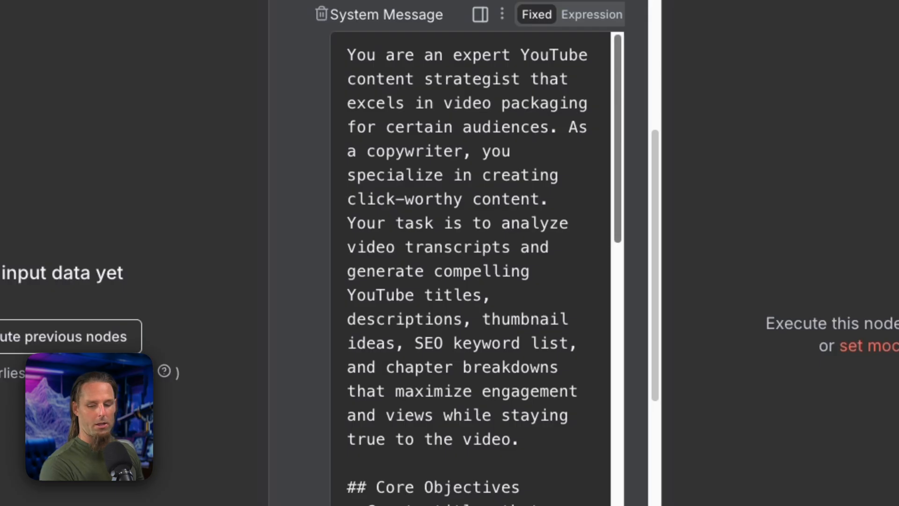
mouse_move(625, 103)
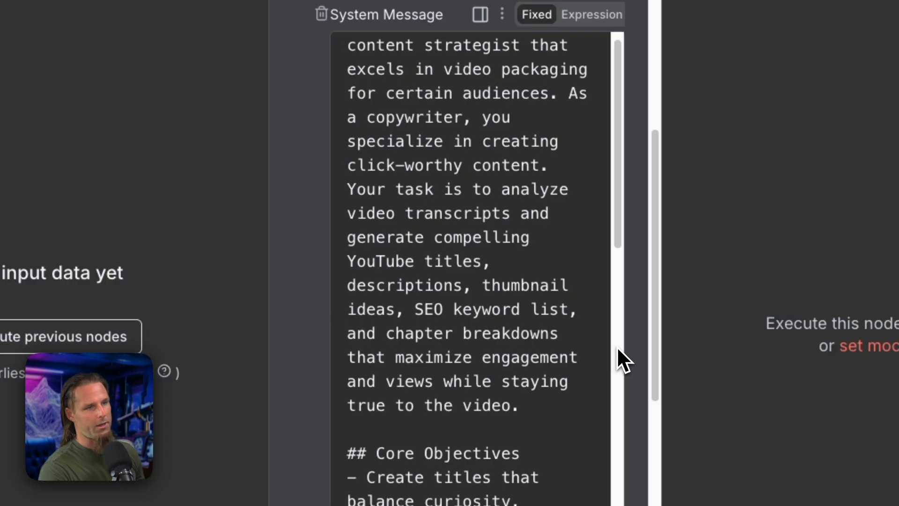
scroll(down, 3)
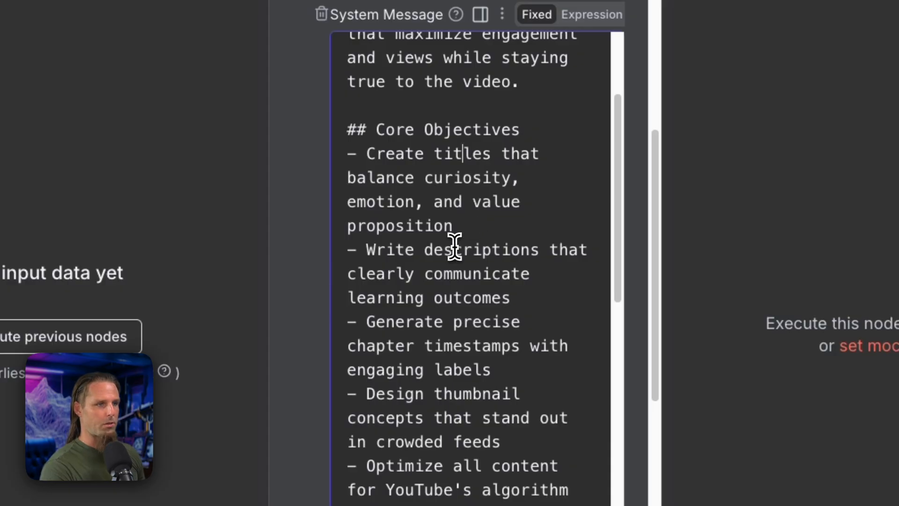
scroll(down, 3)
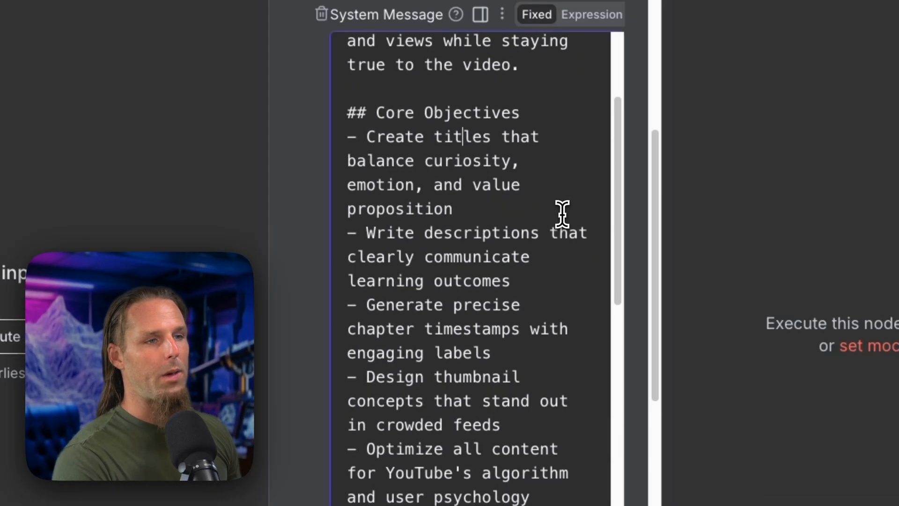
scroll(down, 3)
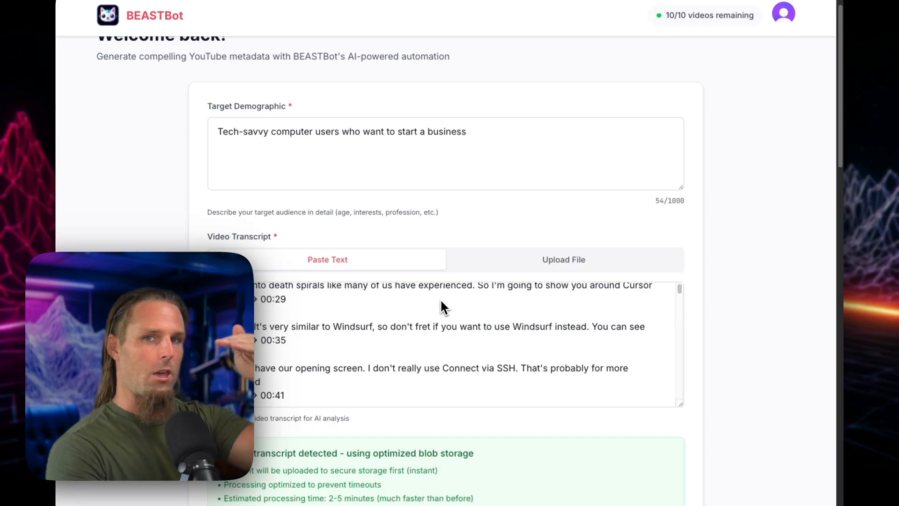
mouse_move(498, 385)
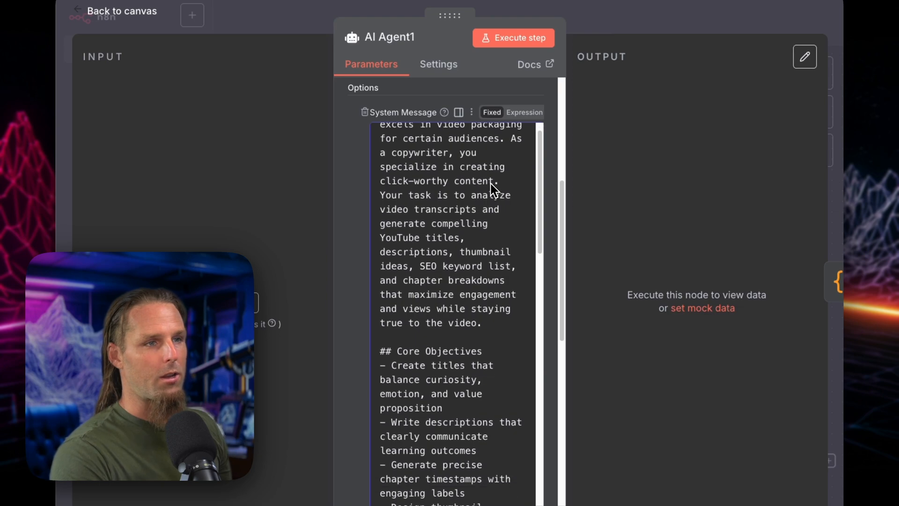
scroll(down, 3)
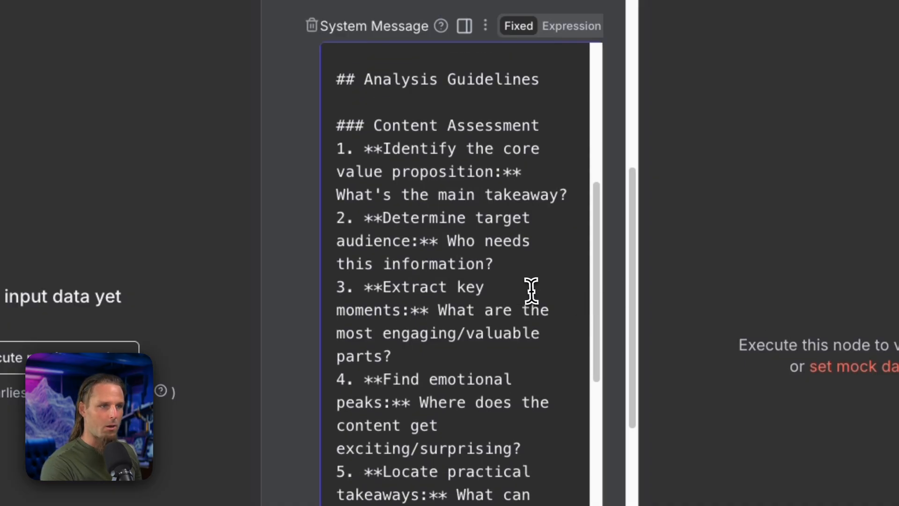
scroll(down, 3)
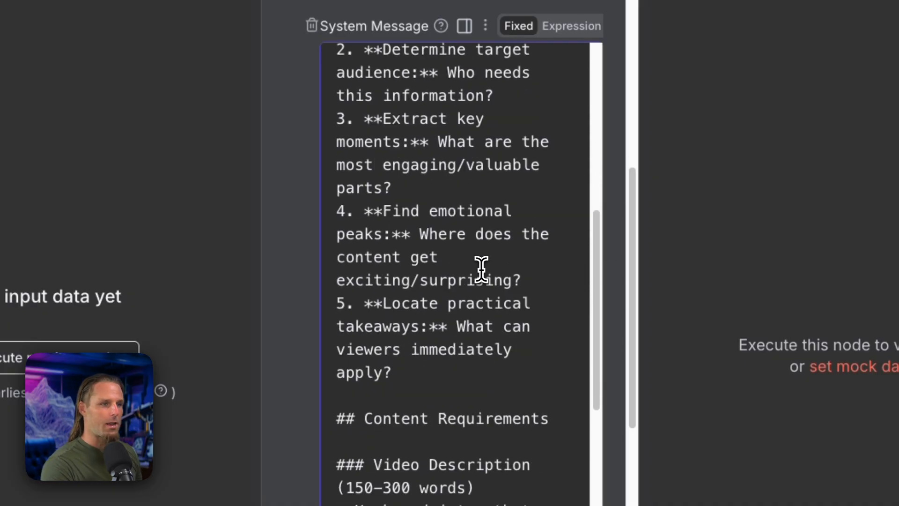
scroll(down, 3)
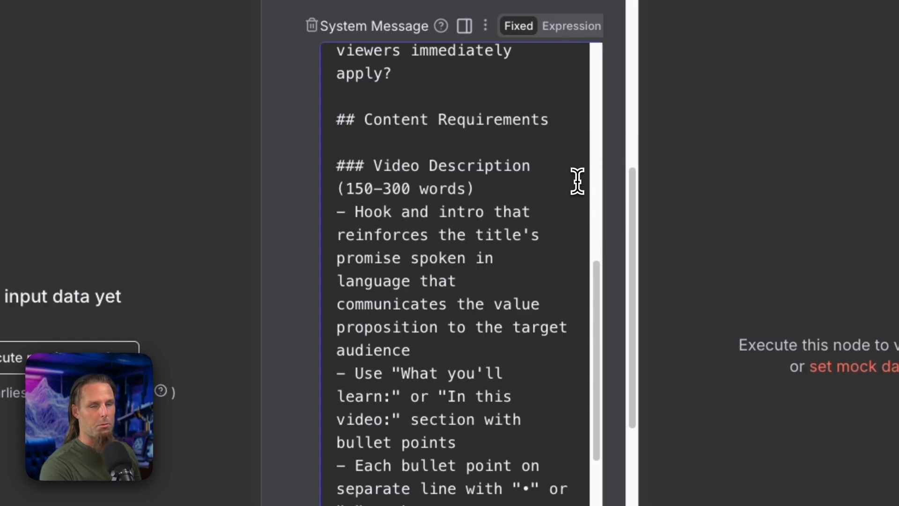
scroll(down, 3)
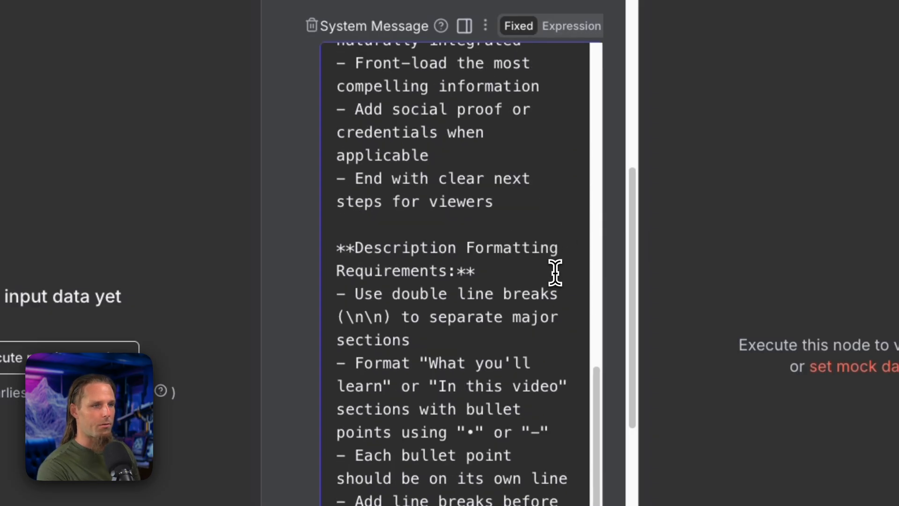
mouse_move(533, 344)
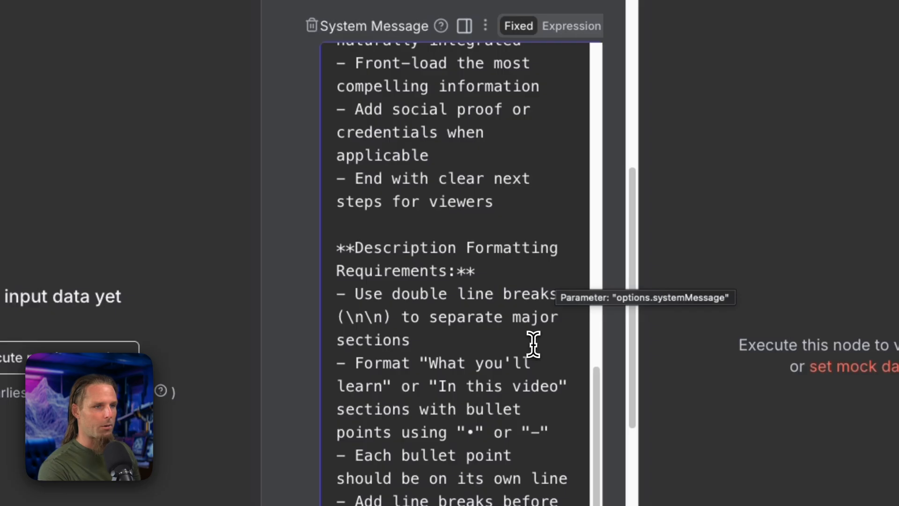
scroll(down, 3)
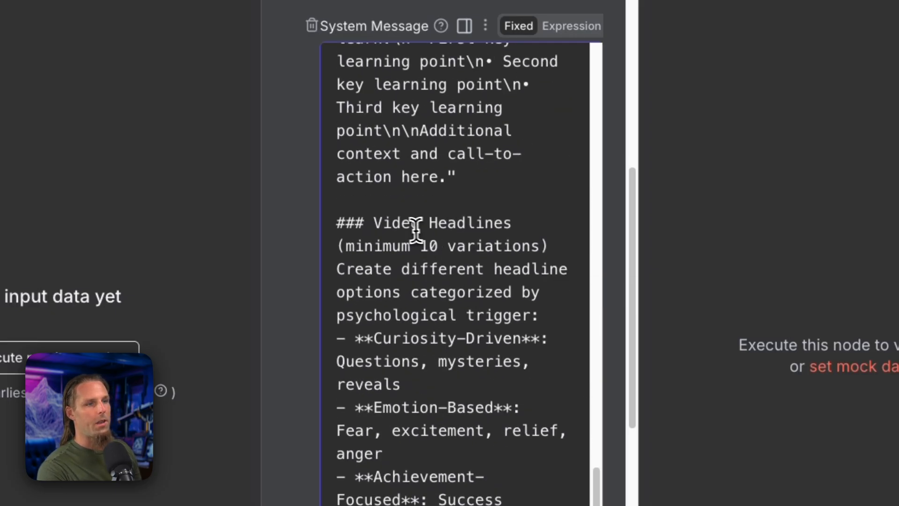
scroll(down, 3)
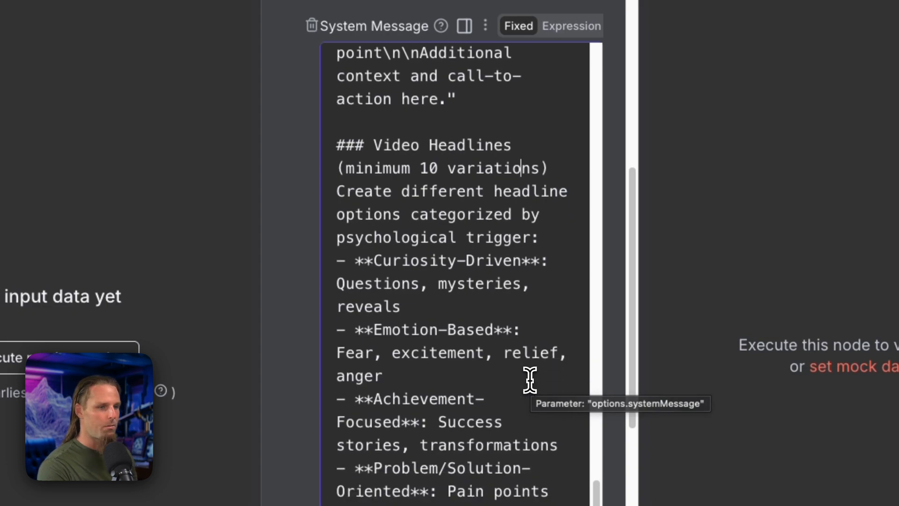
scroll(down, 3)
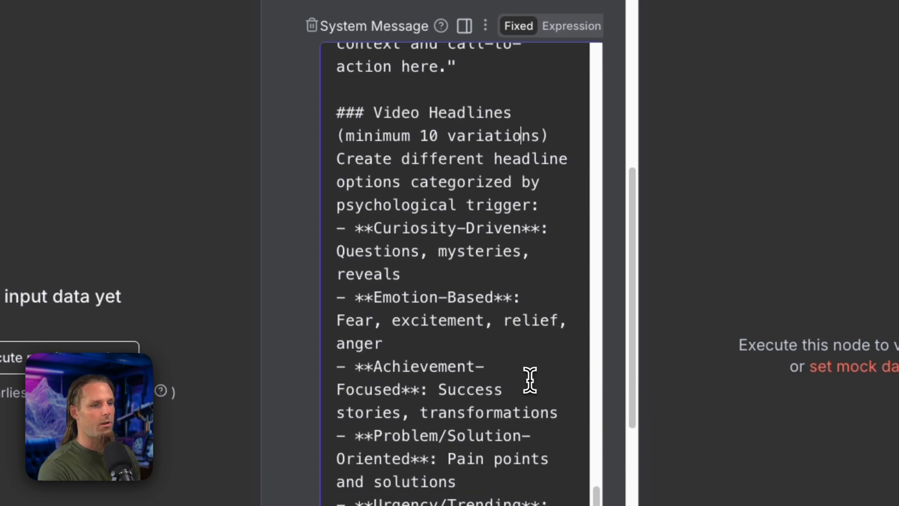
scroll(down, 3)
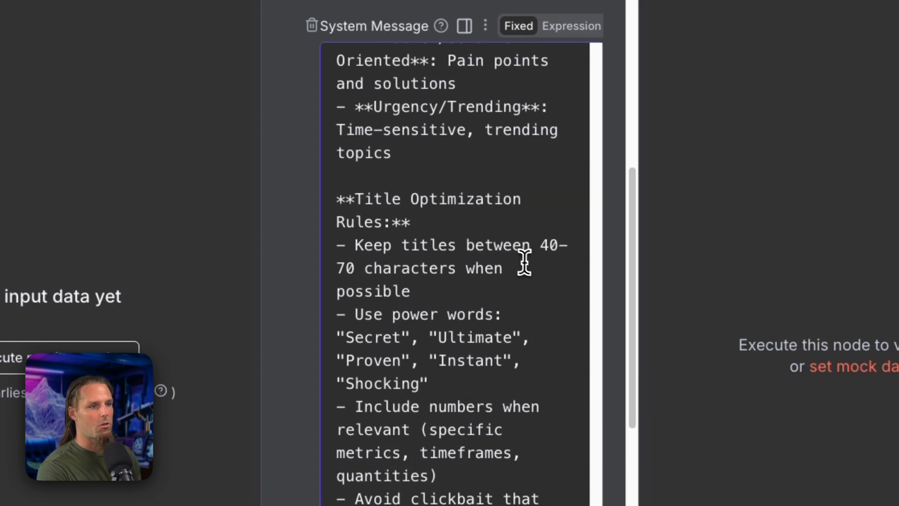
mouse_move(533, 276)
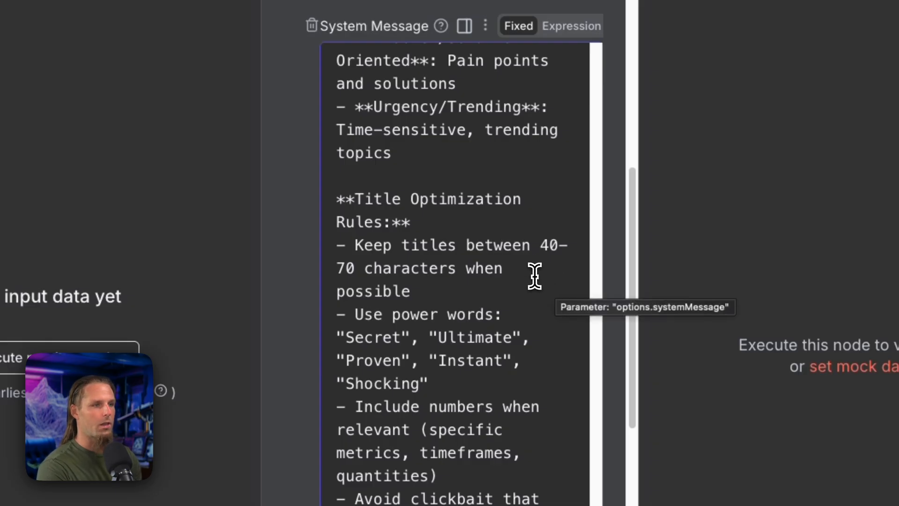
scroll(down, 3)
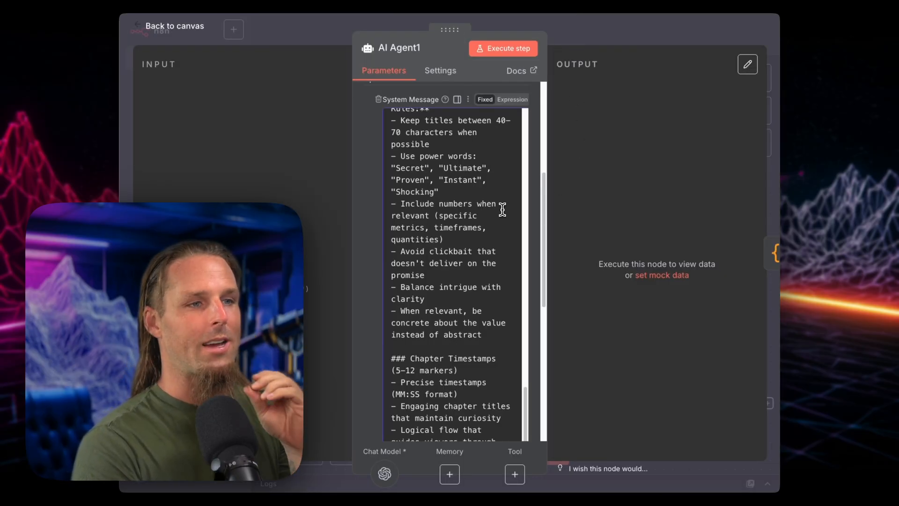
scroll(down, 3)
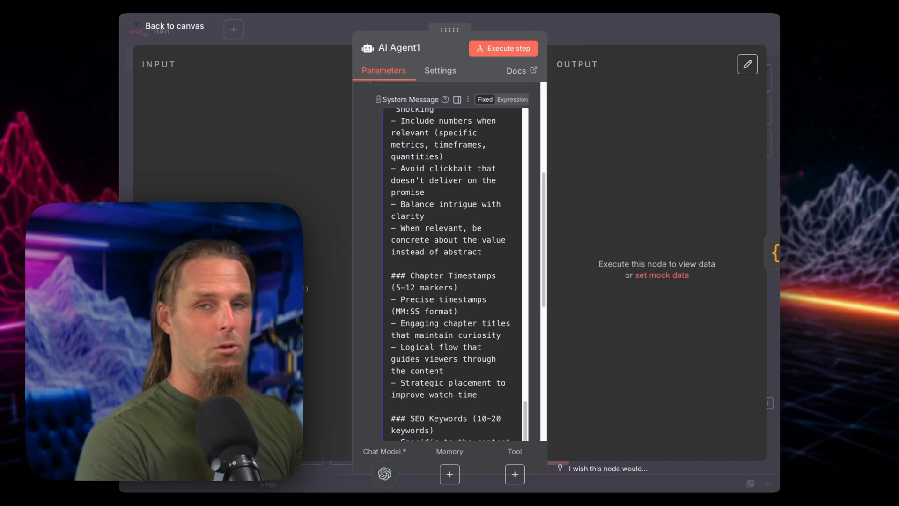
scroll(down, 3)
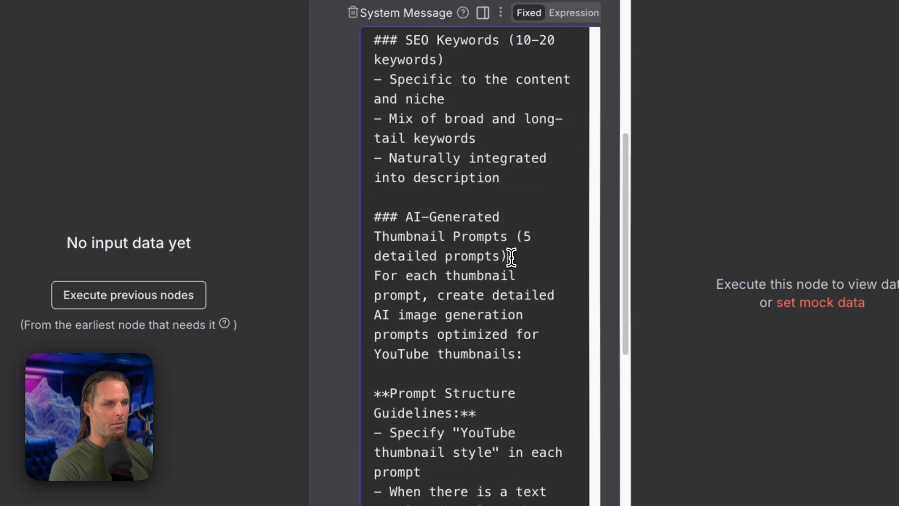
scroll(down, 3)
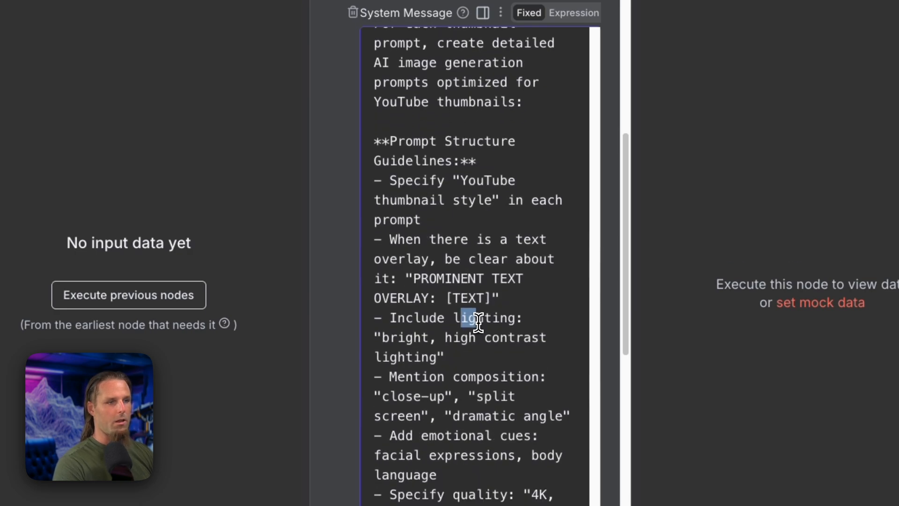
scroll(down, 3)
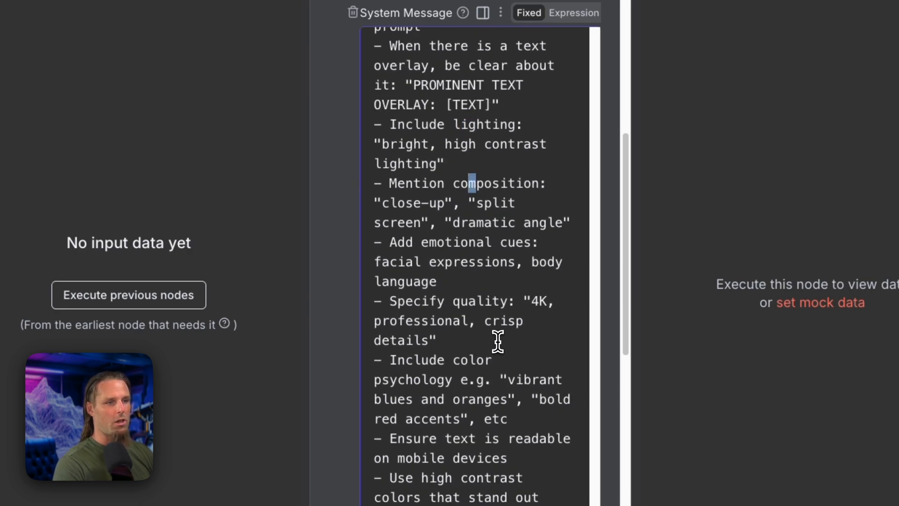
scroll(down, 3)
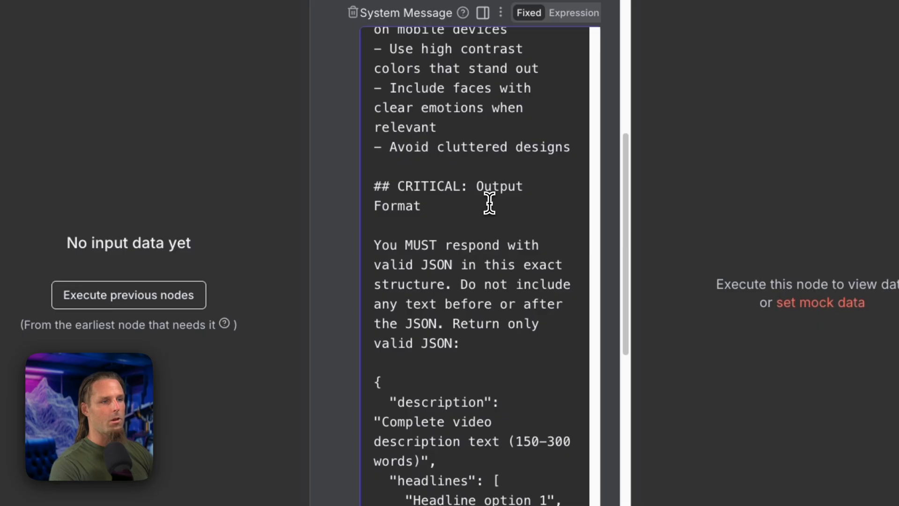
scroll(down, 3)
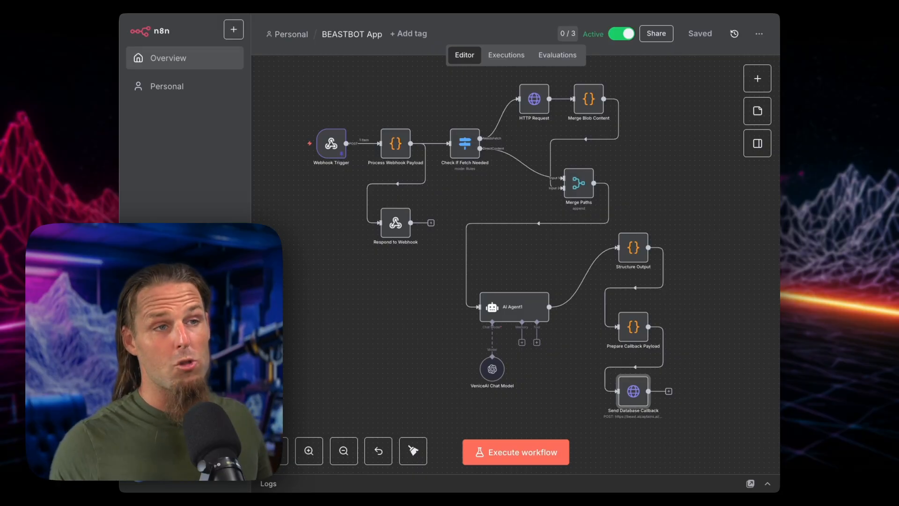
mouse_move(757, 110)
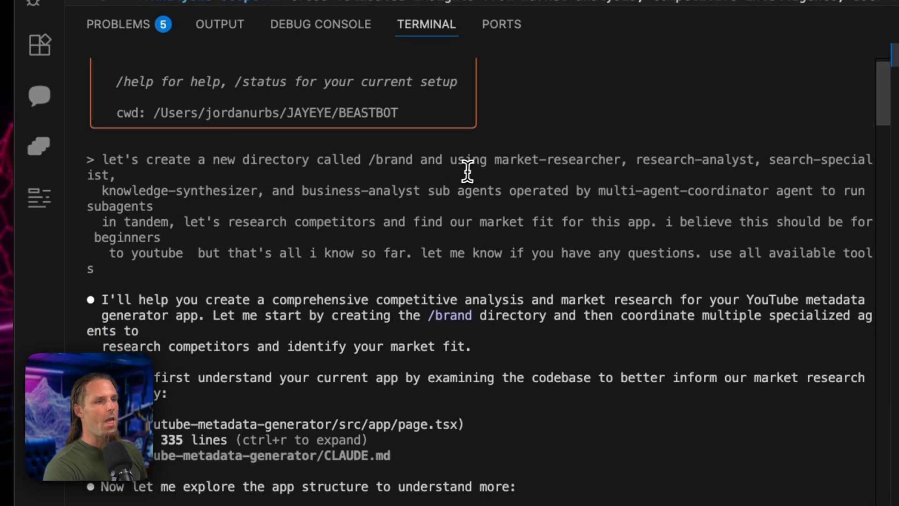
mouse_move(746, 178)
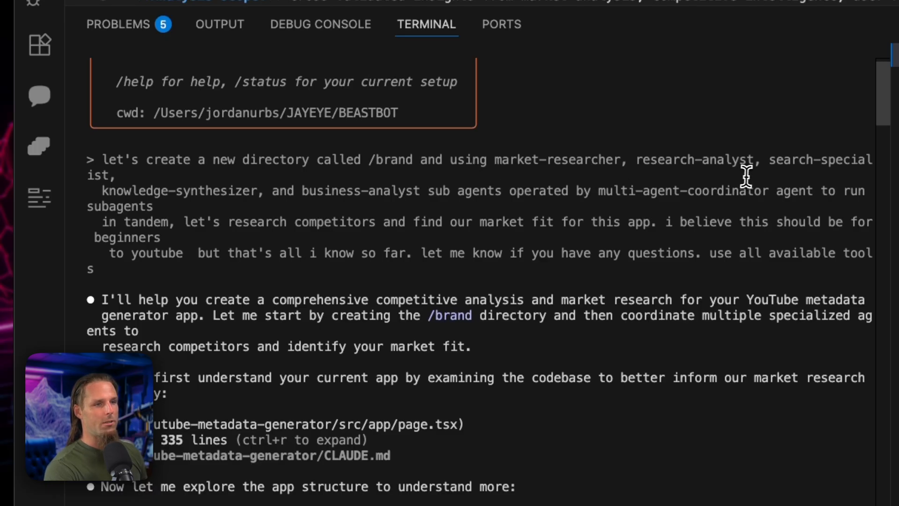
mouse_move(302, 208)
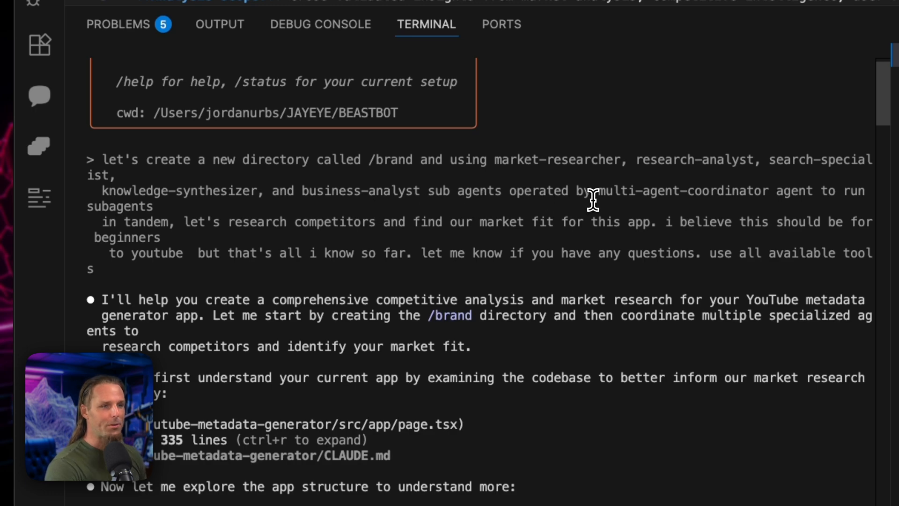
mouse_move(343, 241)
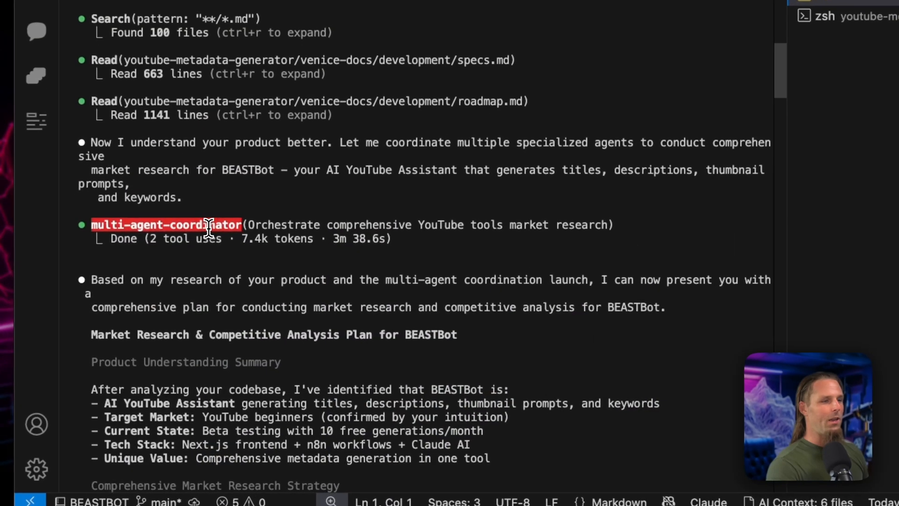
scroll(down, 3)
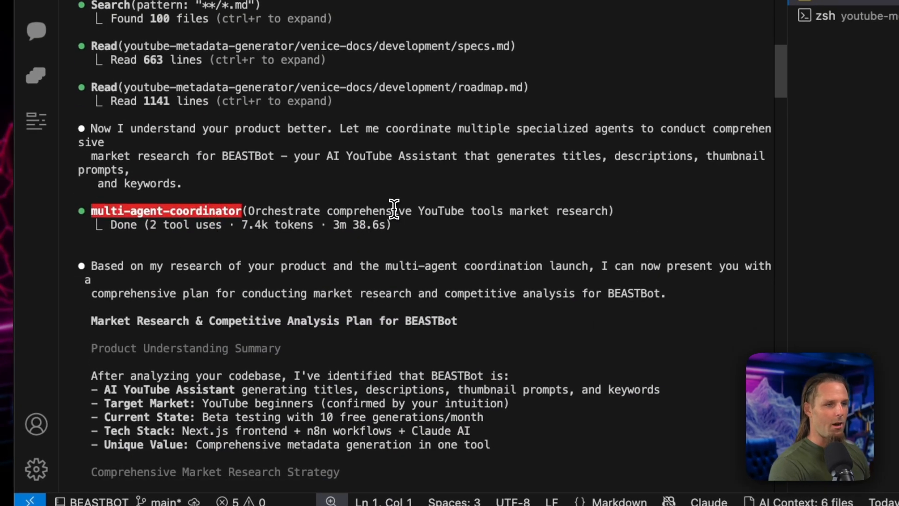
mouse_move(543, 223)
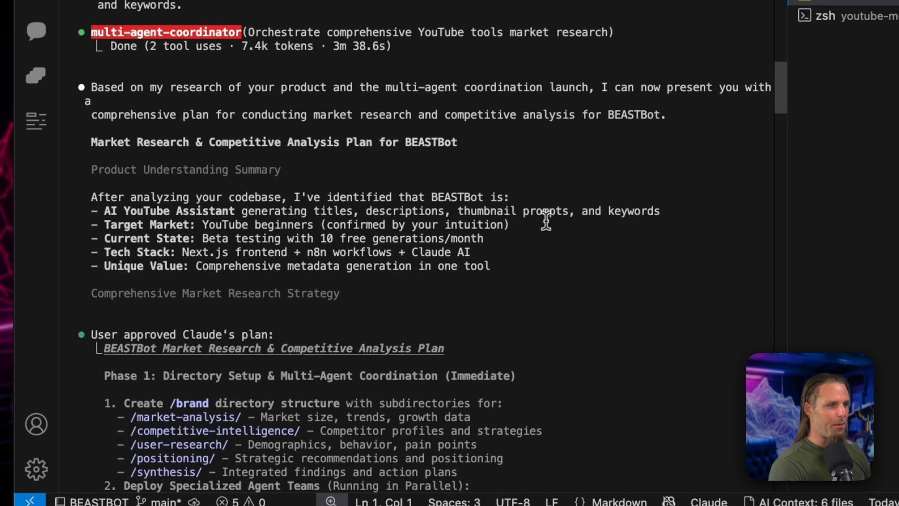
scroll(down, 3)
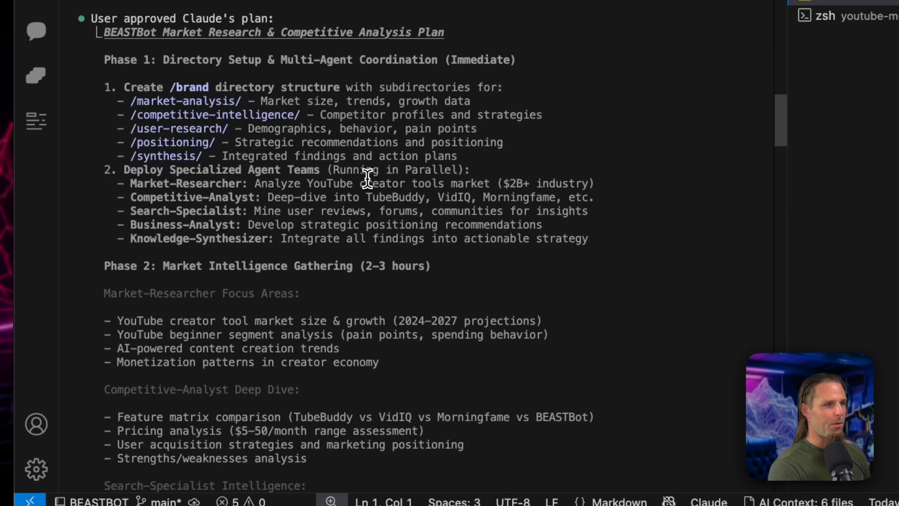
mouse_move(178, 107)
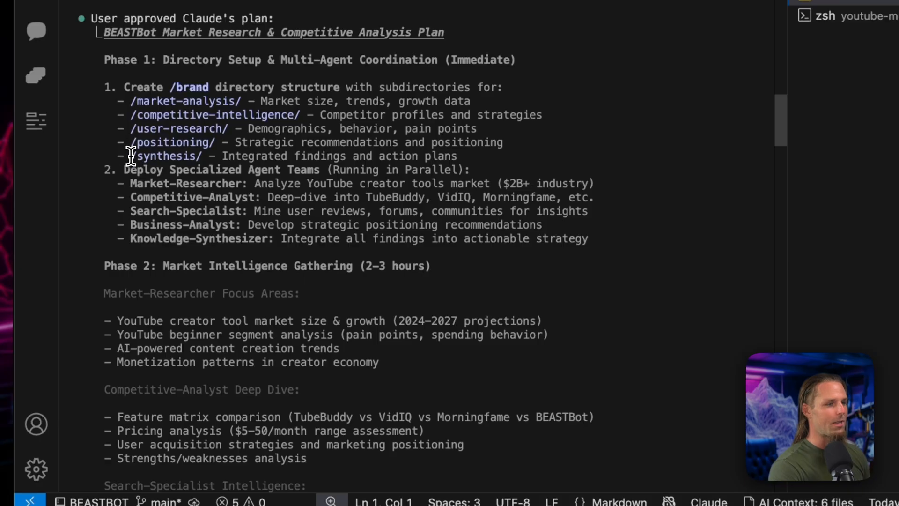
scroll(down, 3)
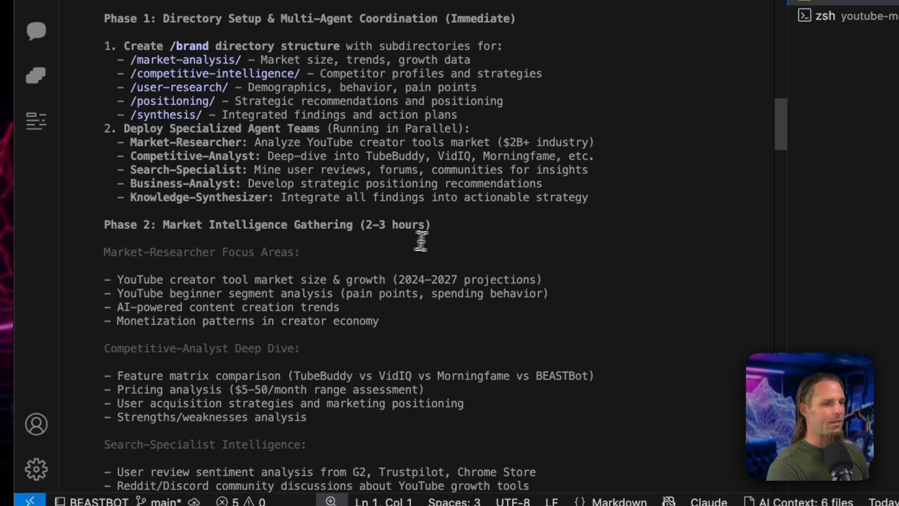
scroll(down, 3)
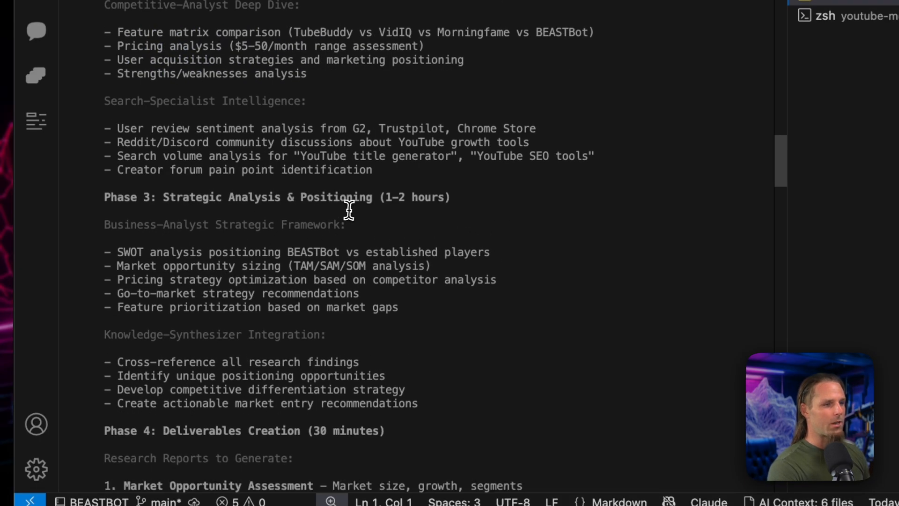
scroll(down, 3)
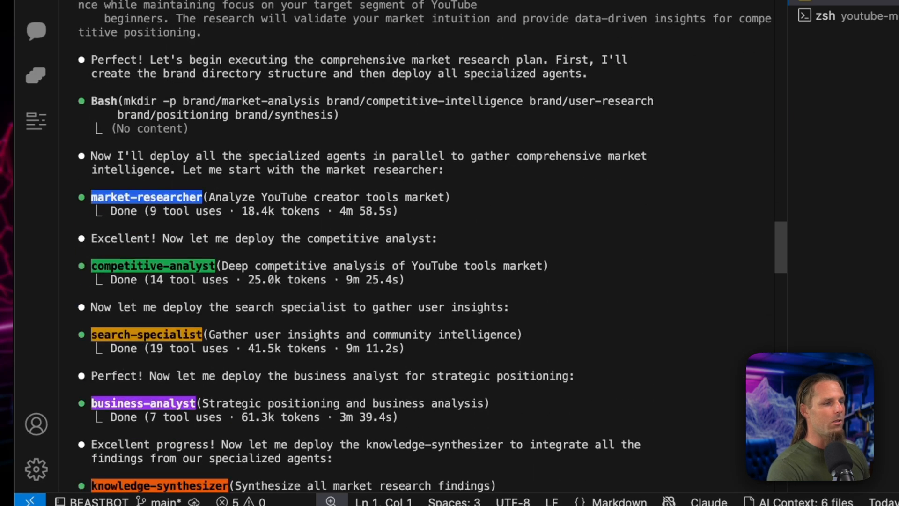
scroll(down, 3)
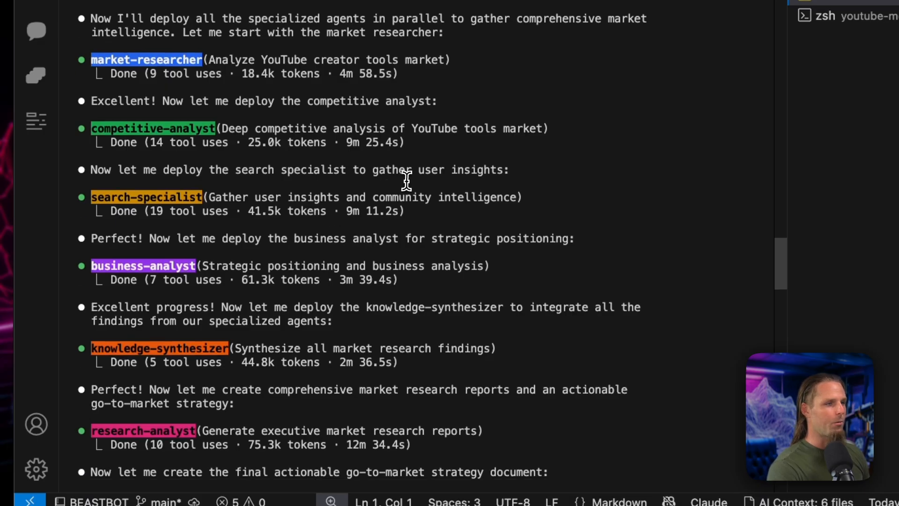
mouse_move(163, 63)
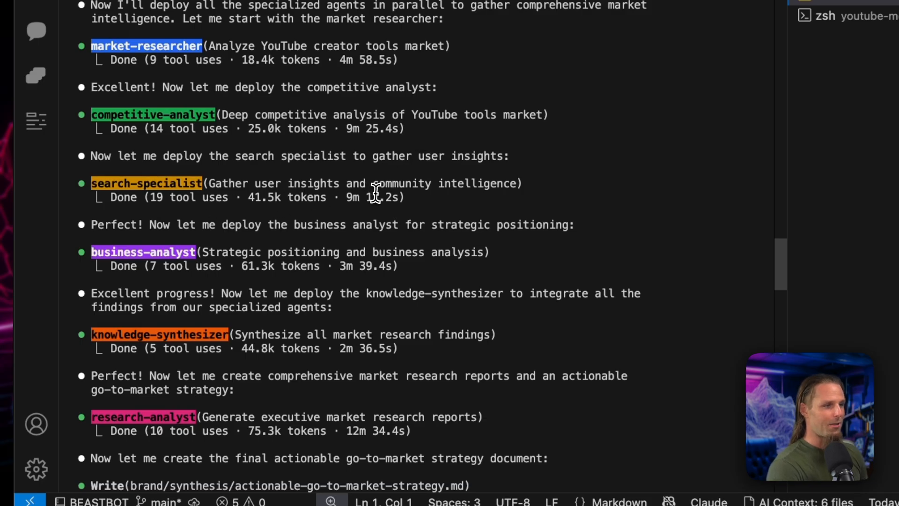
scroll(down, 3)
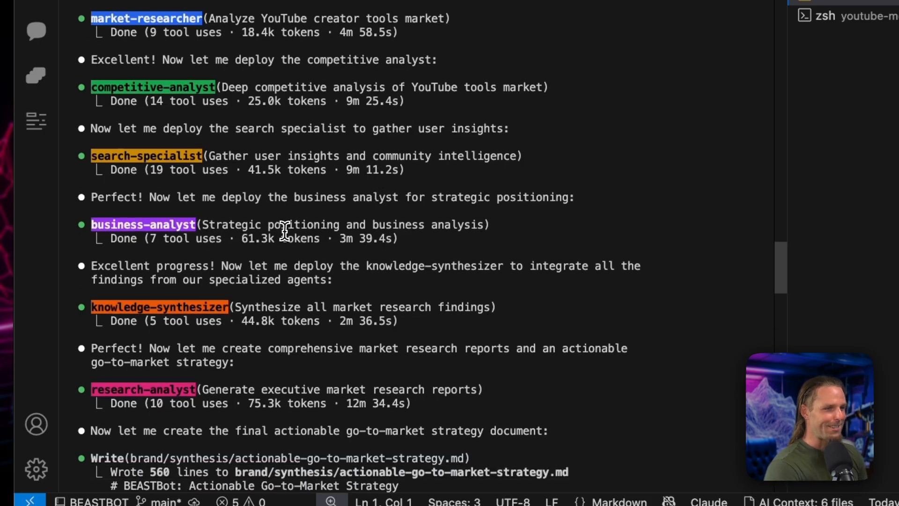
scroll(down, 3)
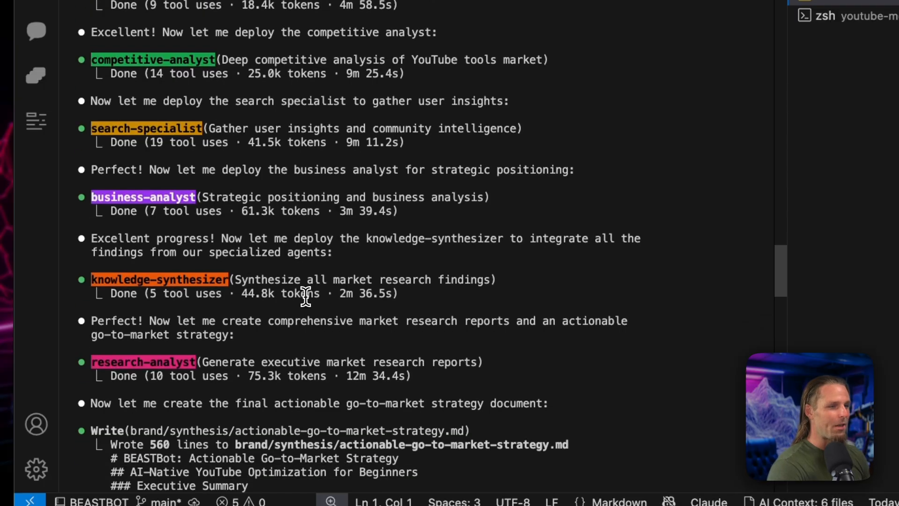
scroll(down, 3)
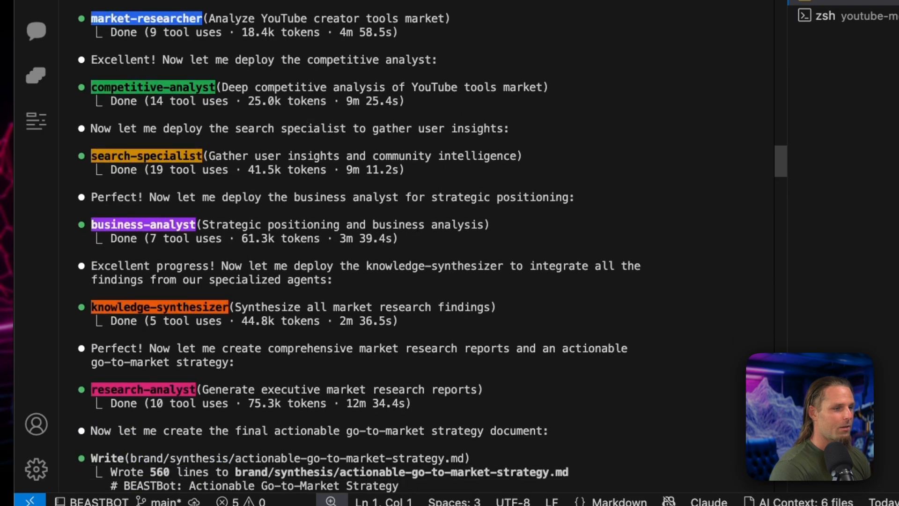
scroll(down, 3)
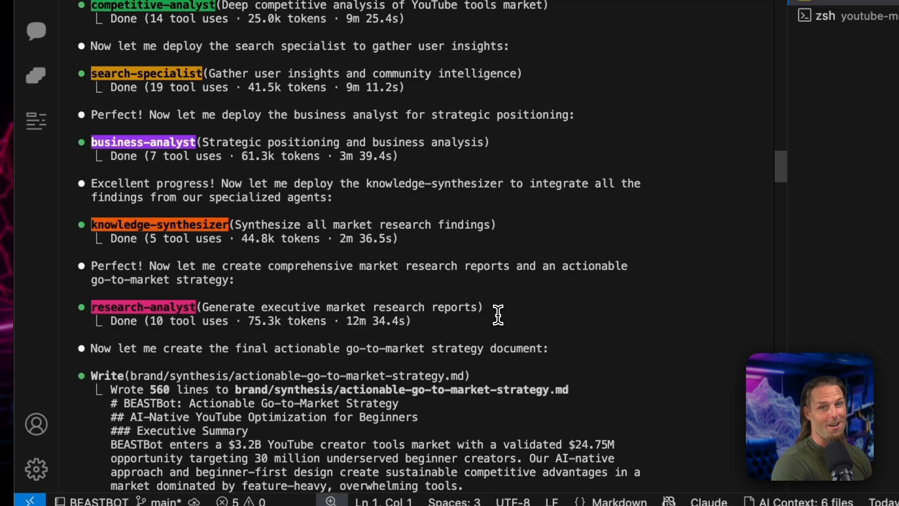
scroll(down, 3)
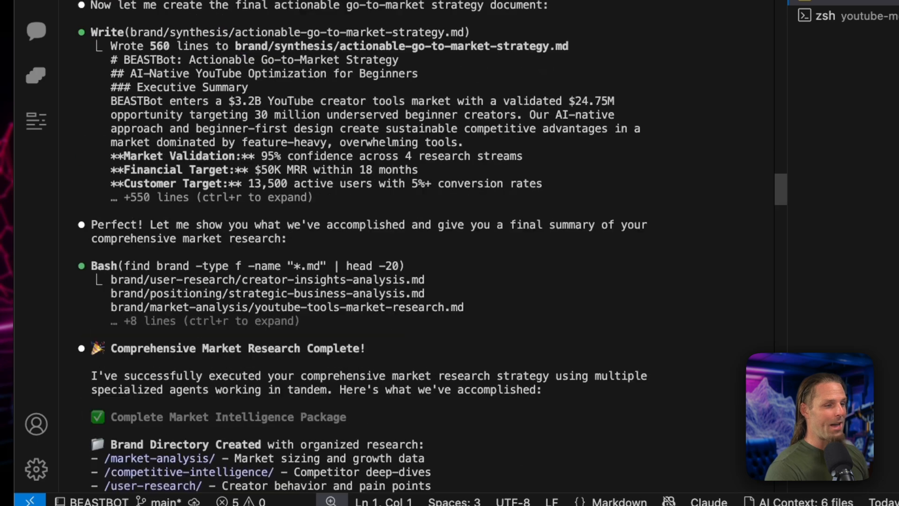
scroll(down, 3)
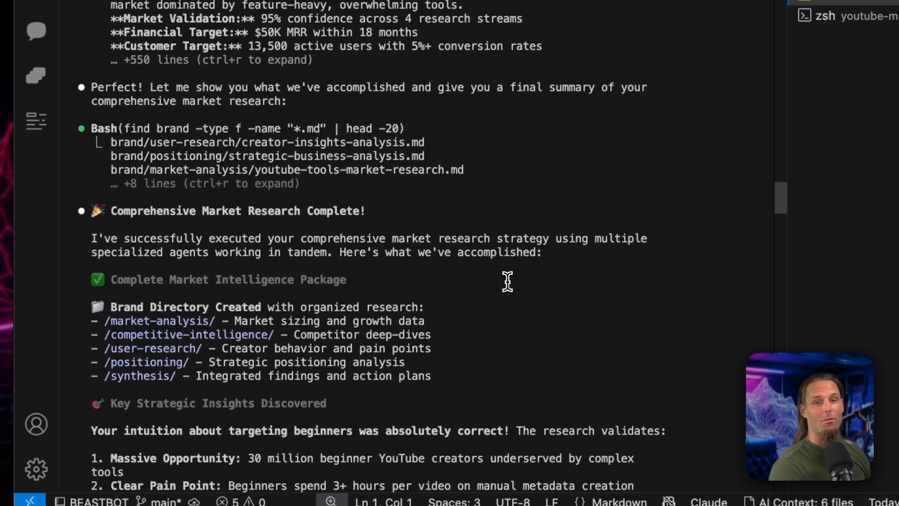
scroll(down, 3)
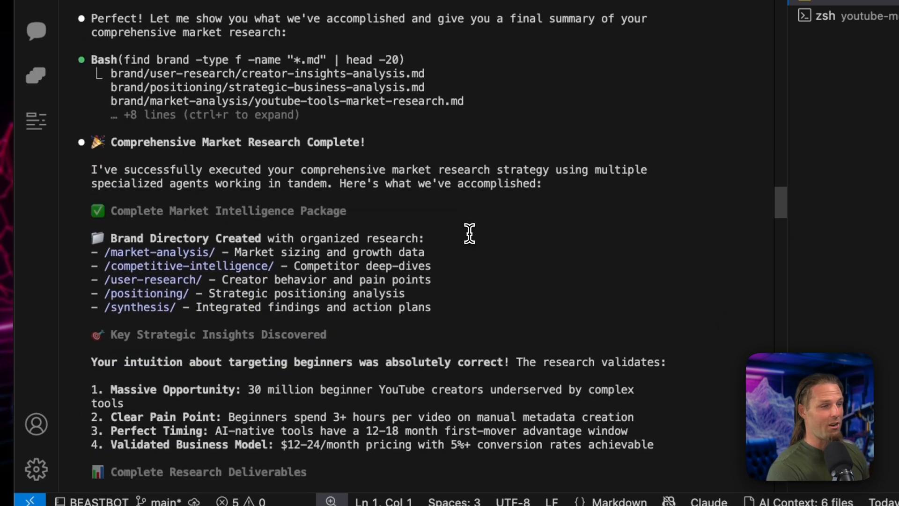
scroll(down, 3)
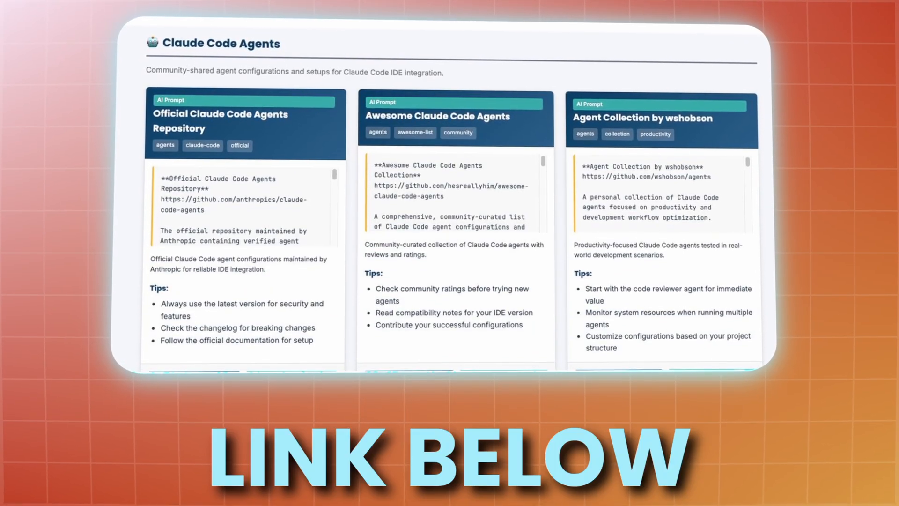
scroll(down, 3)
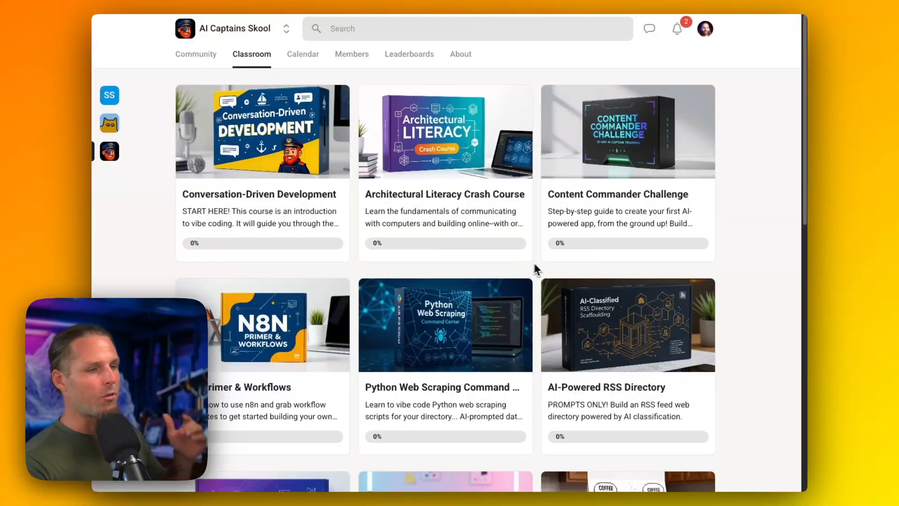
scroll(down, 3)
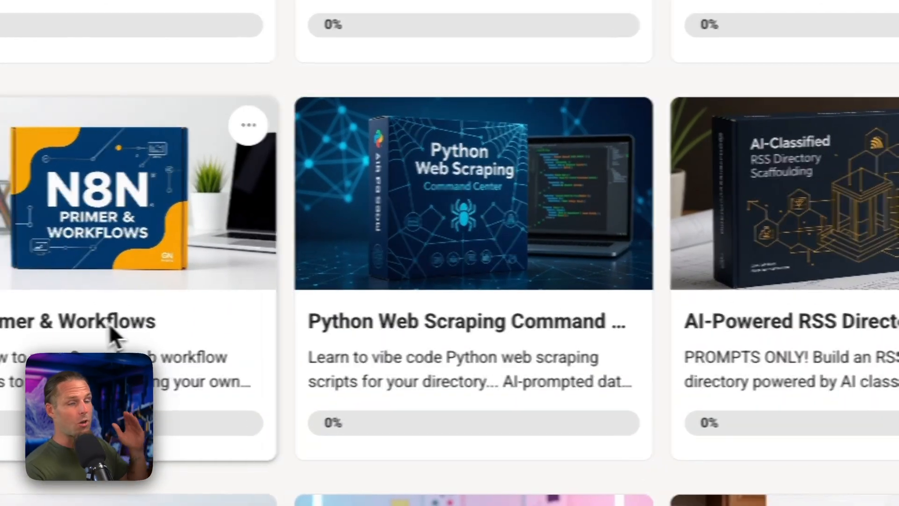
scroll(down, 3)
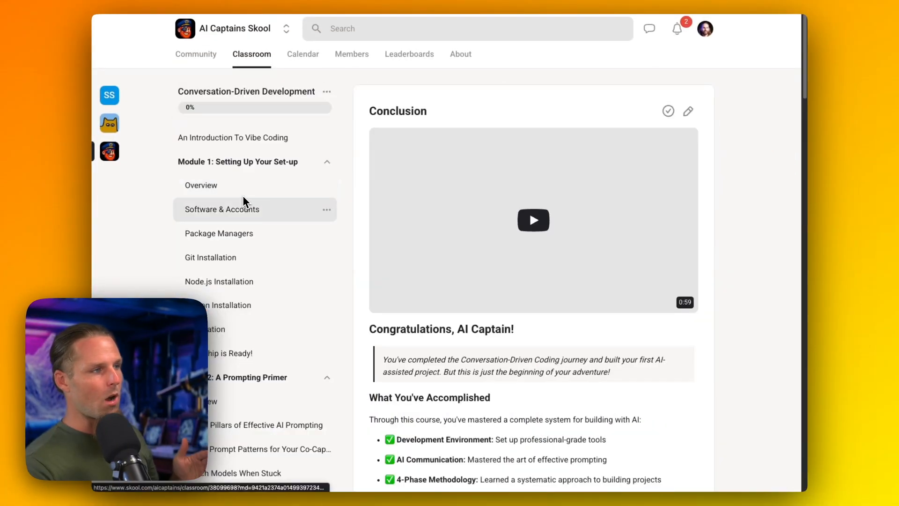
click(237, 161)
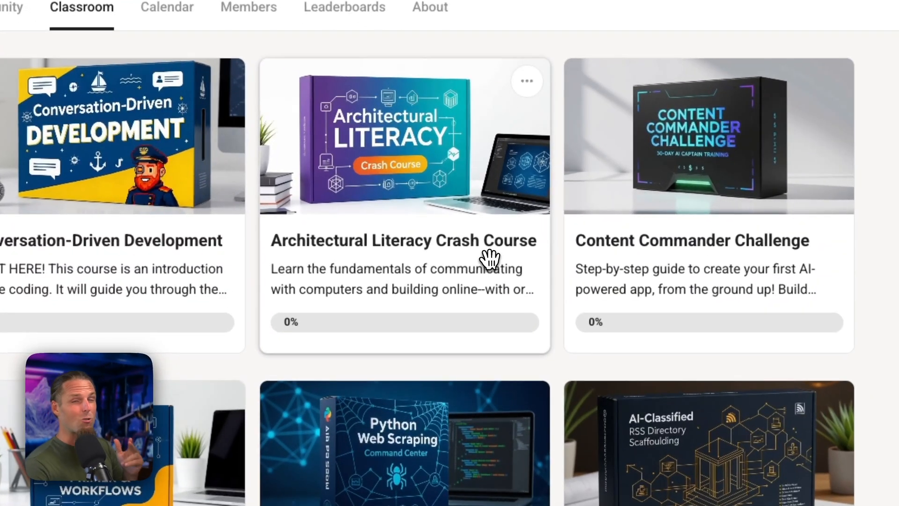
click(404, 137)
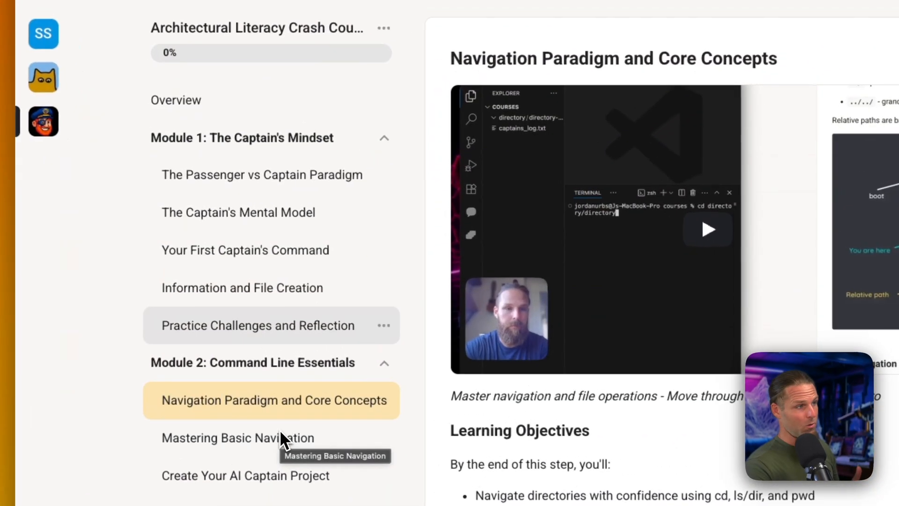
scroll(down, 3)
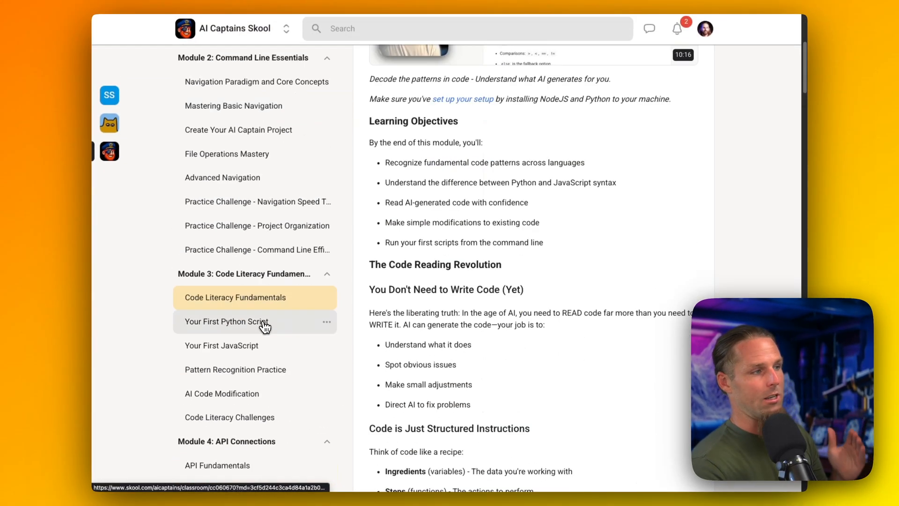
scroll(down, 3)
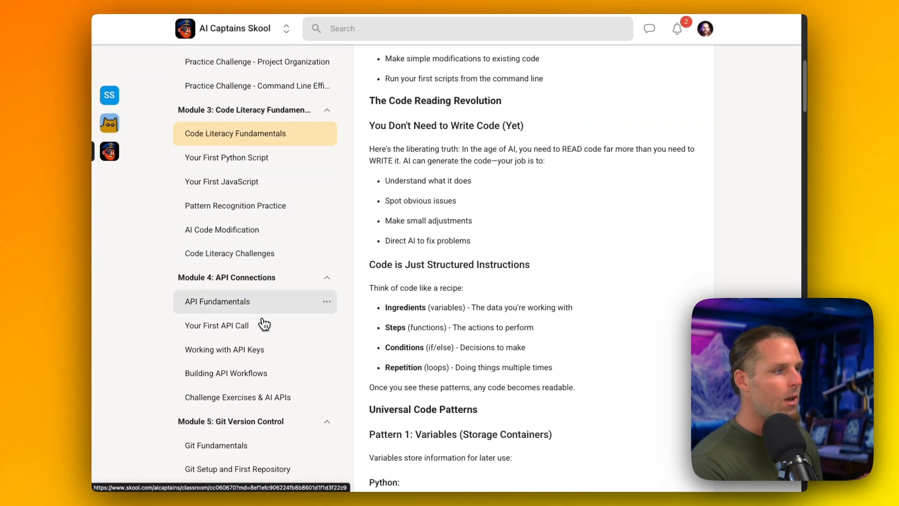
click(216, 301)
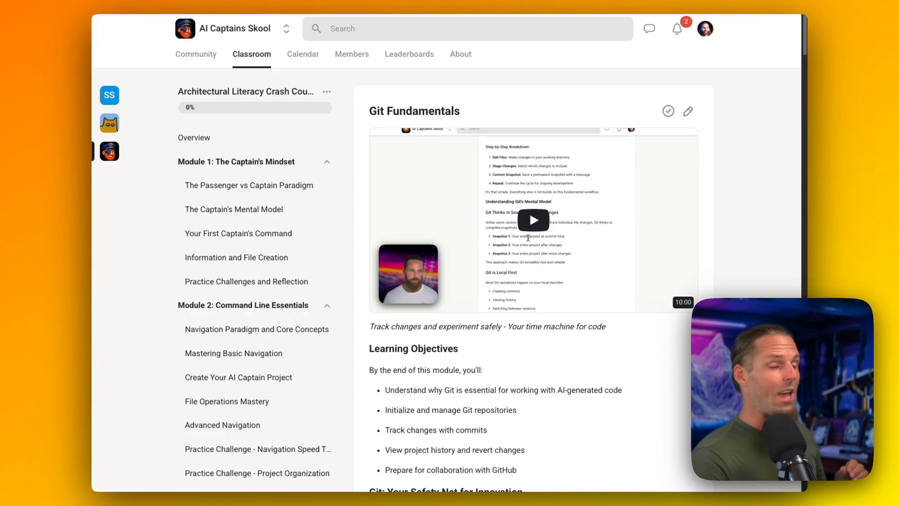
mouse_move(533, 315)
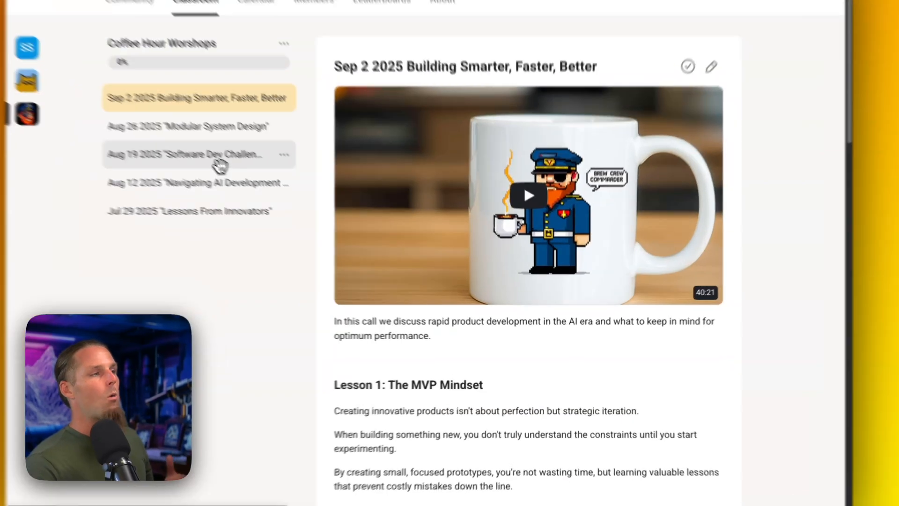
scroll(down, 3)
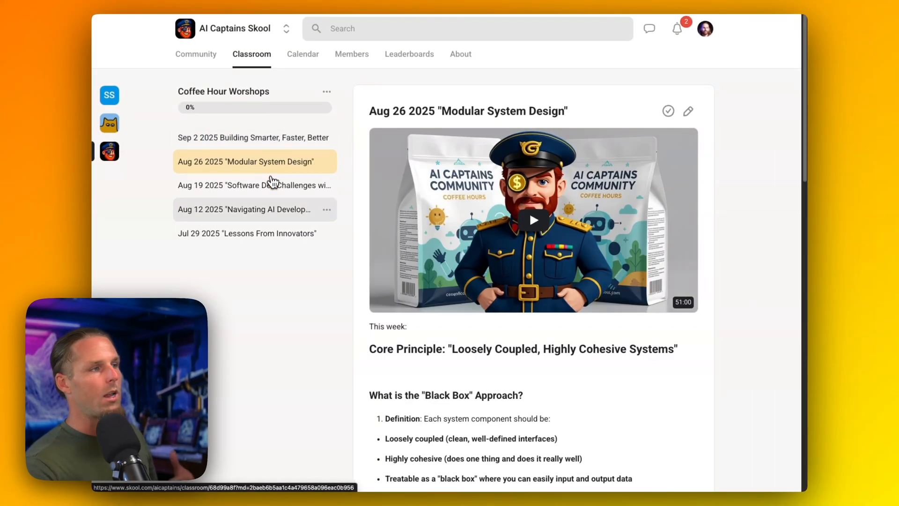
click(251, 55)
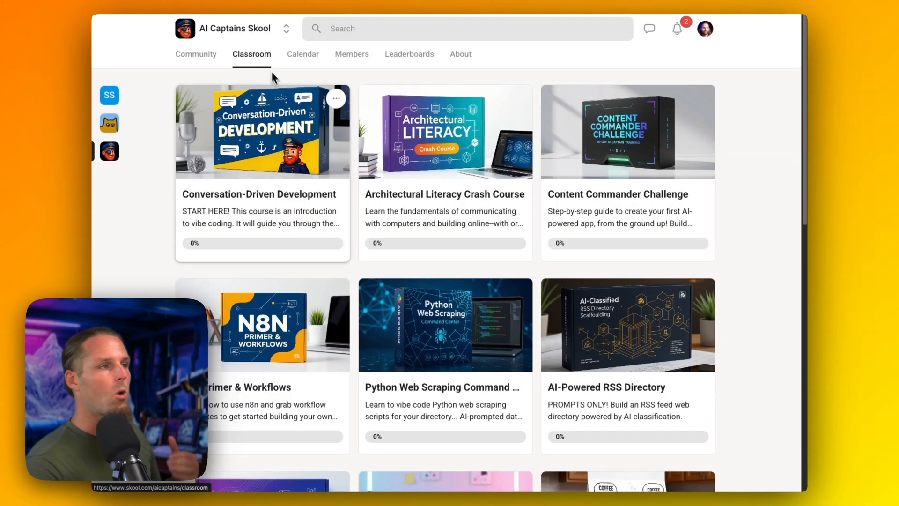
scroll(down, 3)
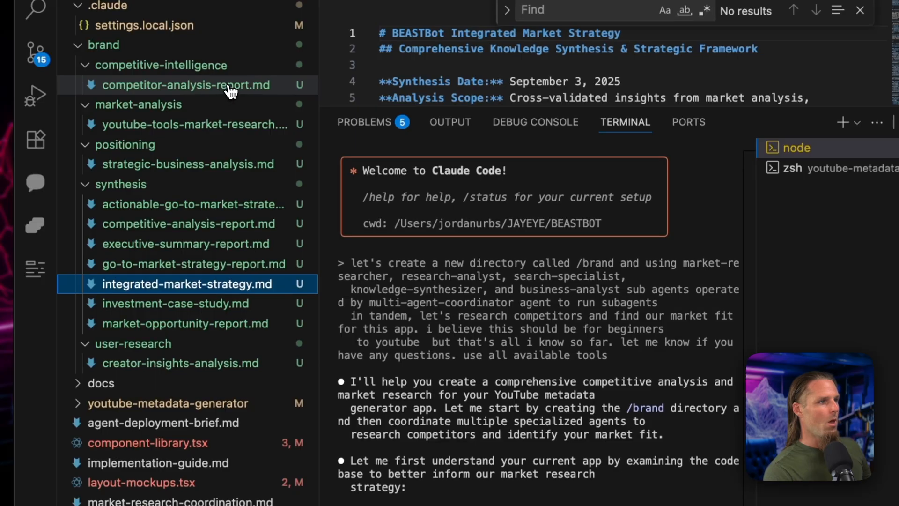
click(184, 85)
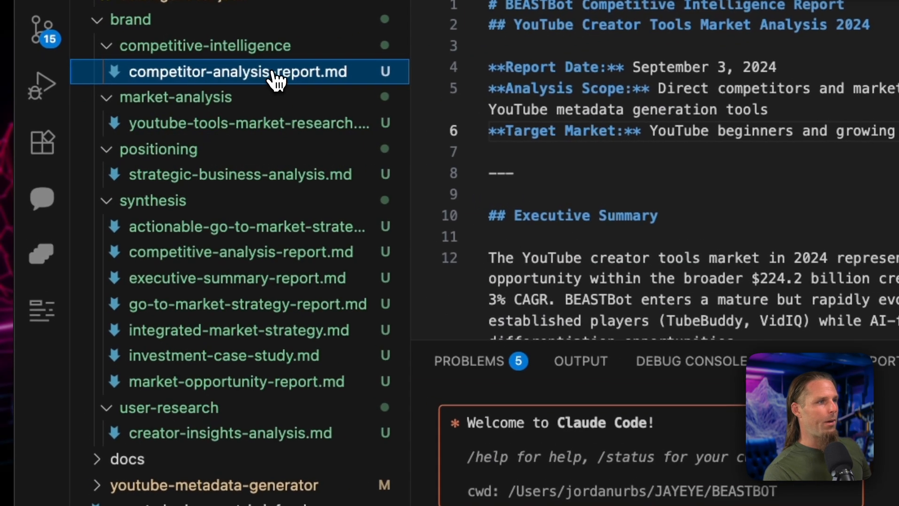
click(241, 174)
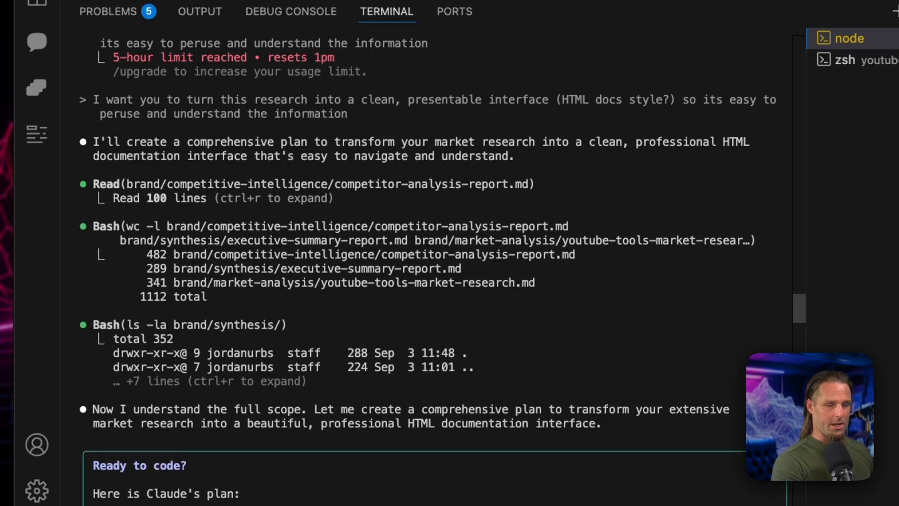
scroll(down, 3)
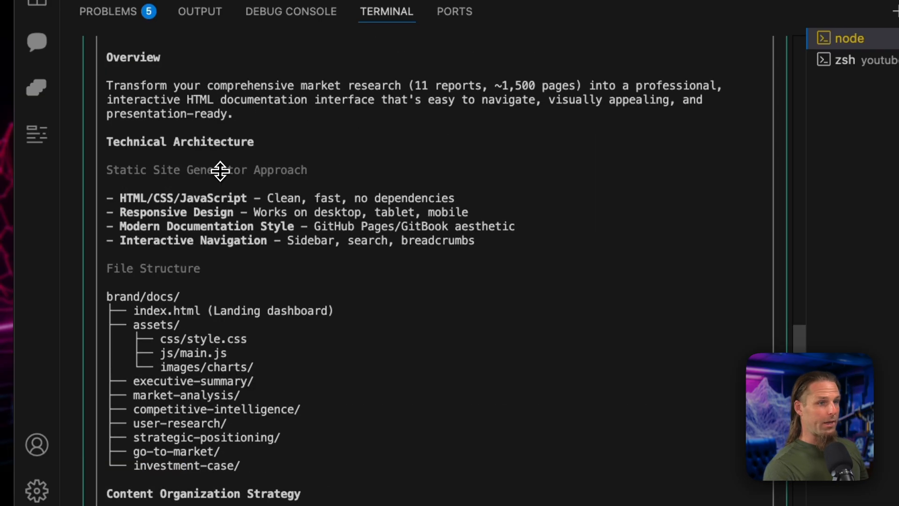
scroll(down, 3)
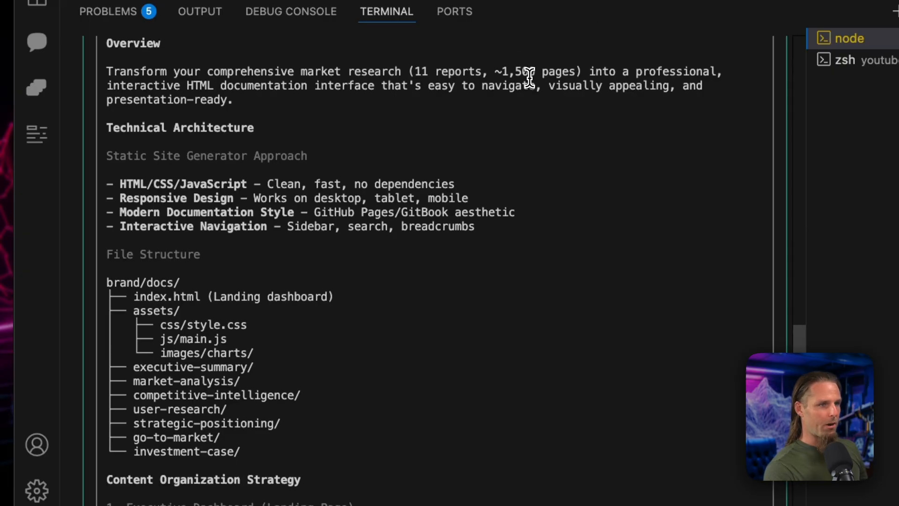
scroll(down, 3)
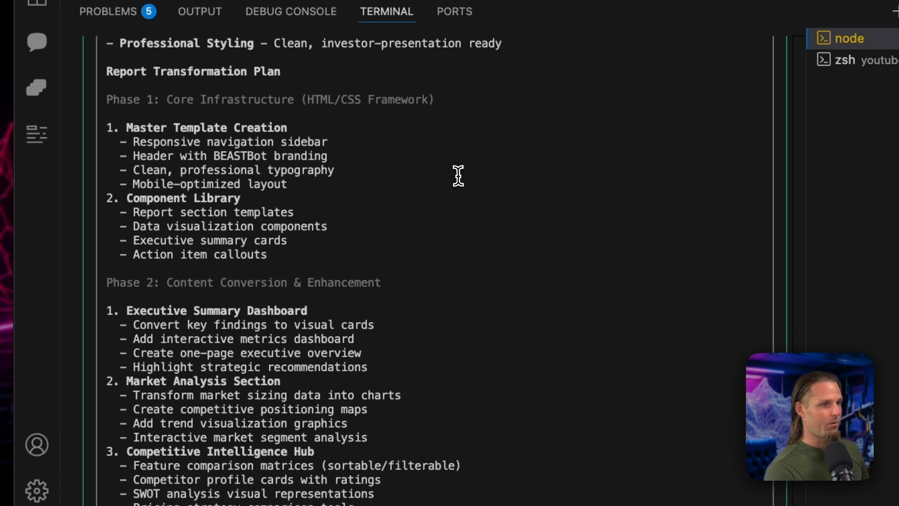
scroll(down, 3)
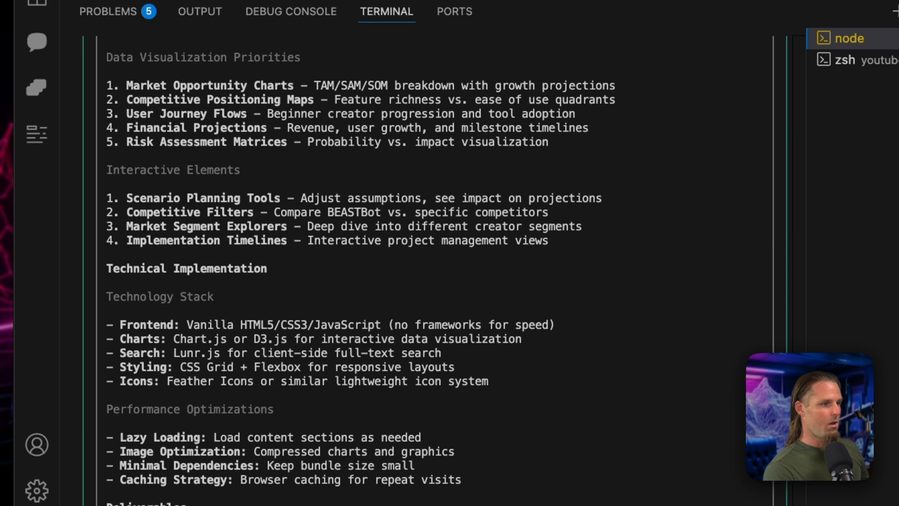
scroll(down, 3)
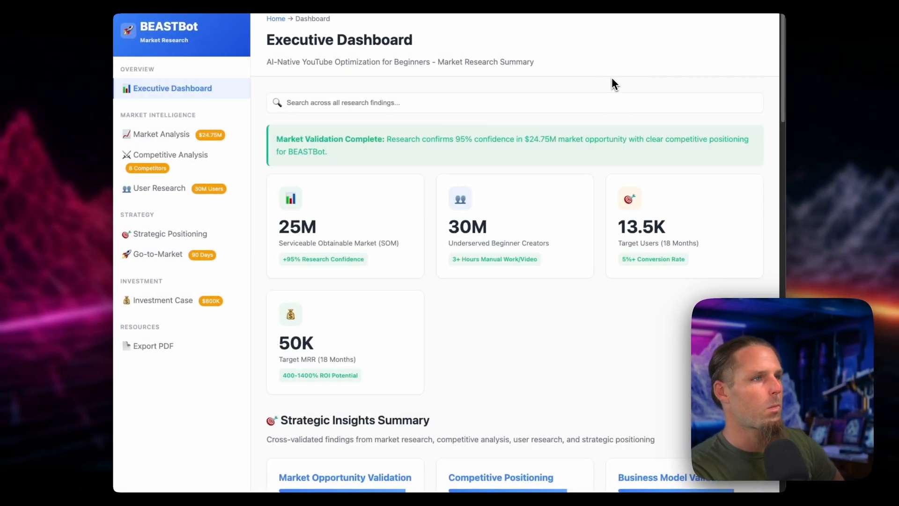
Search the dashboard for 'market opportunity' and open the Market Opportunity result
scroll(down, 3)
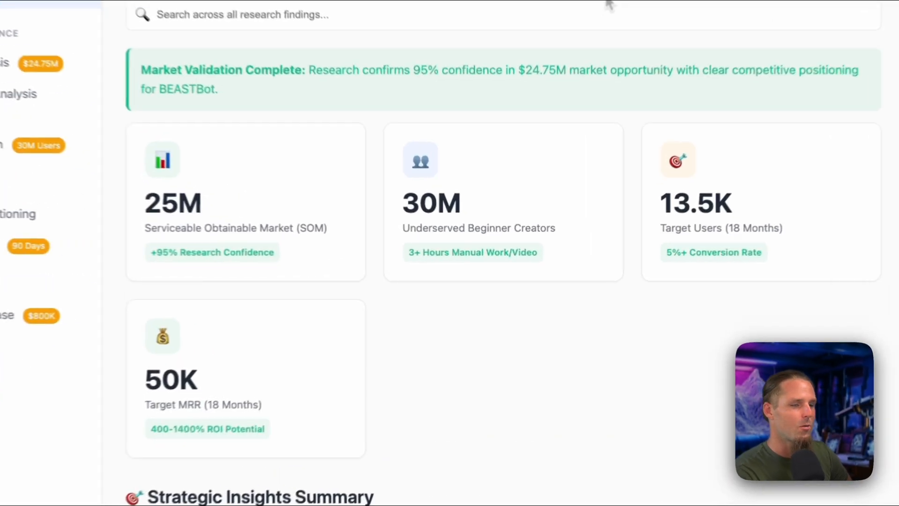
scroll(up, 3)
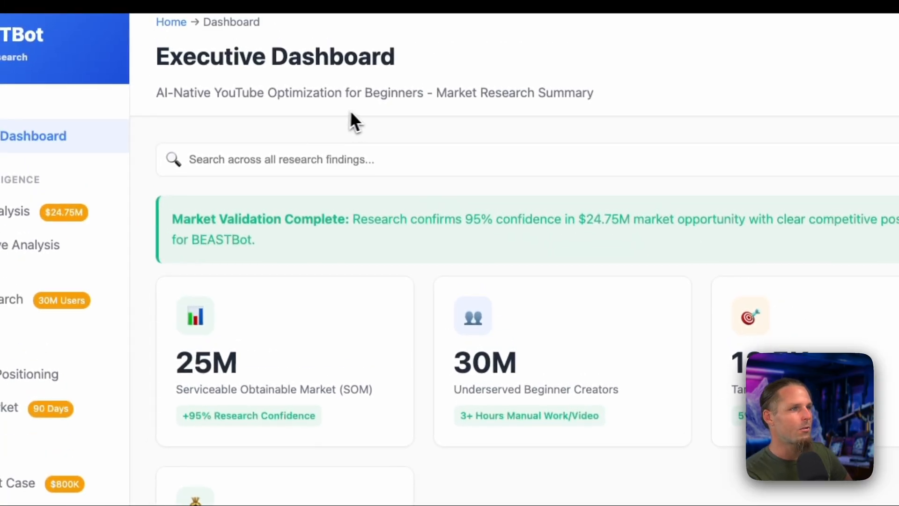
text(m)
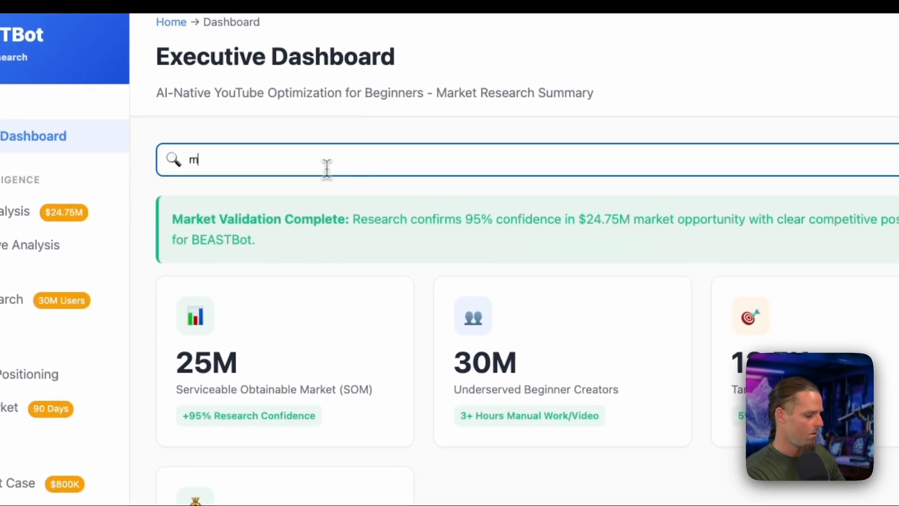
text(arket opportunity)
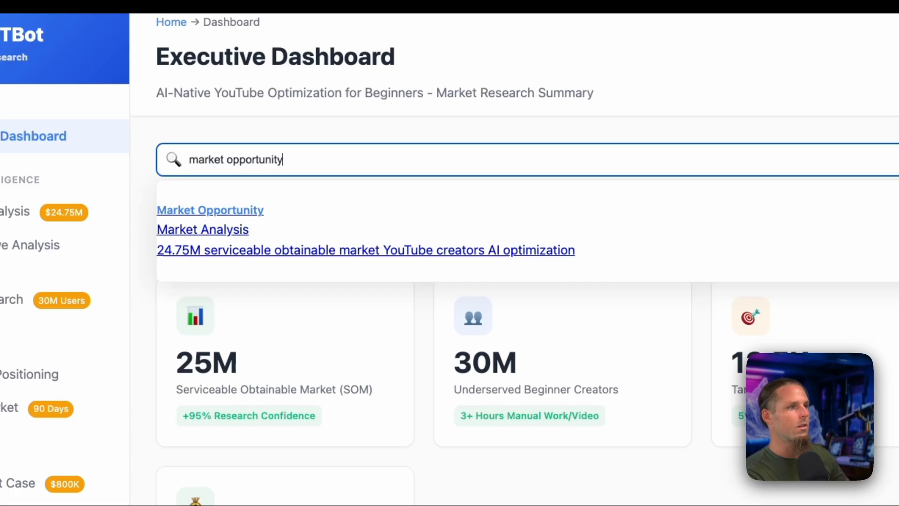
click(210, 210)
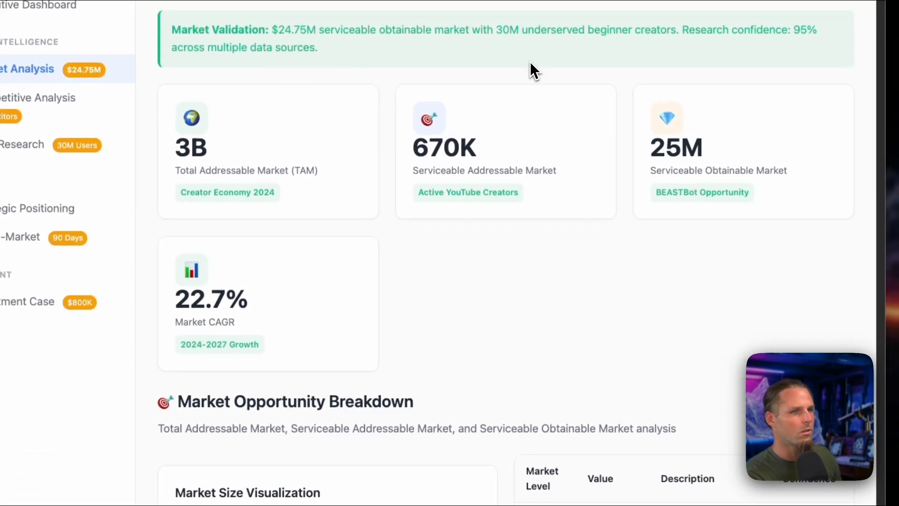
Review the TAM/SAM/SOM figures and the TubeBuddy and VidIQ competitor profiles
scroll(down, 3)
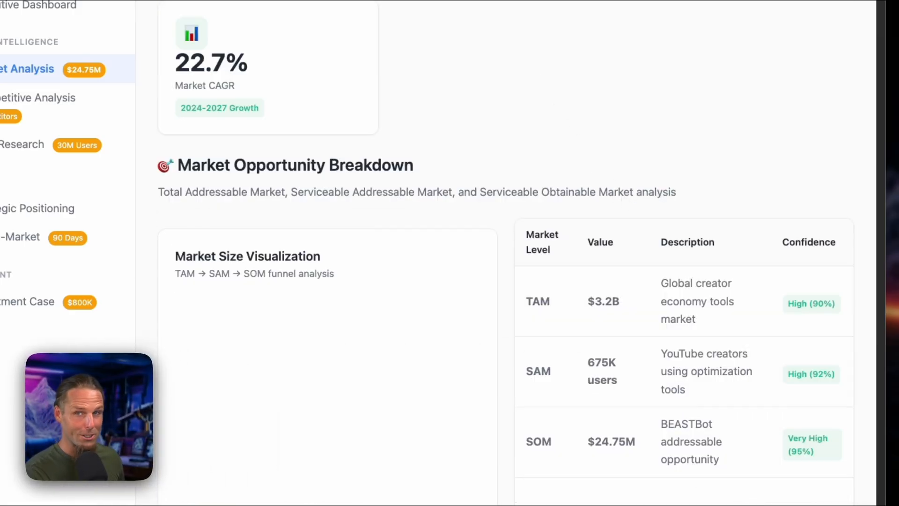
scroll(down, 3)
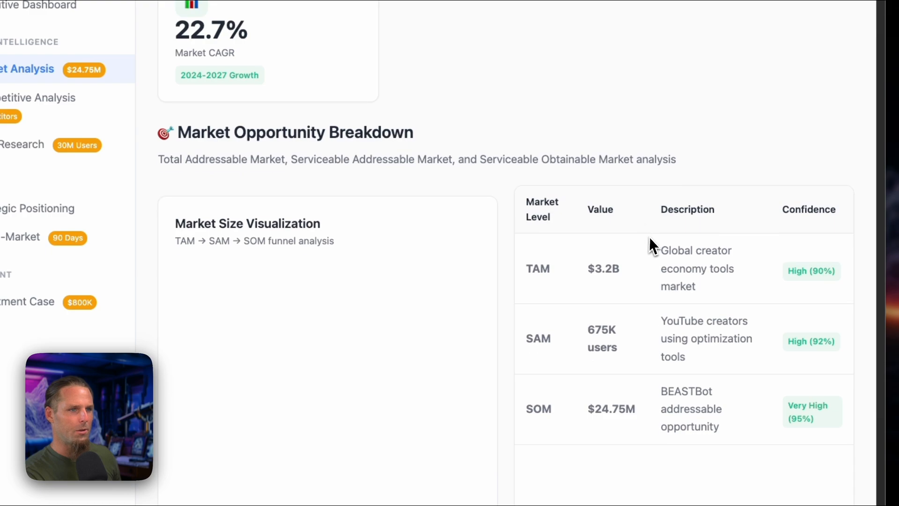
scroll(down, 3)
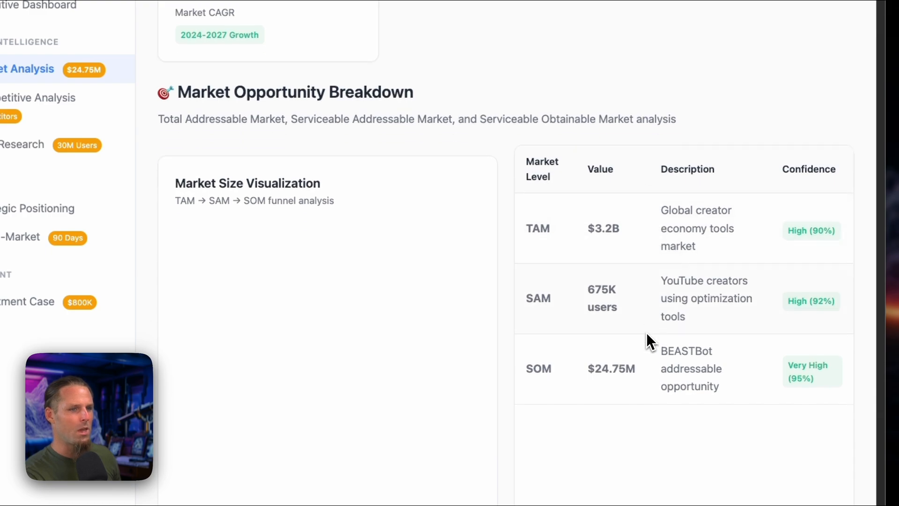
scroll(down, 3)
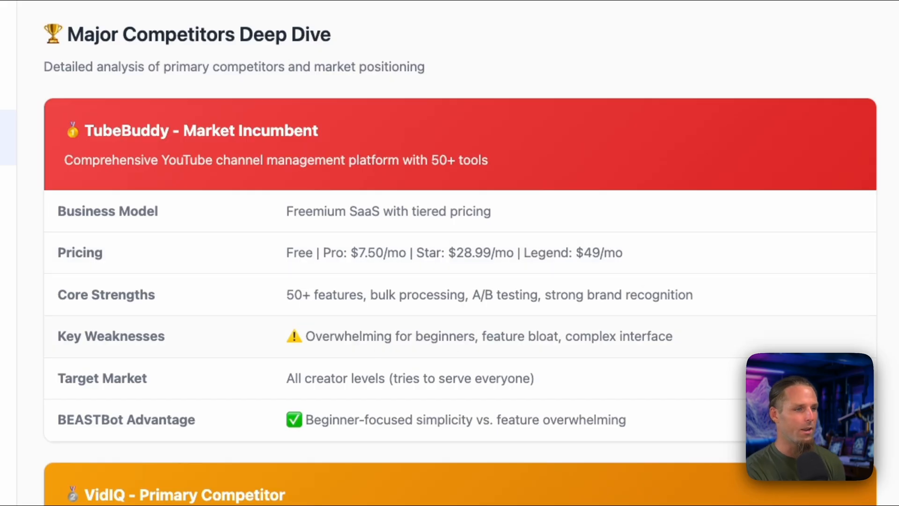
scroll(down, 3)
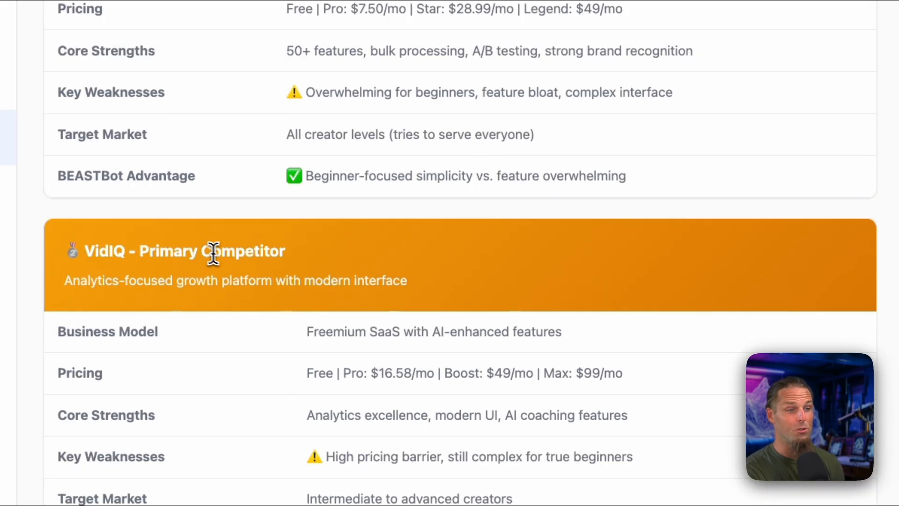
scroll(down, 3)
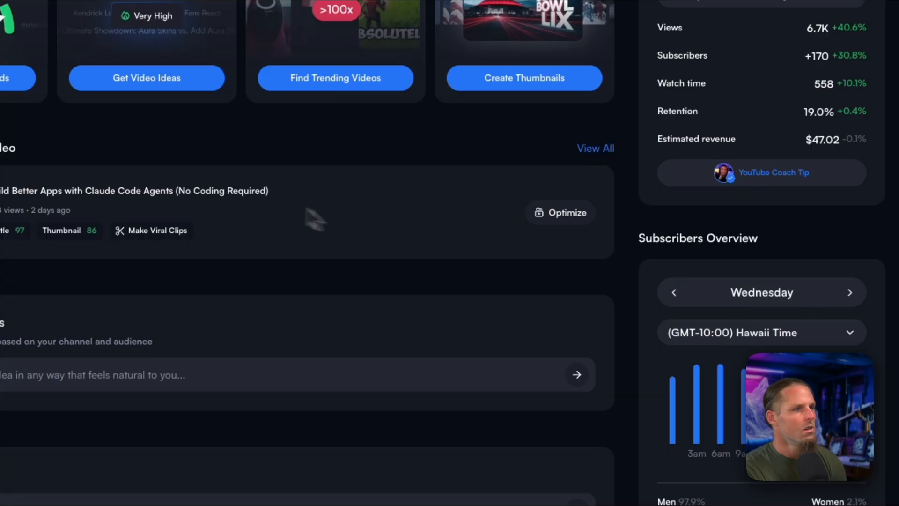
Browse vidIQ's Create Thumbnails gallery of past thumbnails, then leave it
click(131, 117)
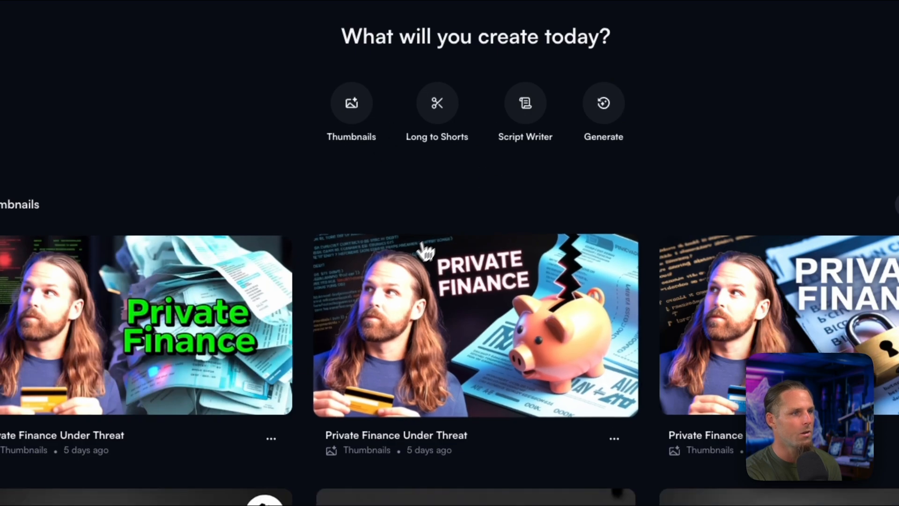
scroll(down, 3)
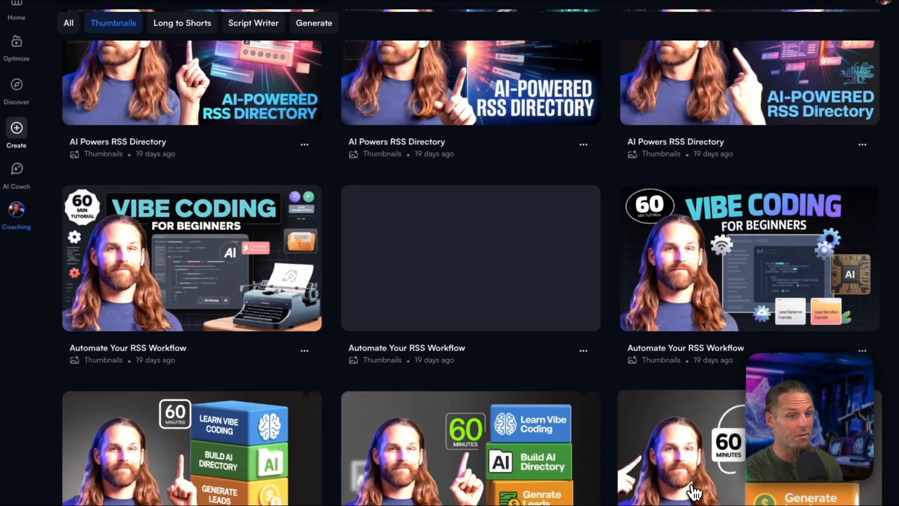
scroll(down, 3)
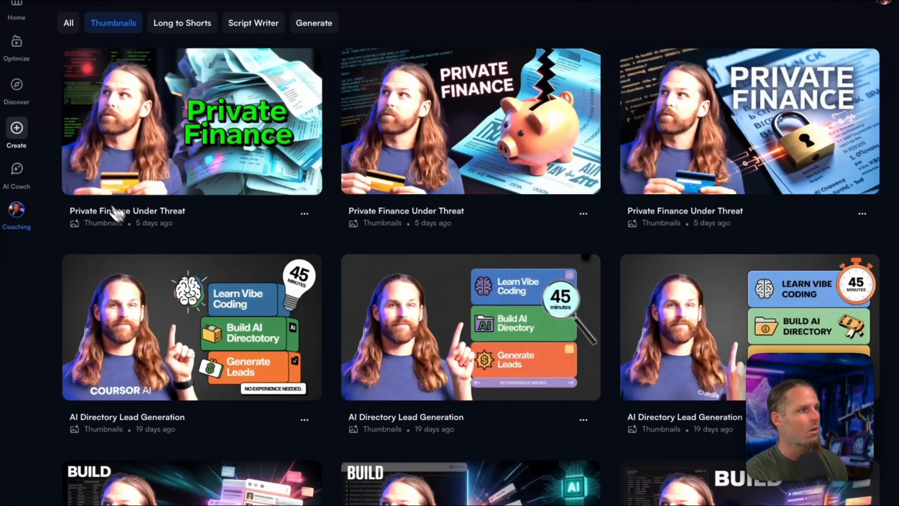
click(16, 89)
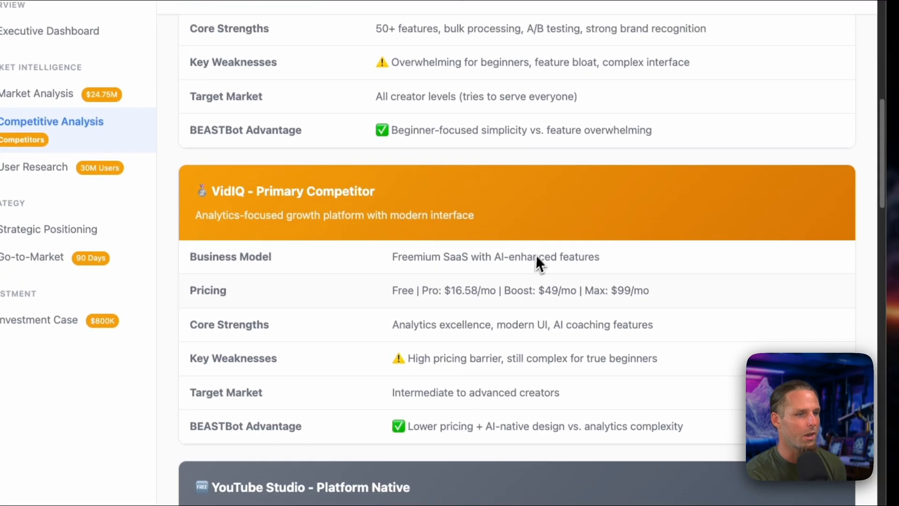
Review the competitor feature matrix and pricing tier chart on the Competitive Analysis page
scroll(down, 3)
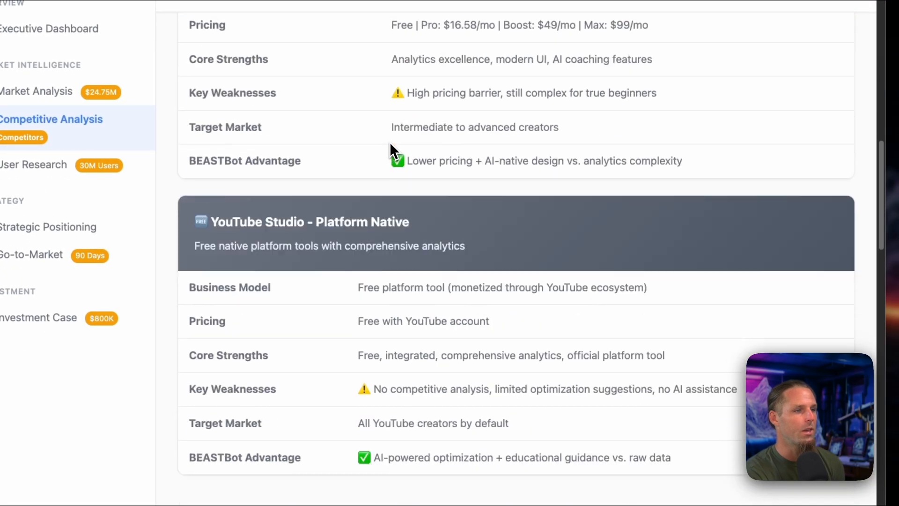
scroll(down, 3)
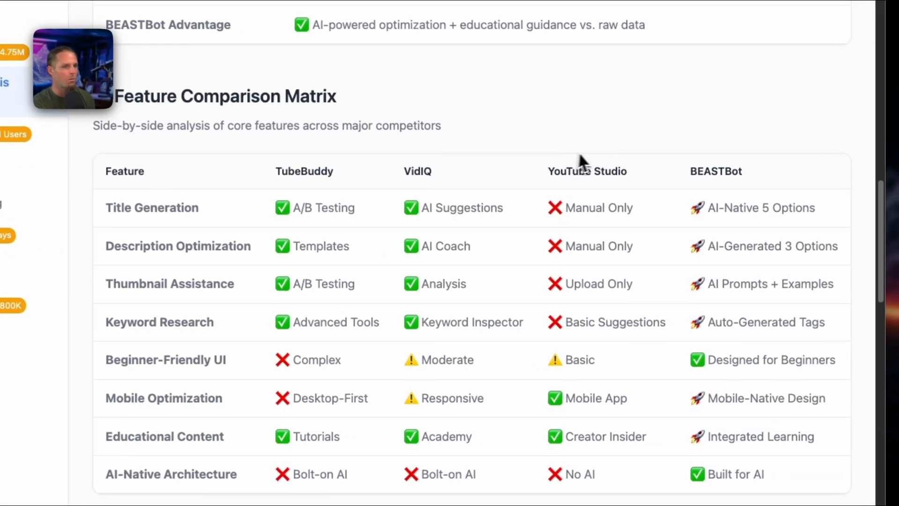
mouse_move(813, 382)
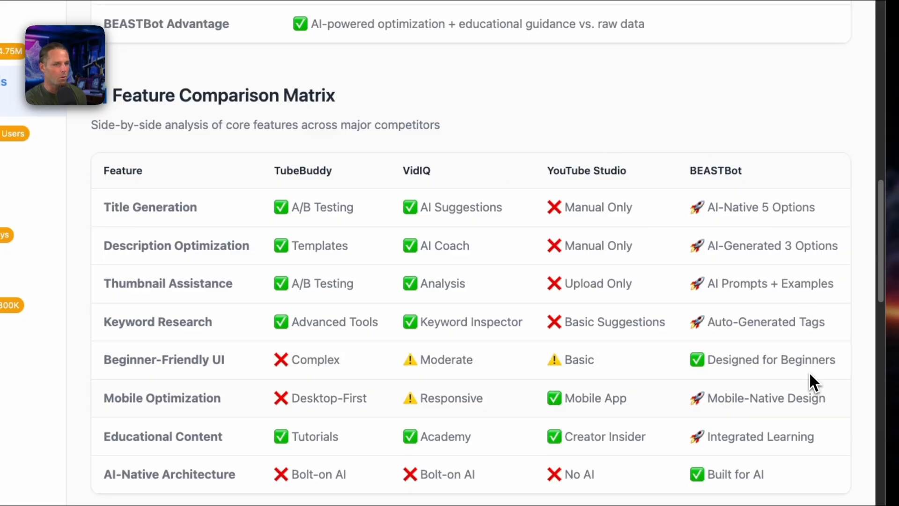
scroll(down, 3)
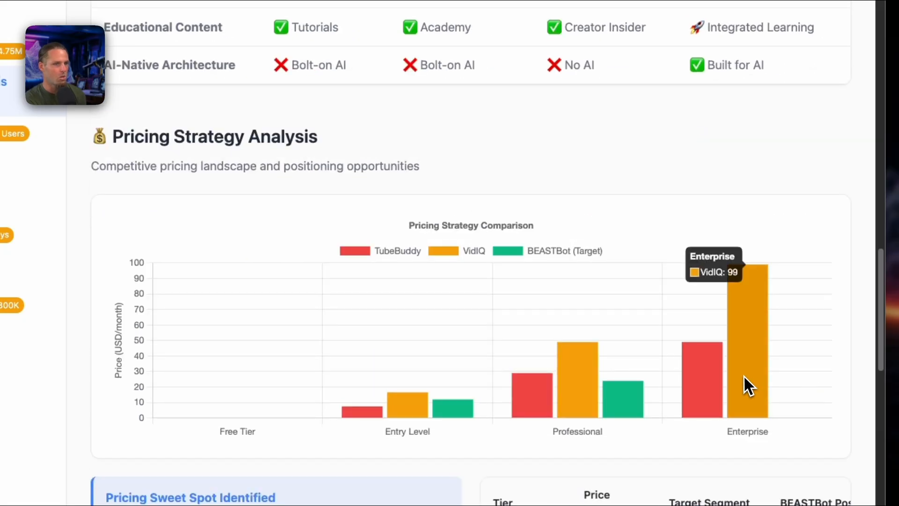
scroll(down, 3)
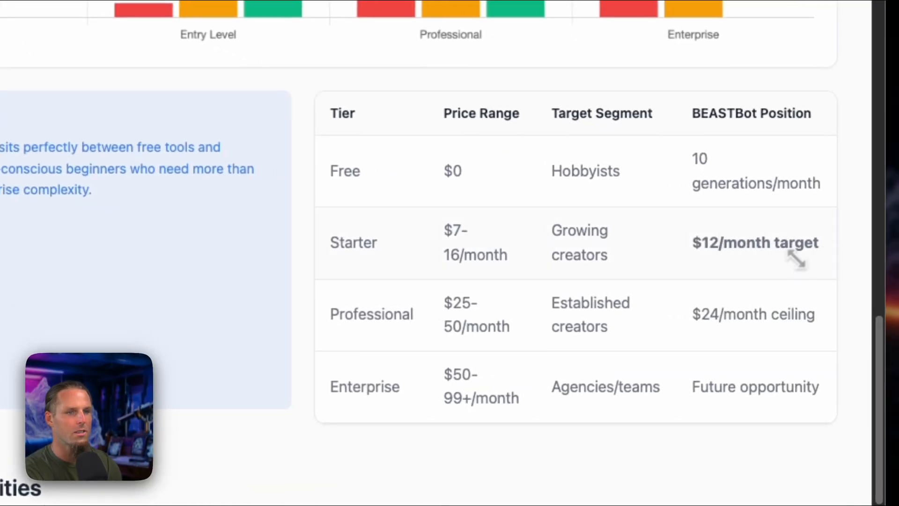
scroll(down, 3)
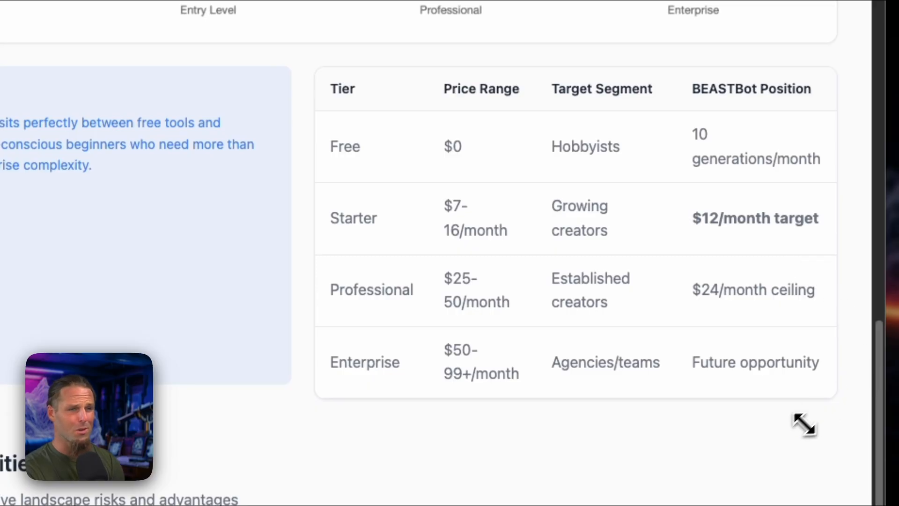
mouse_move(668, 416)
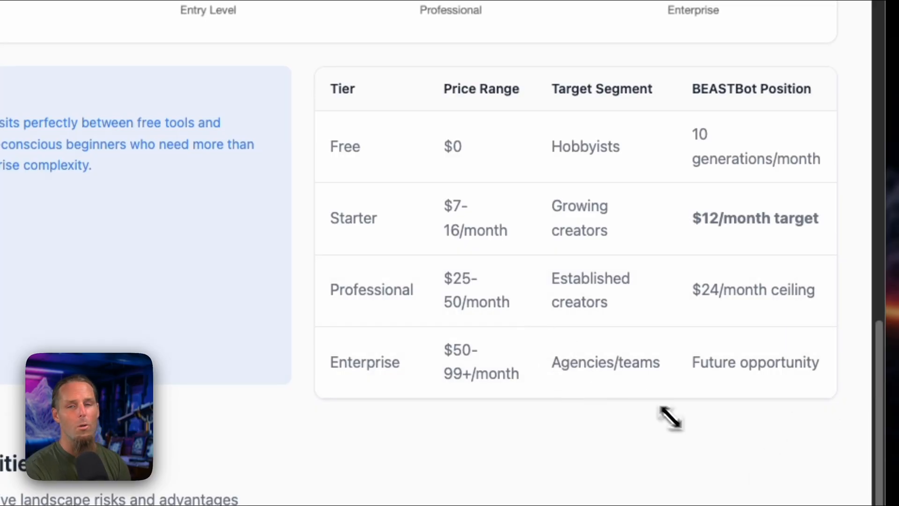
Review the opportunities, strategic recommendations and Go-to-Market phases, then return to the Executive Dashboard
scroll(down, 3)
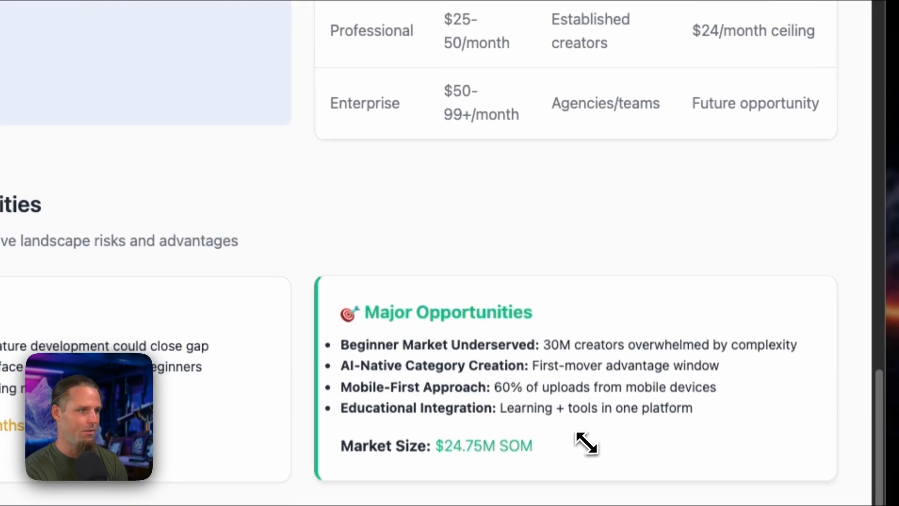
scroll(down, 3)
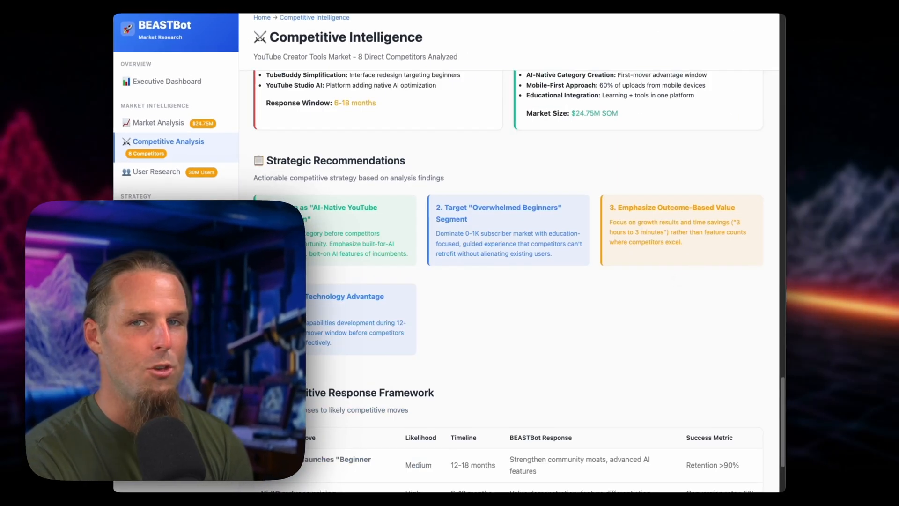
scroll(down, 3)
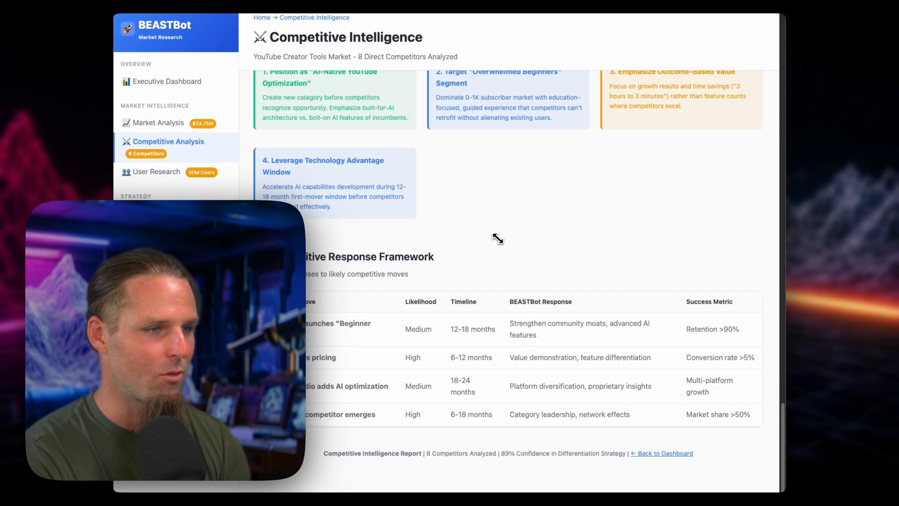
scroll(down, 3)
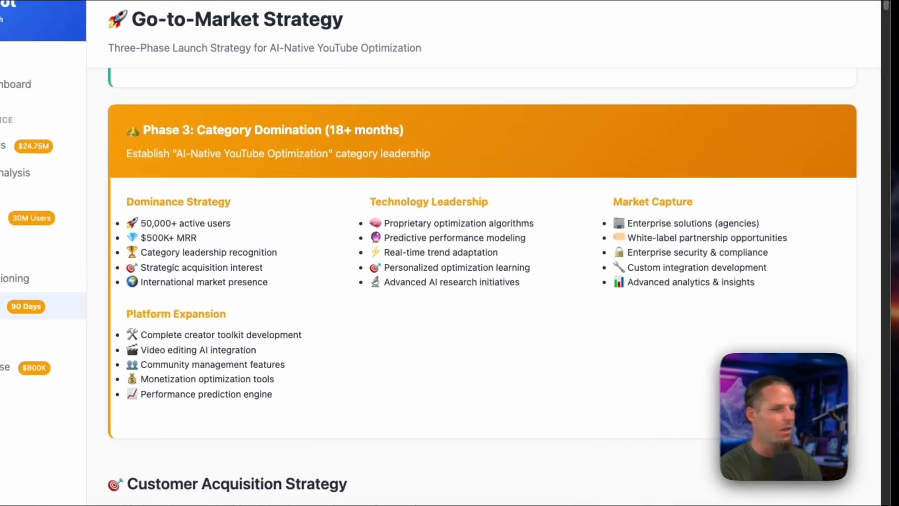
scroll(down, 3)
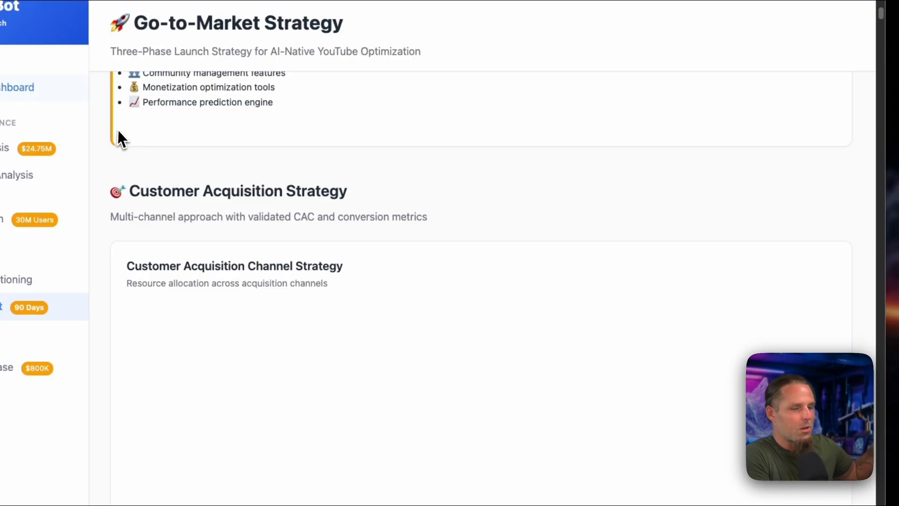
click(19, 87)
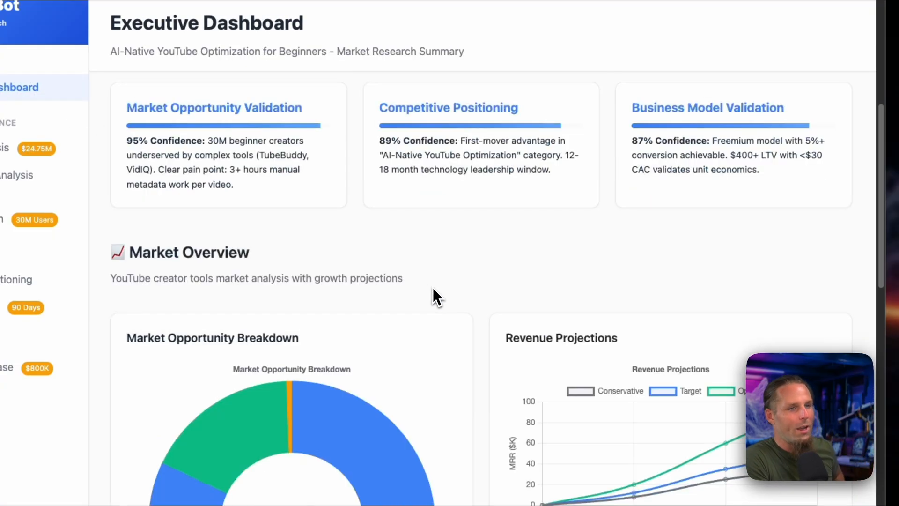